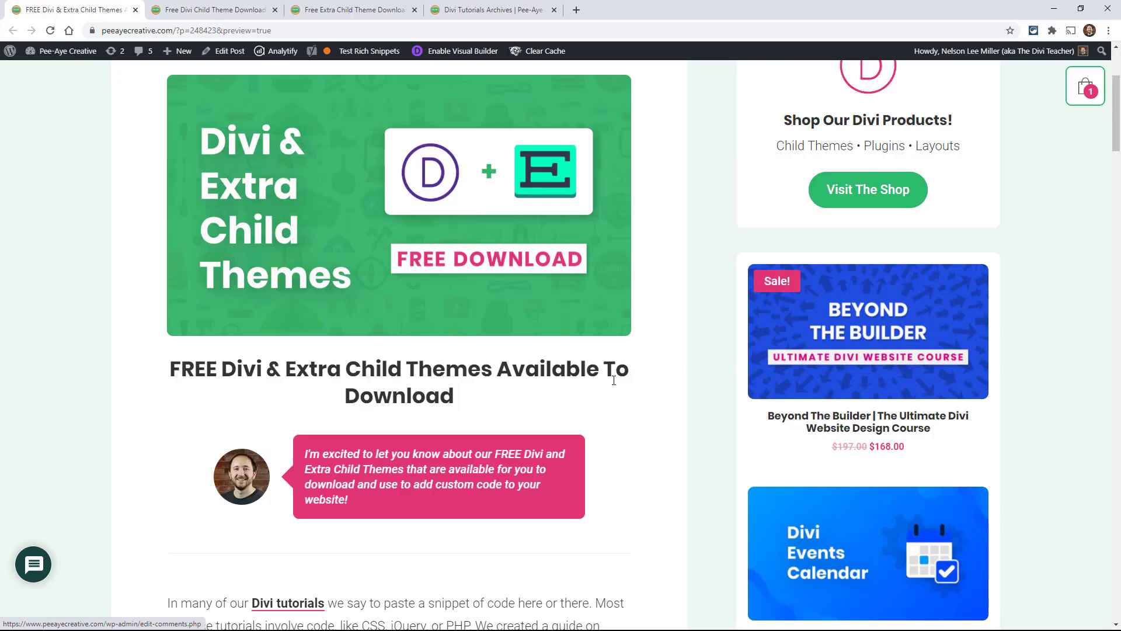
{"action": "mouse_move", "coordinate": [497, 389]}
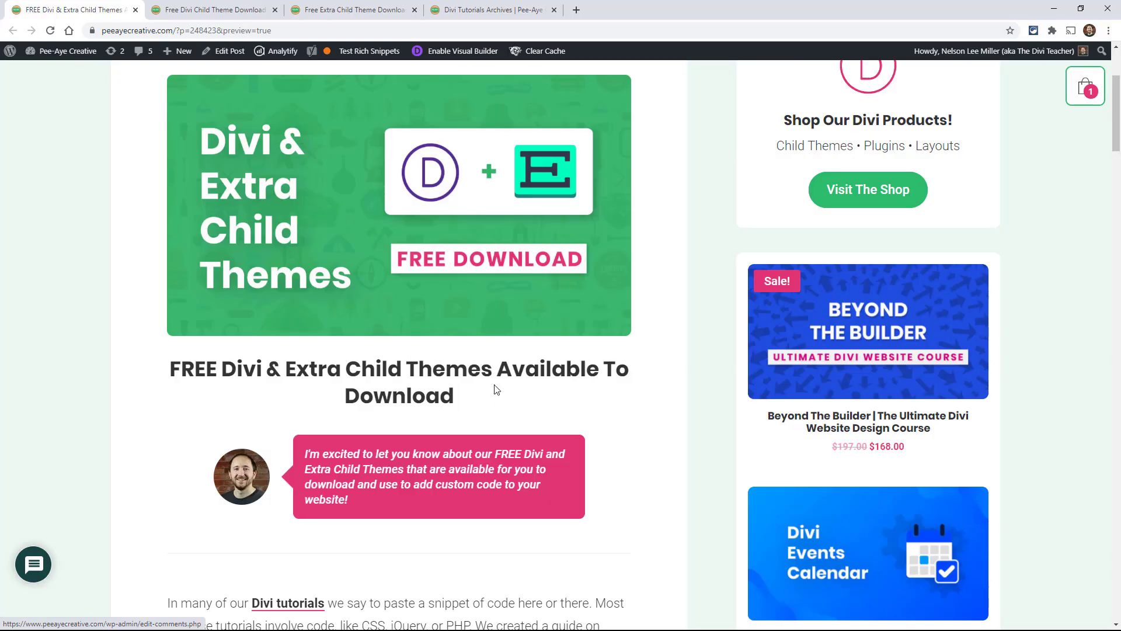
Go back to the child themes post tab and scroll to 'Free Child Theme For The DIVI Theme'.
{"action": "scroll", "scroll_direction": "down", "scroll_amount": 3}
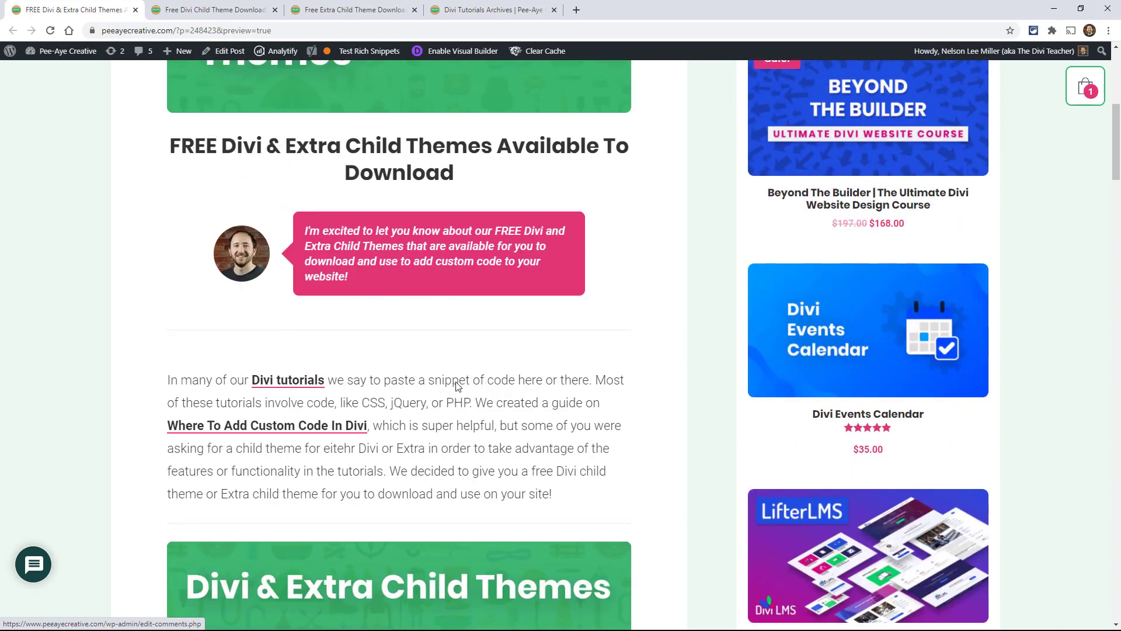
{"action": "mouse_move", "coordinate": [330, 404]}
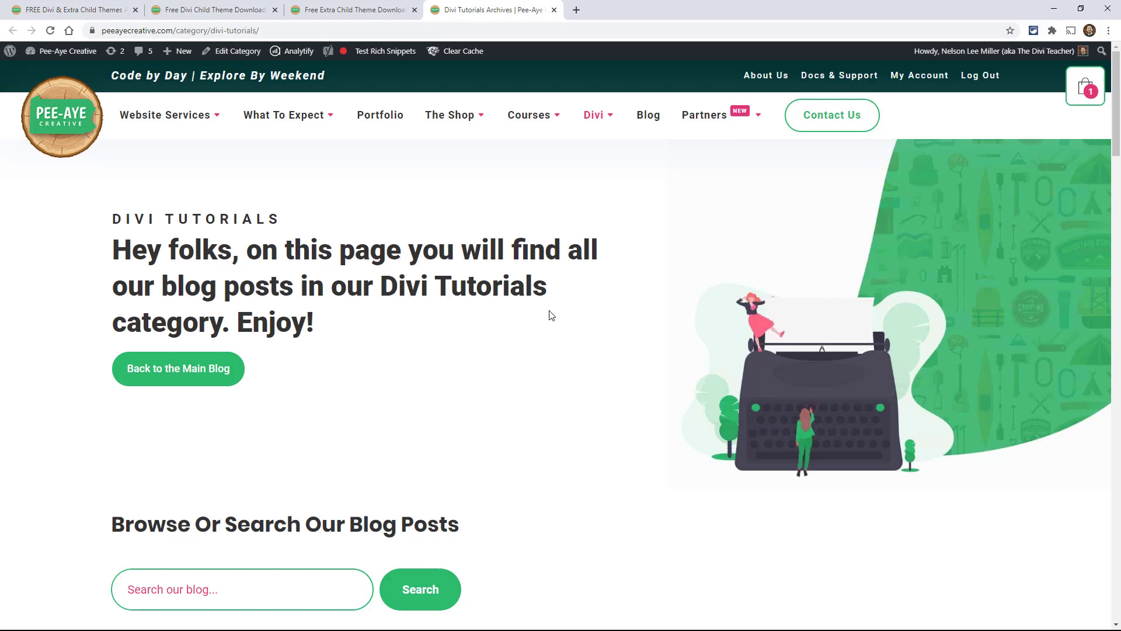
{"action": "scroll", "scroll_direction": "down", "scroll_amount": 3}
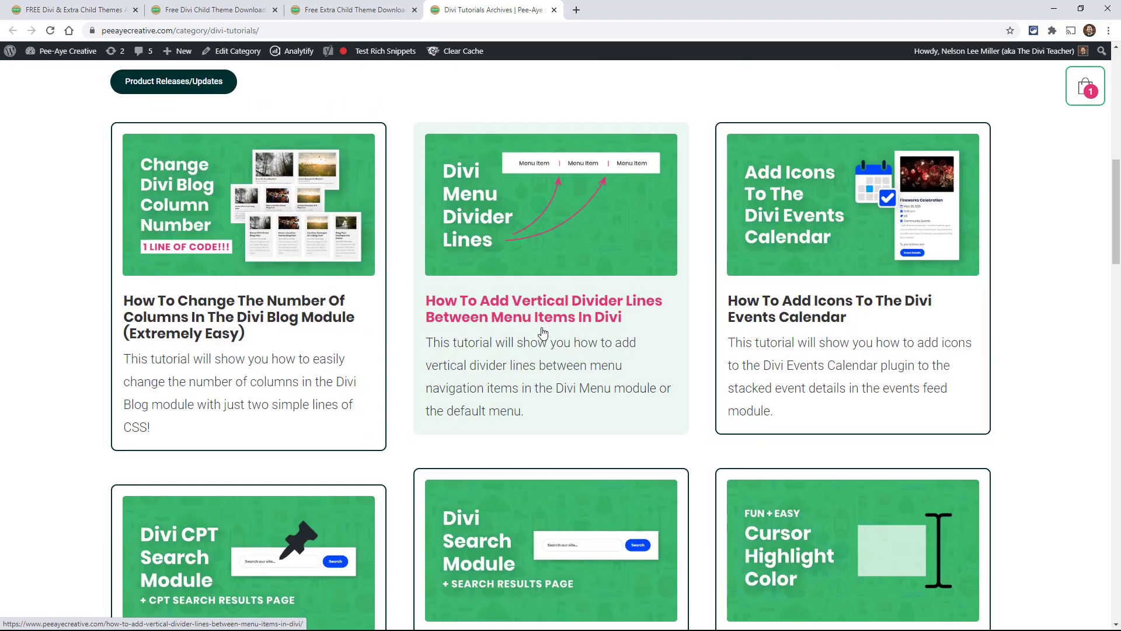
{"action": "scroll", "scroll_direction": "down", "scroll_amount": 3}
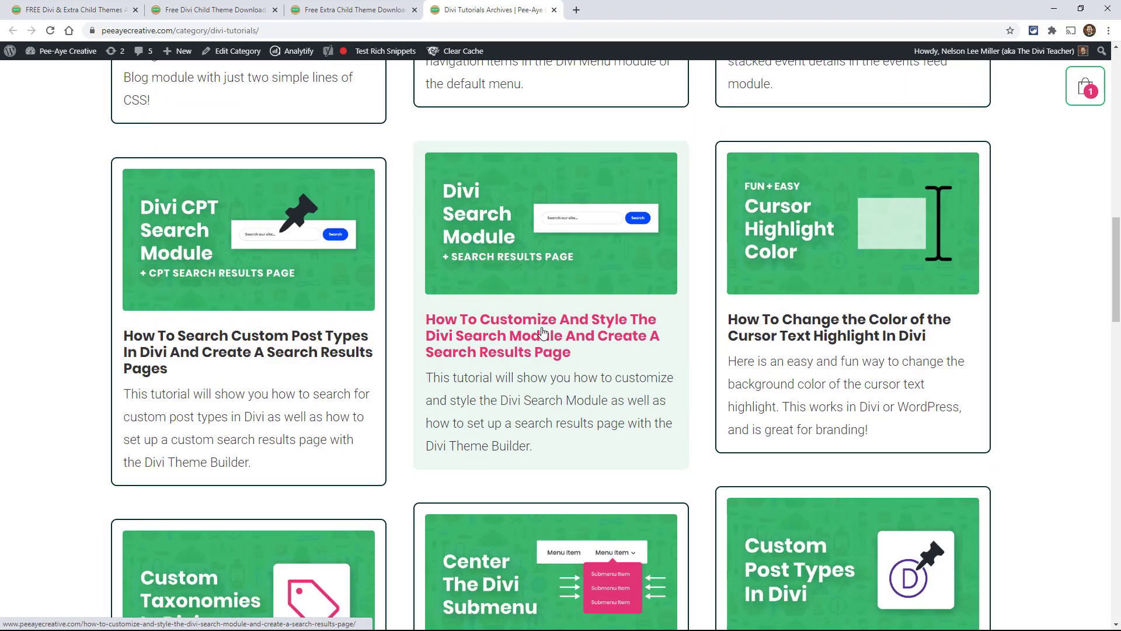
{"action": "scroll", "scroll_direction": "down", "scroll_amount": 3}
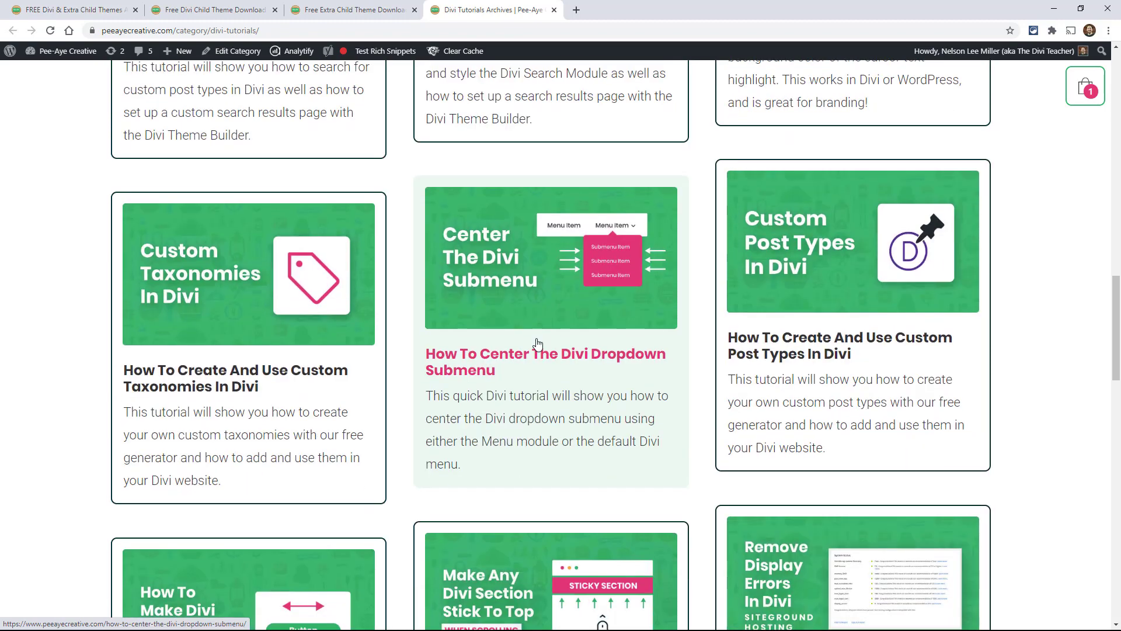
{"action": "scroll", "scroll_direction": "down", "scroll_amount": 3}
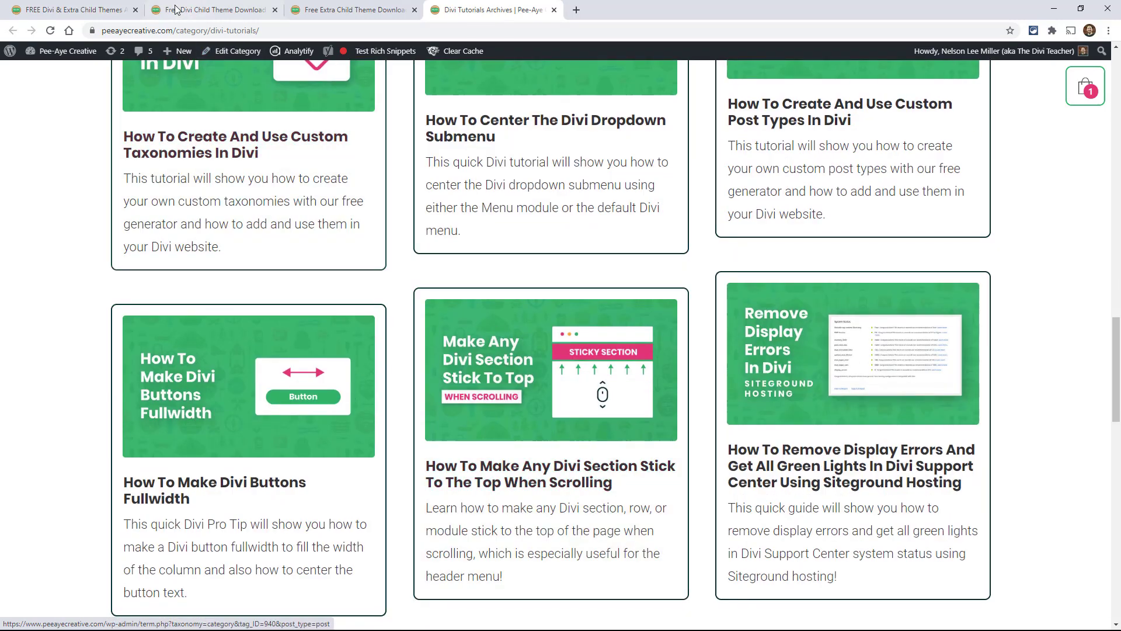
{"action": "mouse_move", "coordinate": [68, 9]}
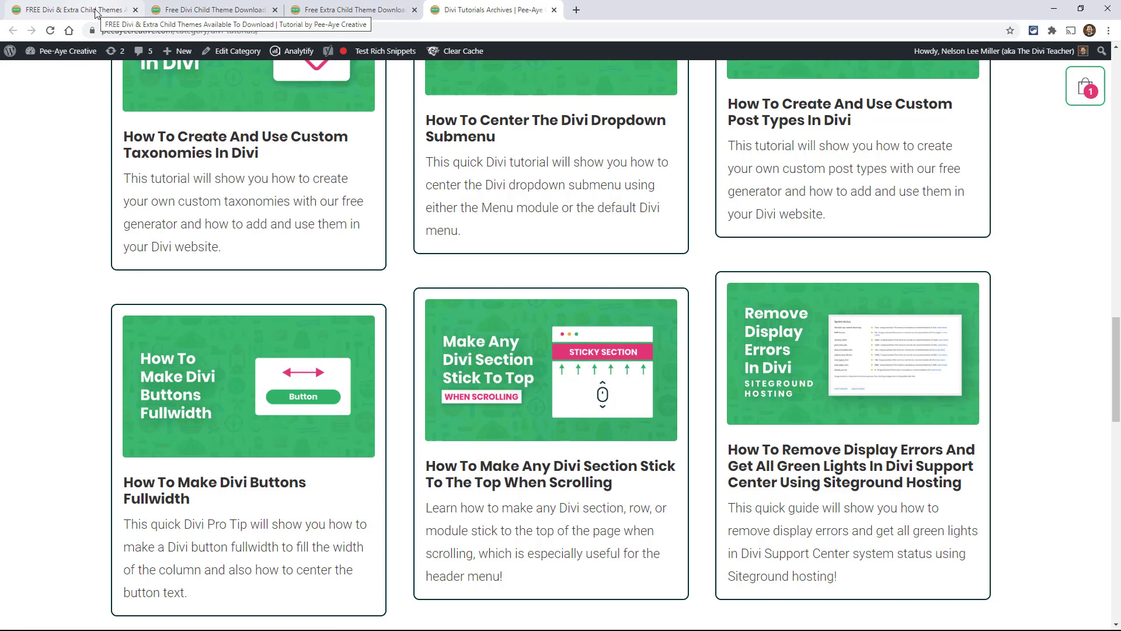
{"action": "left_click", "coordinate": [71, 10]}
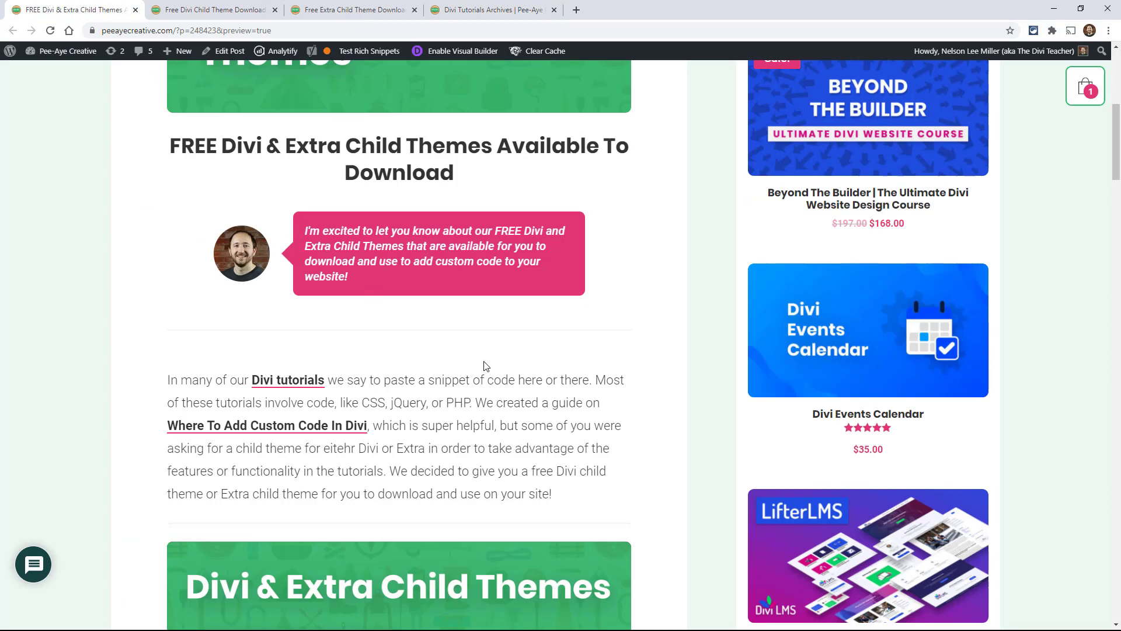
{"action": "scroll", "scroll_direction": "down", "scroll_amount": 3}
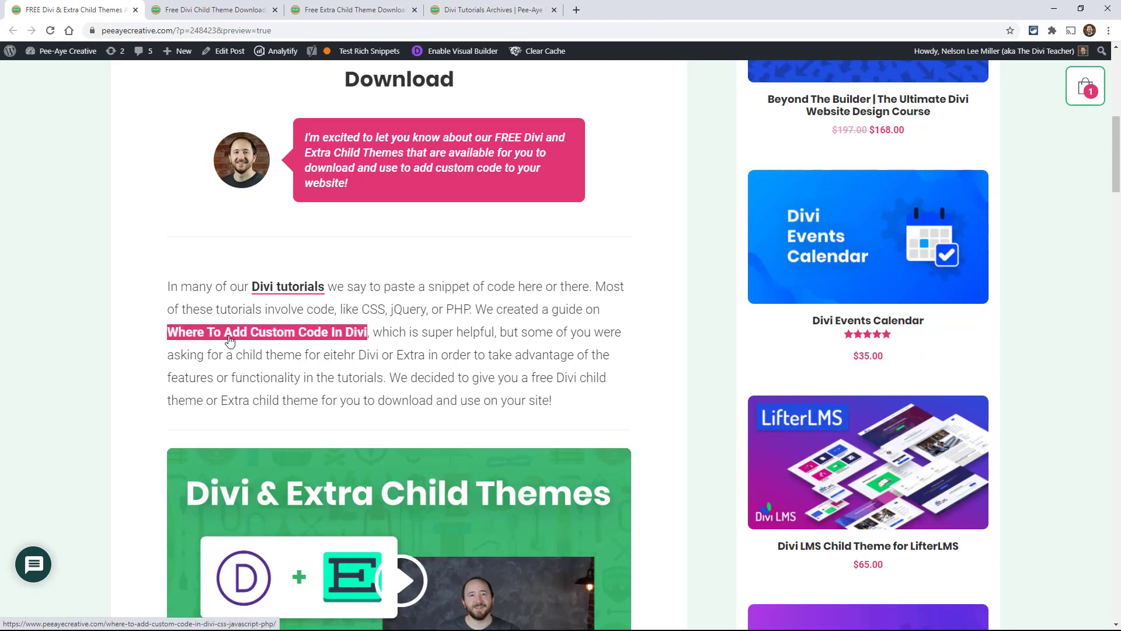
{"action": "mouse_move", "coordinate": [449, 337]}
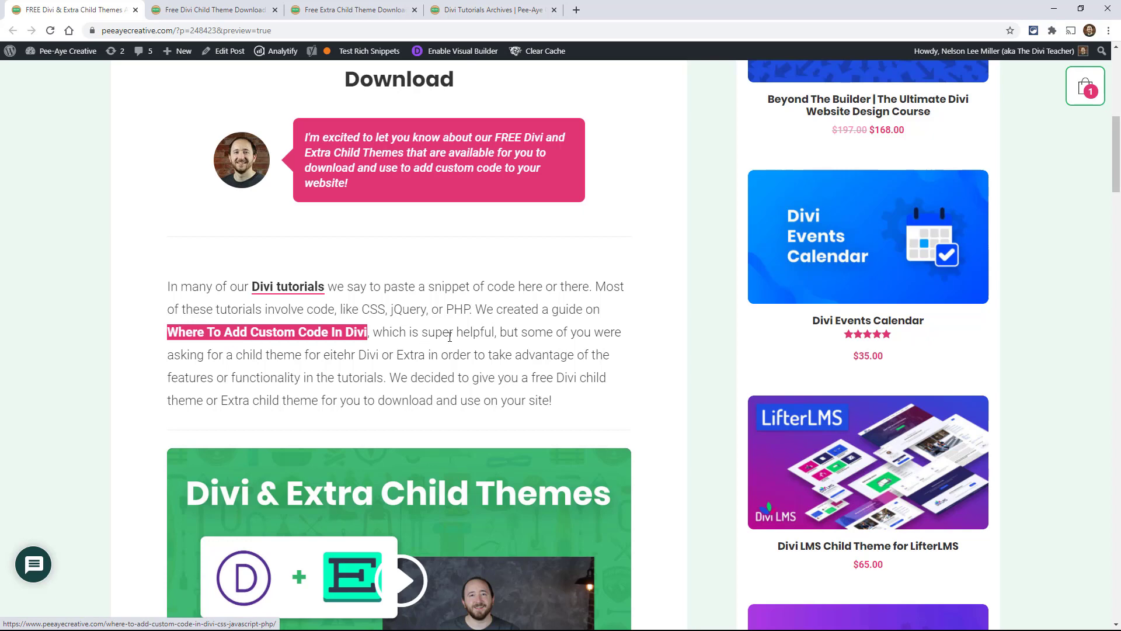
{"action": "scroll", "scroll_direction": "down", "scroll_amount": 3}
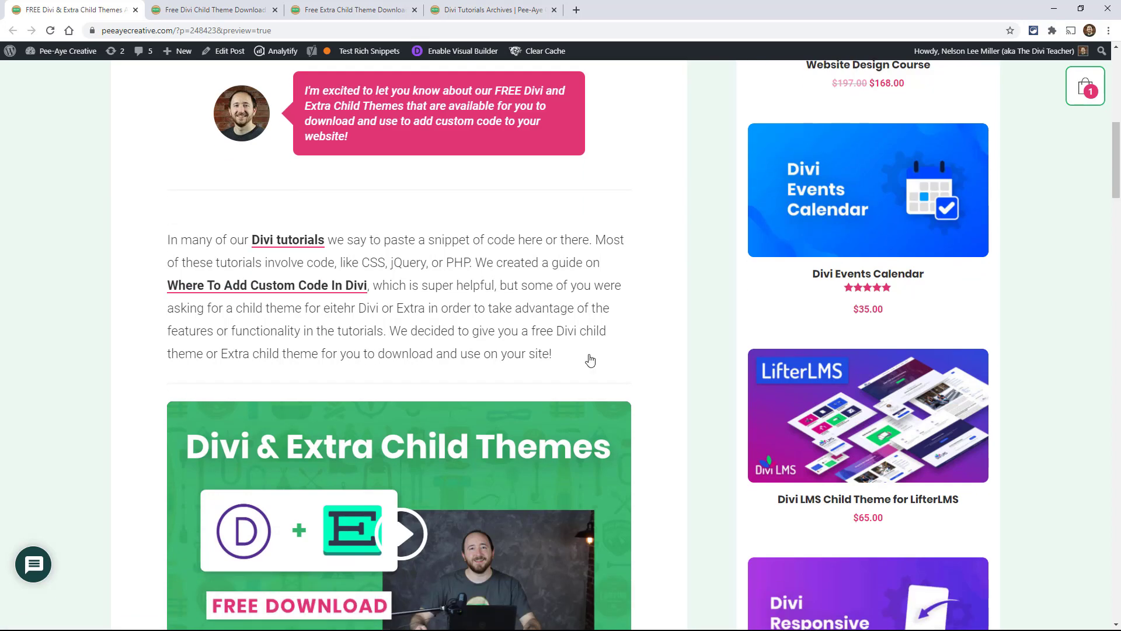
{"action": "scroll", "scroll_direction": "down", "scroll_amount": 3}
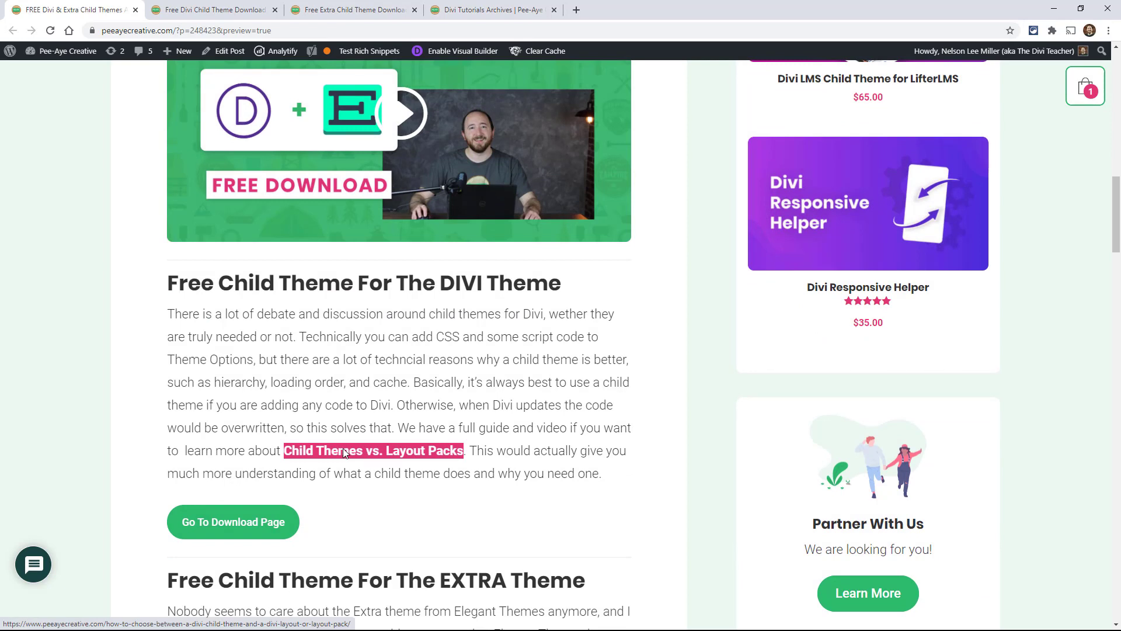
{"action": "mouse_move", "coordinate": [407, 424]}
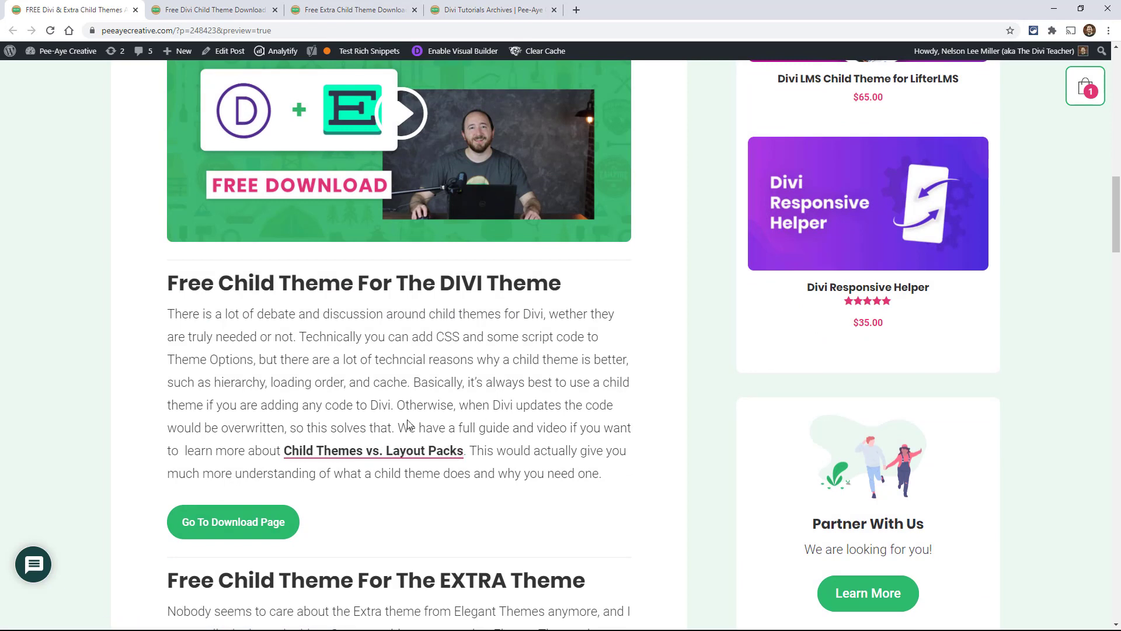
{"action": "mouse_move", "coordinate": [405, 414]}
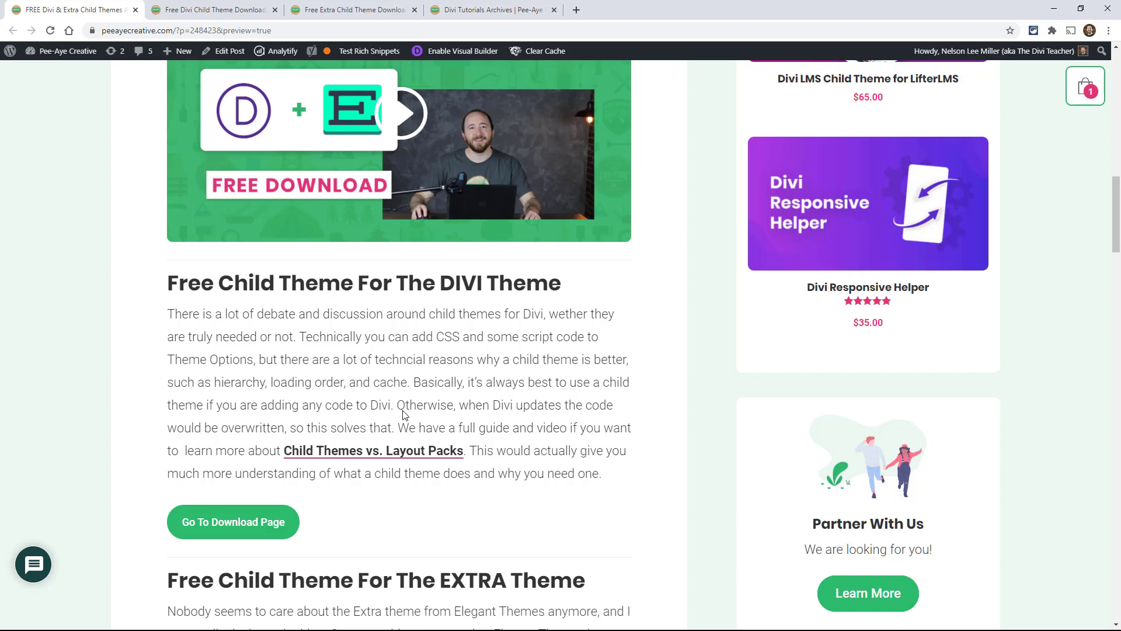
{"action": "mouse_move", "coordinate": [224, 462]}
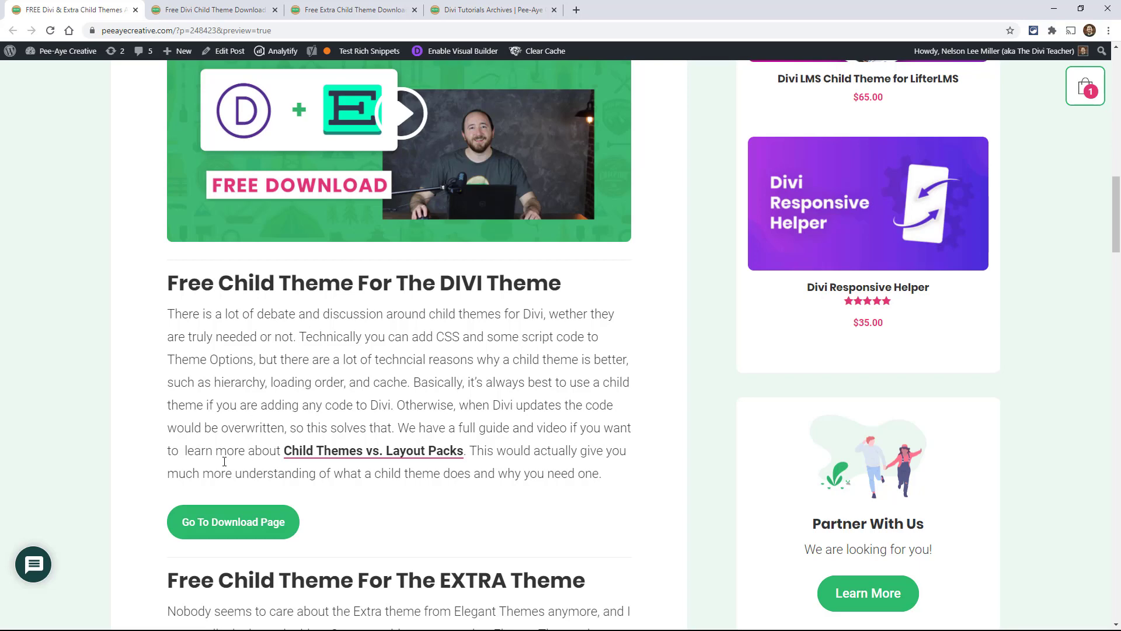
{"action": "scroll", "scroll_direction": "down", "scroll_amount": 3}
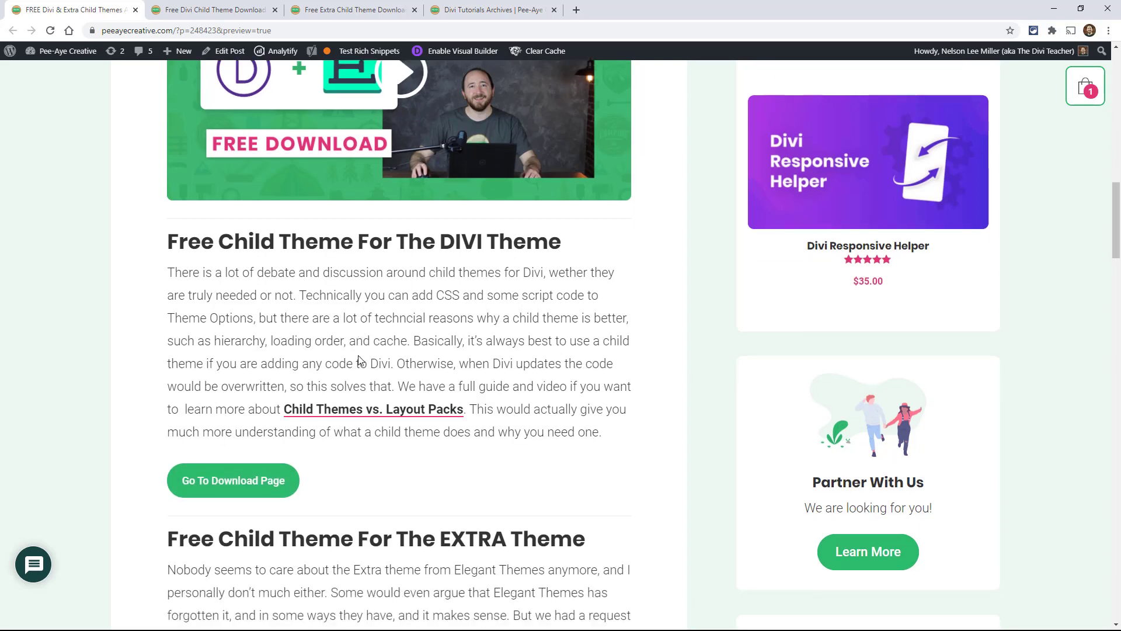
{"action": "scroll", "scroll_direction": "down", "scroll_amount": 3}
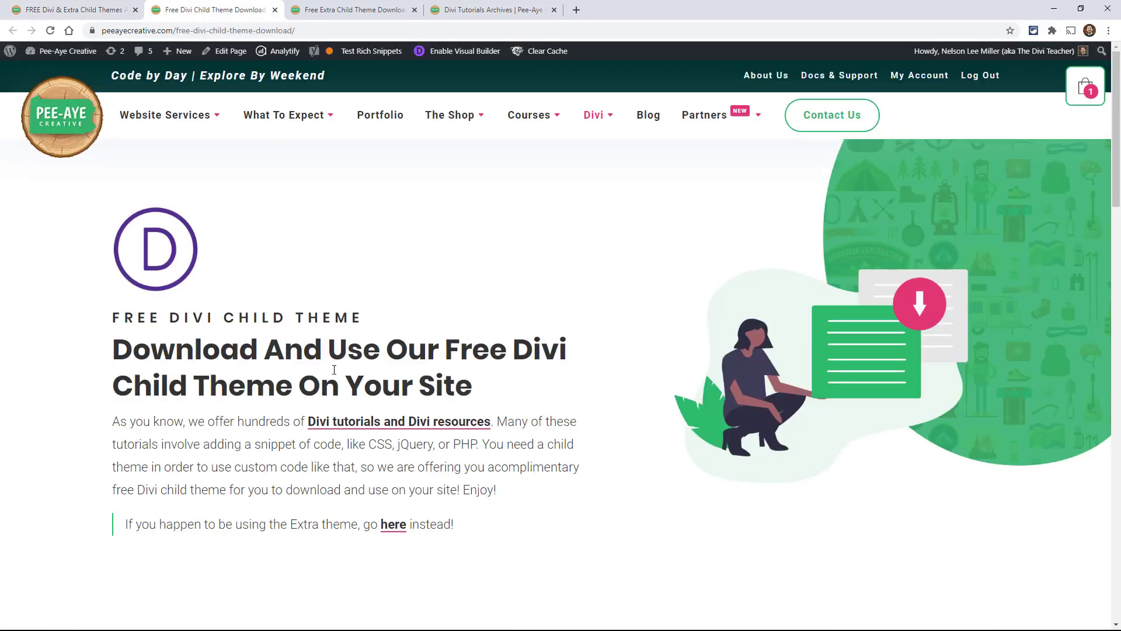
Scroll to What's Included, listing Style.css, functions.php, scripts.js and screenshot.jpg.
{"action": "scroll", "scroll_direction": "down", "scroll_amount": 3}
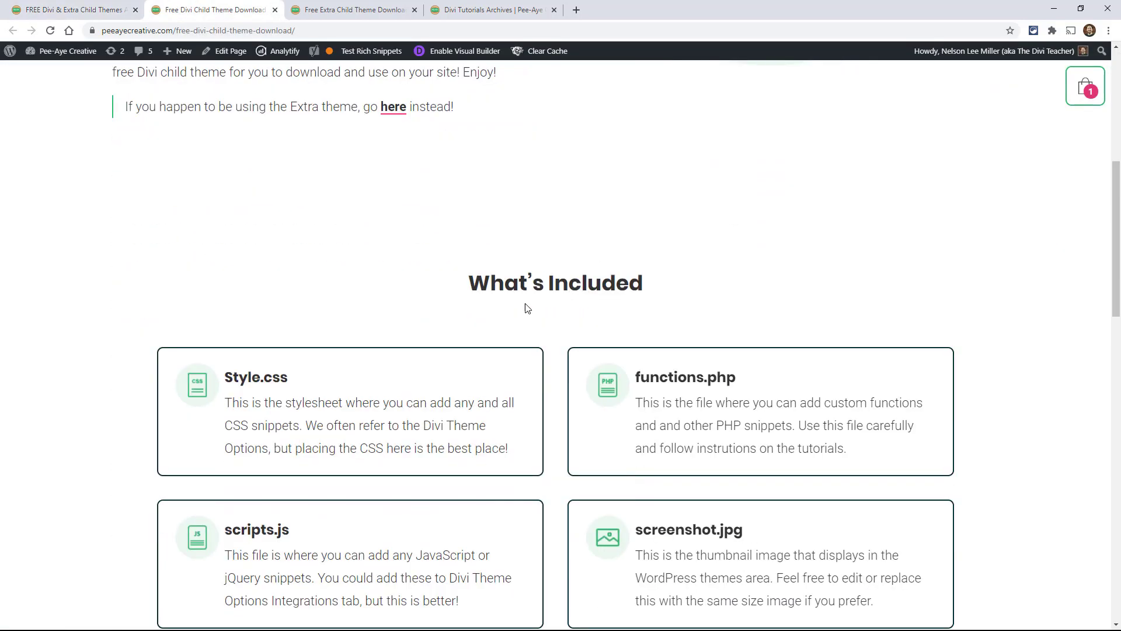
{"action": "scroll", "scroll_direction": "down", "scroll_amount": 3}
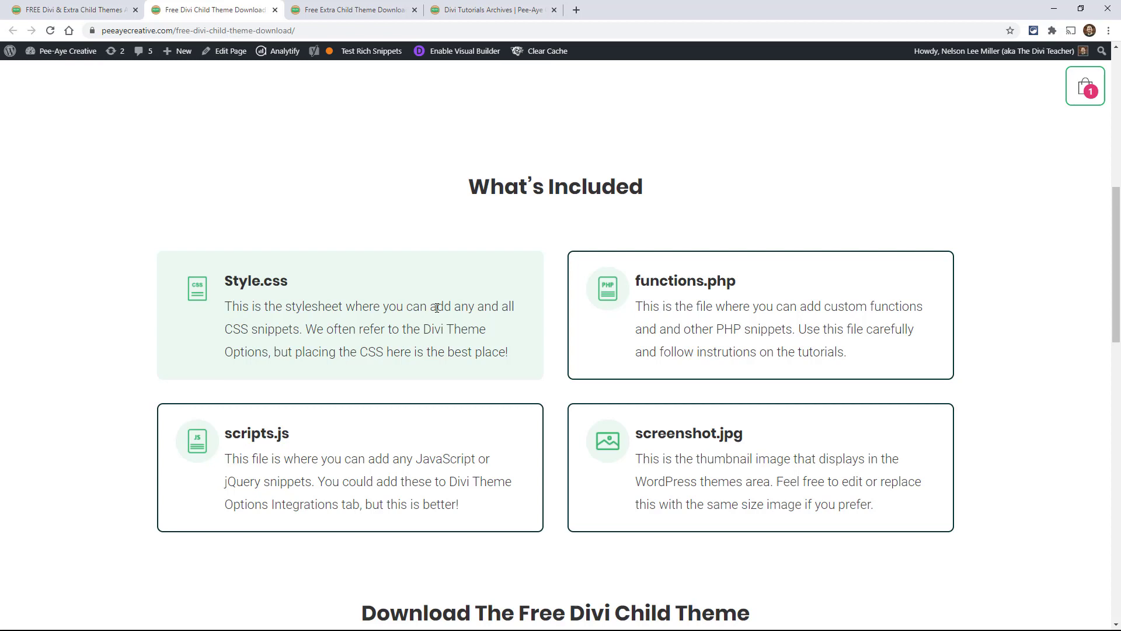
{"action": "mouse_move", "coordinate": [217, 305]}
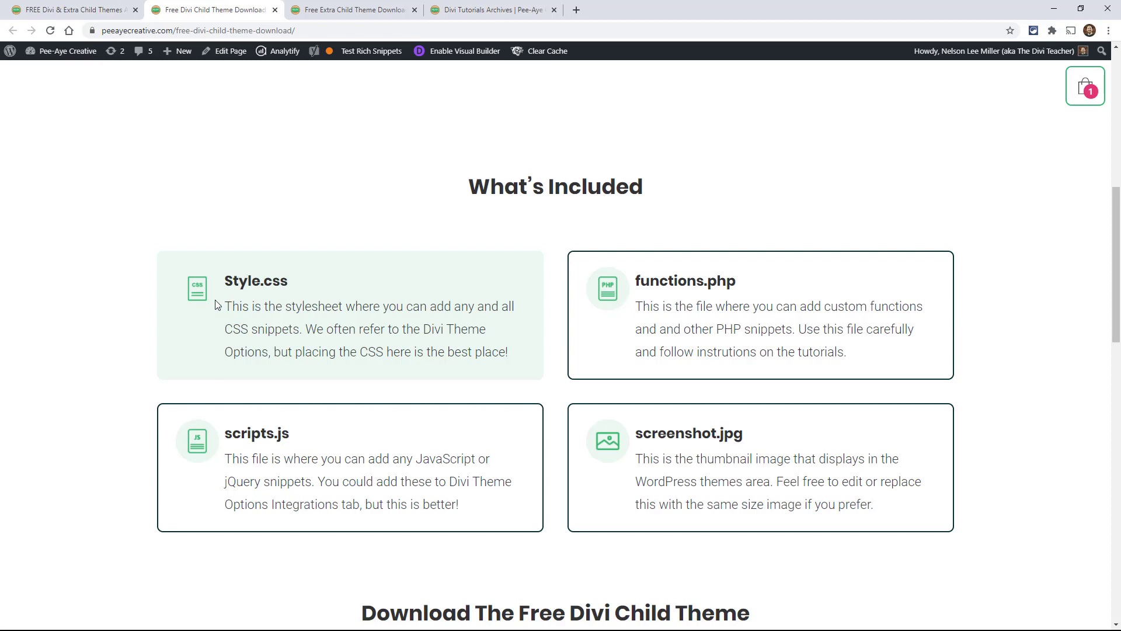
{"action": "mouse_move", "coordinate": [144, 345]}
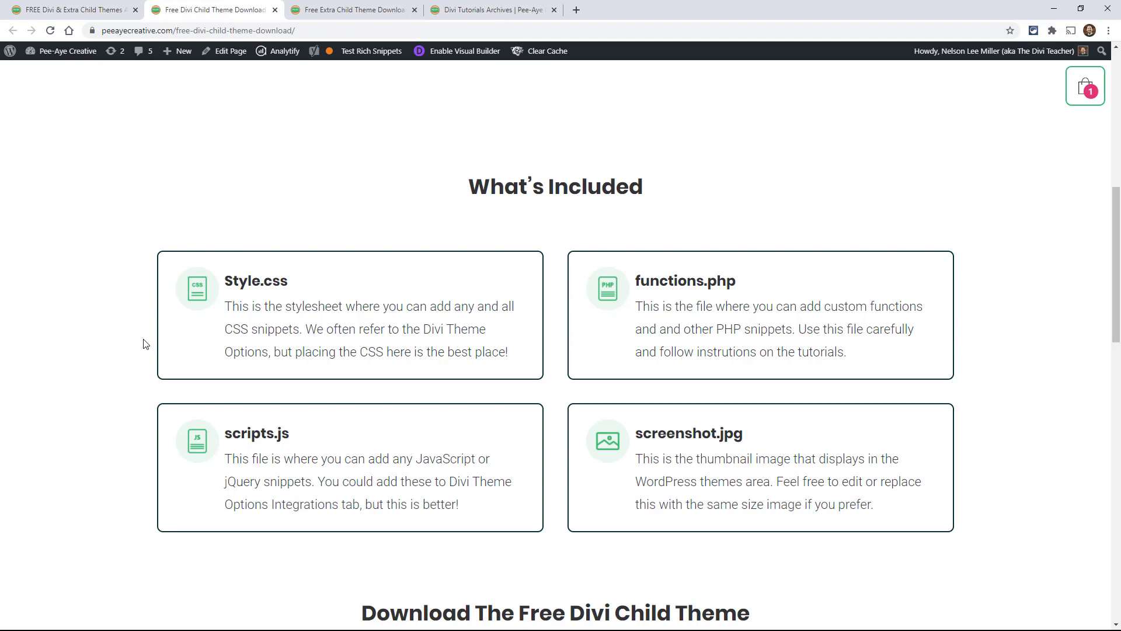
{"action": "mouse_move", "coordinate": [188, 313]}
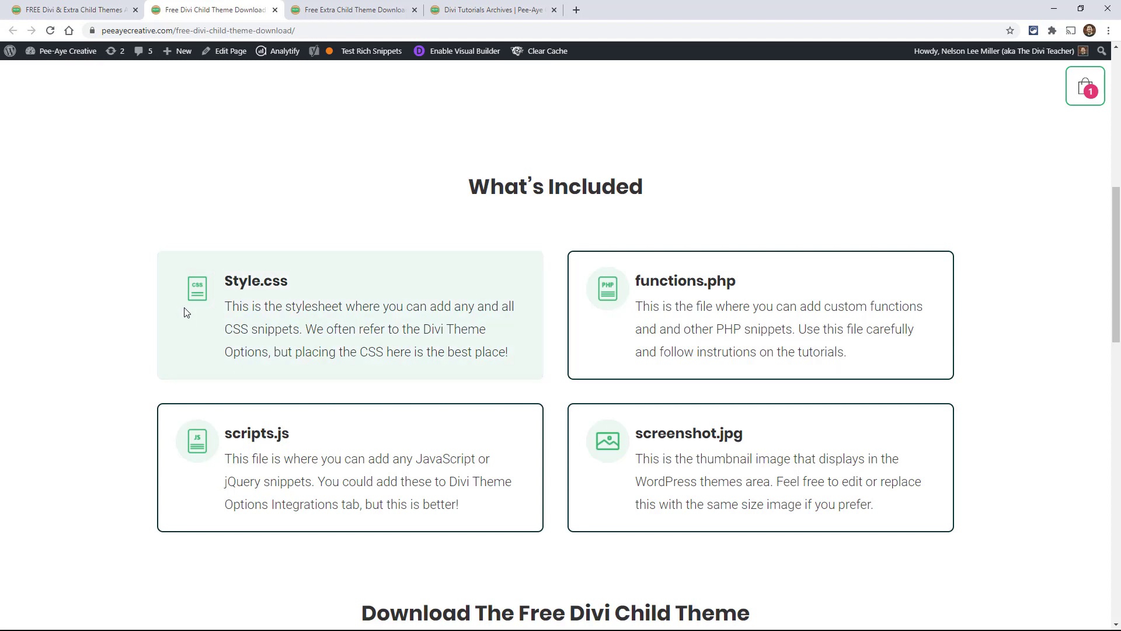
{"action": "mouse_move", "coordinate": [676, 286]}
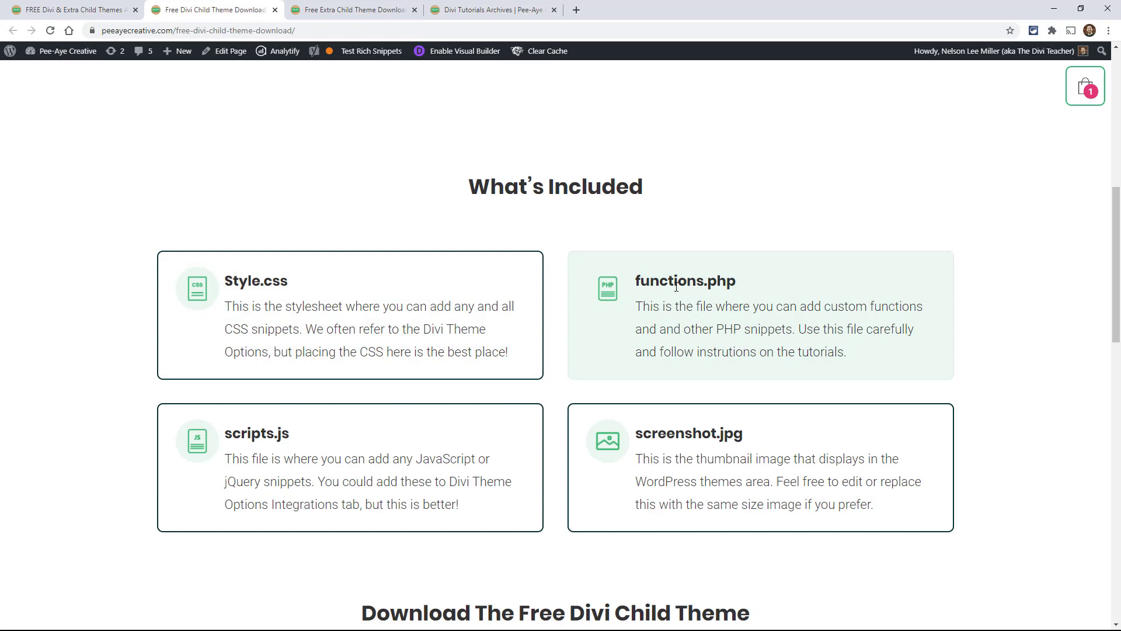
{"action": "mouse_move", "coordinate": [753, 294]}
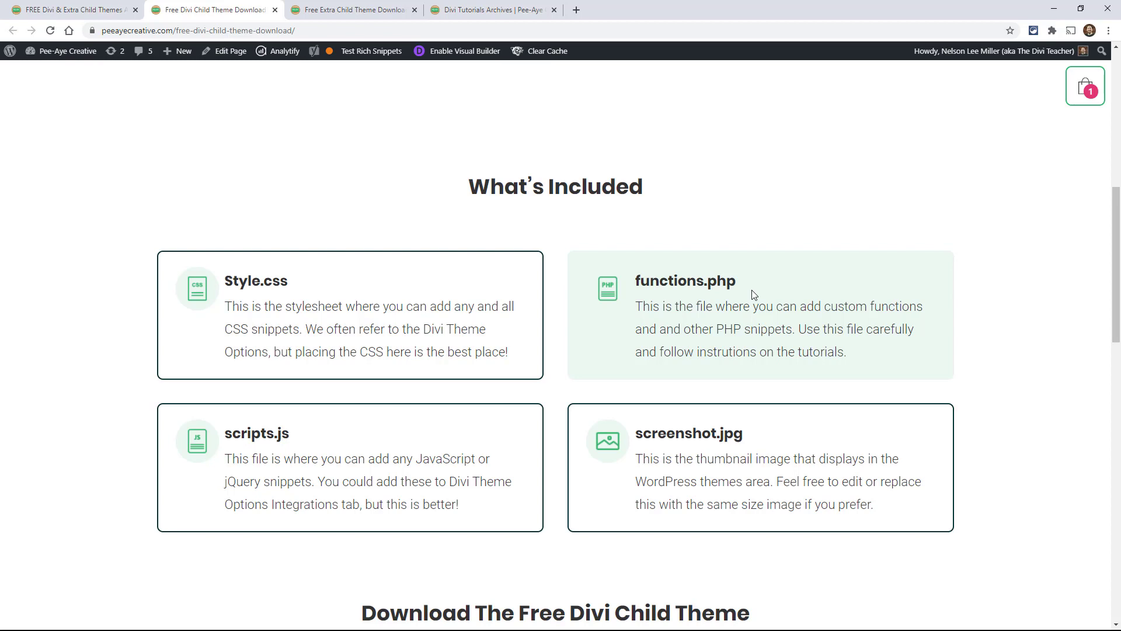
{"action": "mouse_move", "coordinate": [735, 303]}
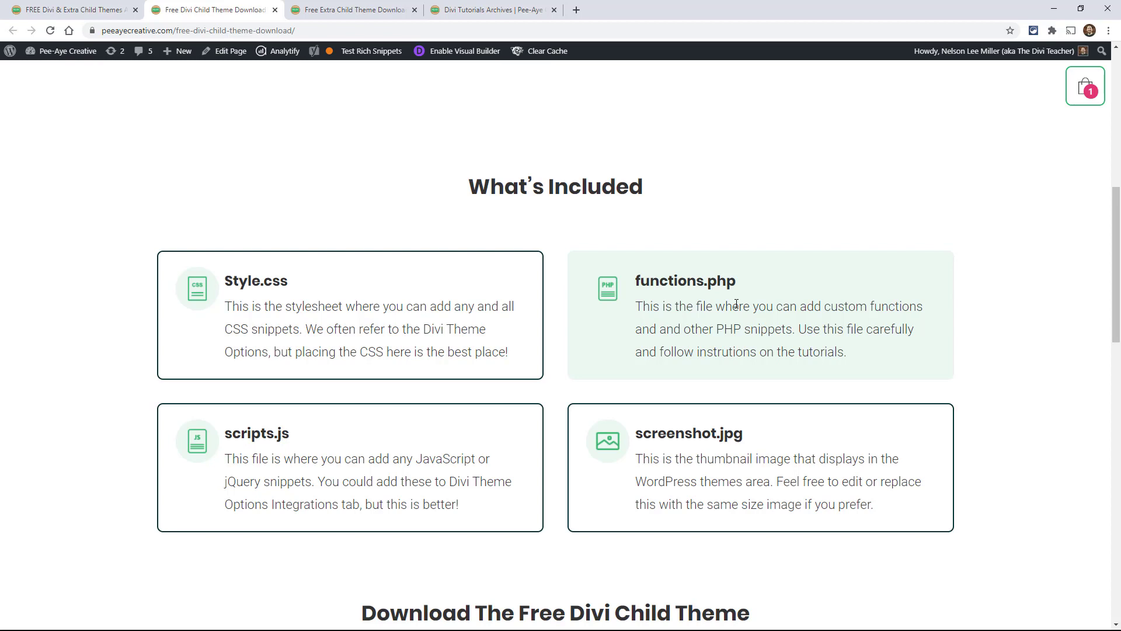
{"action": "mouse_move", "coordinate": [272, 455]}
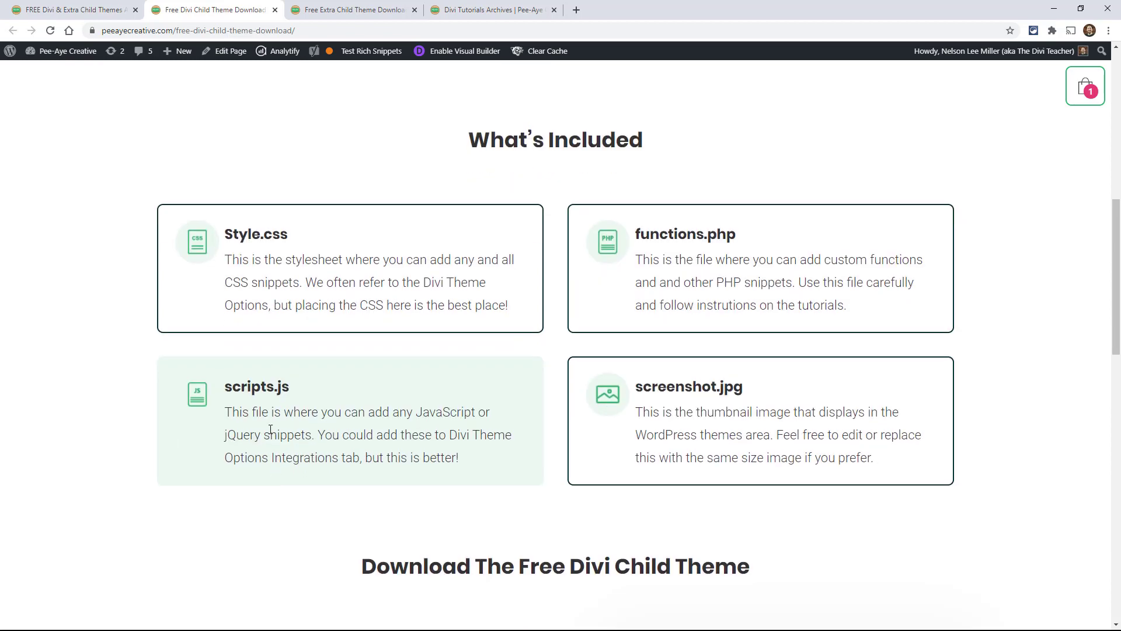
{"action": "mouse_move", "coordinate": [238, 425]}
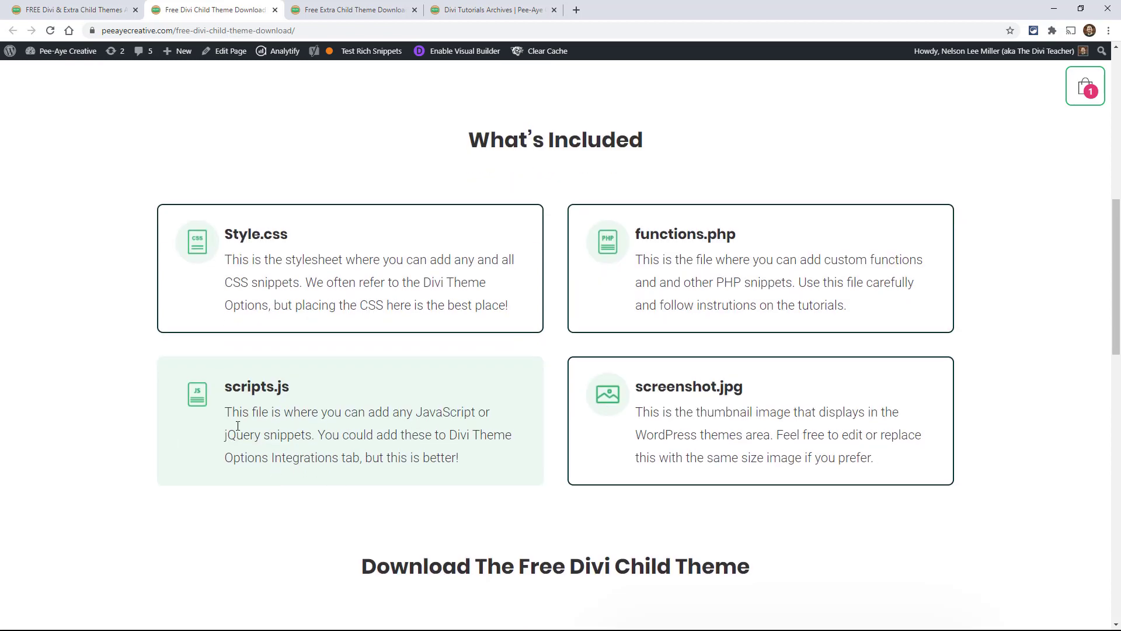
{"action": "scroll", "scroll_direction": "down", "scroll_amount": 3}
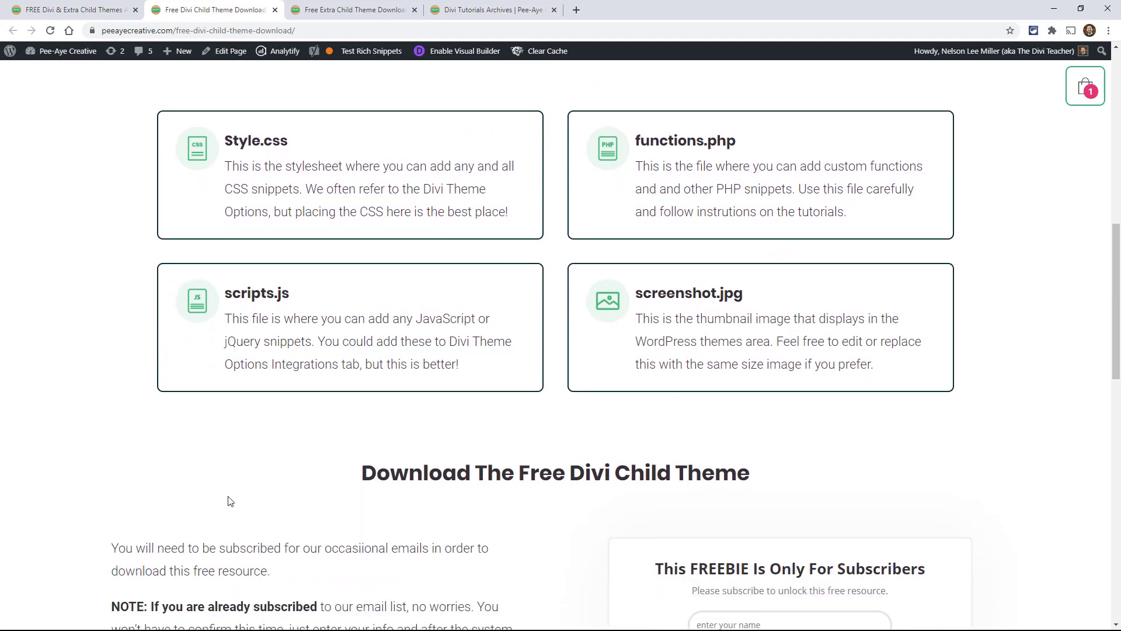
{"action": "mouse_move", "coordinate": [226, 493]}
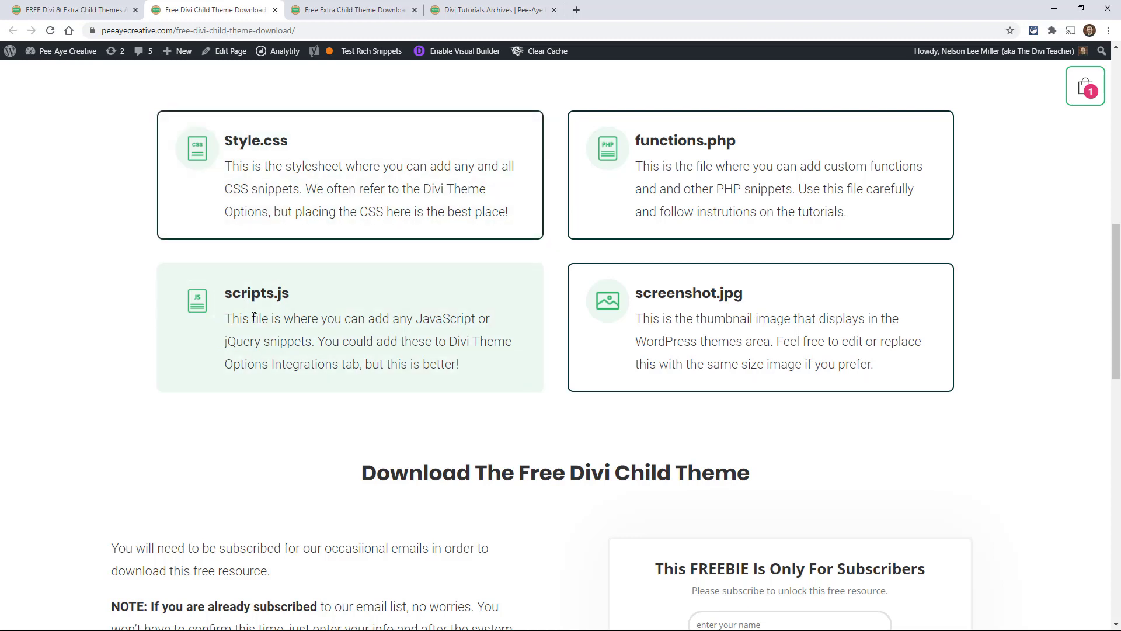
{"action": "mouse_move", "coordinate": [329, 360]}
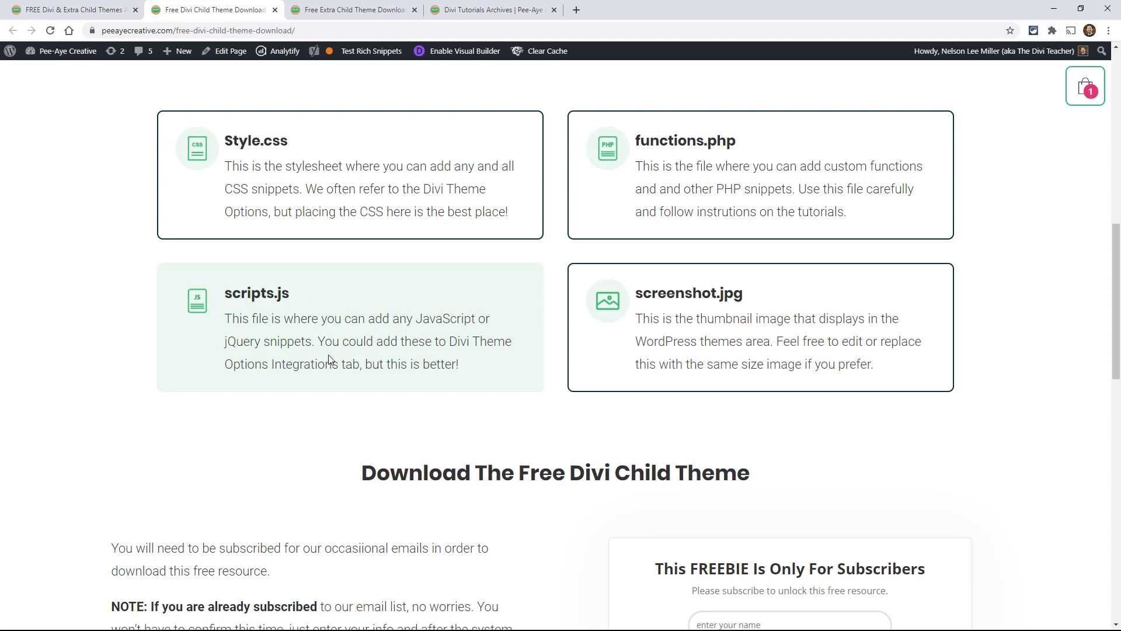
{"action": "mouse_move", "coordinate": [746, 187]}
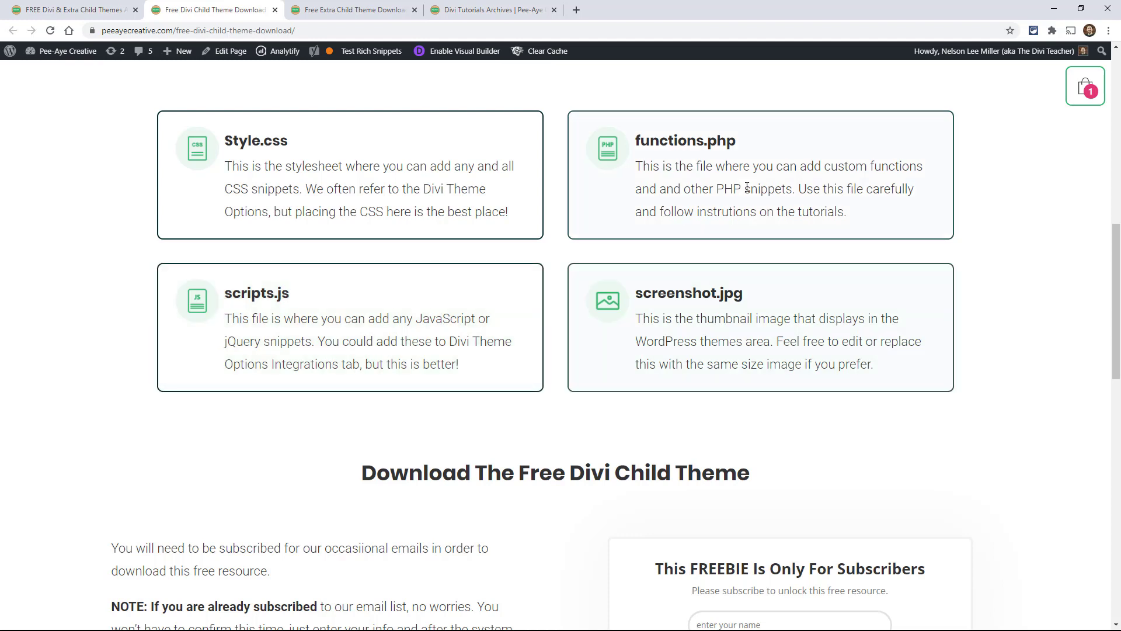
{"action": "mouse_move", "coordinate": [671, 334]}
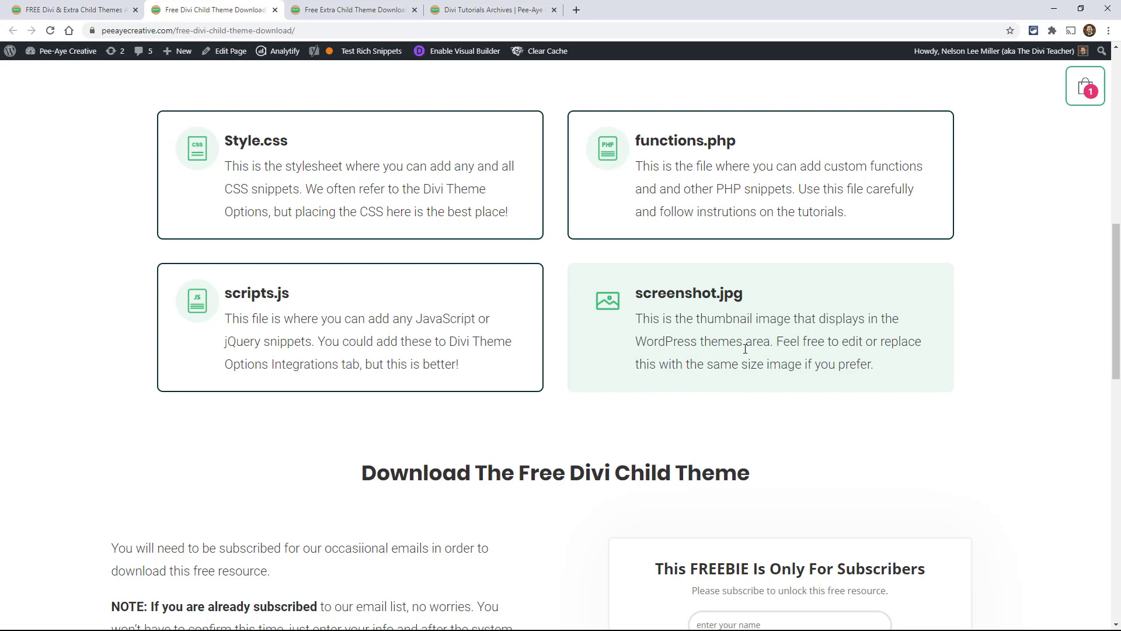
Scroll past the subscriber form to the How To Install & Use instructions.
{"action": "scroll", "scroll_direction": "down", "scroll_amount": 3}
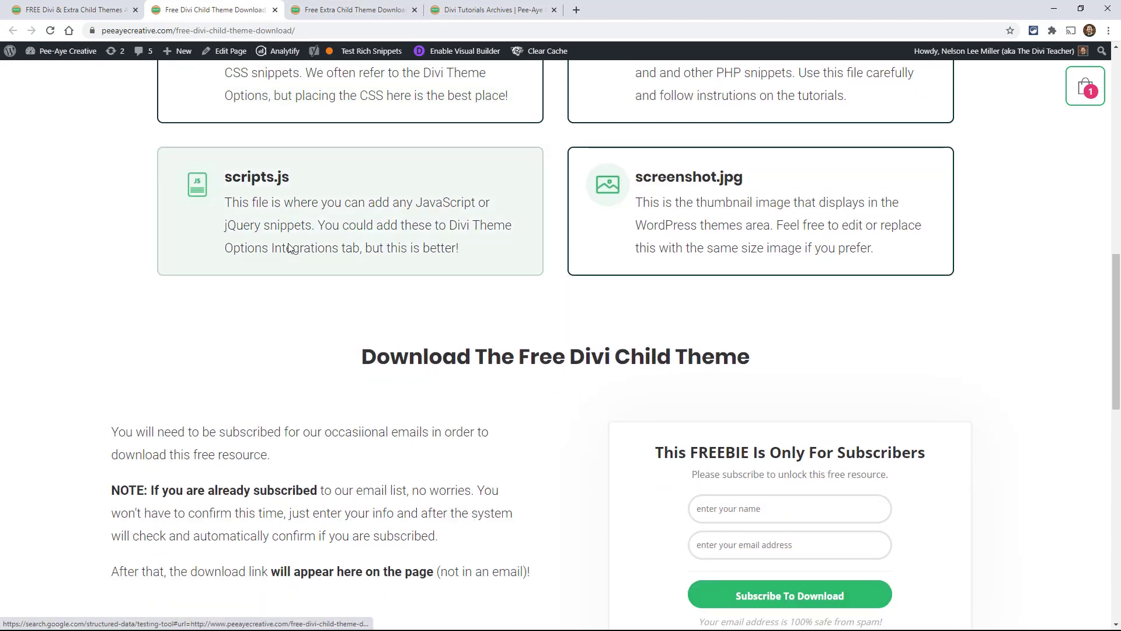
{"action": "scroll", "scroll_direction": "down", "scroll_amount": 3}
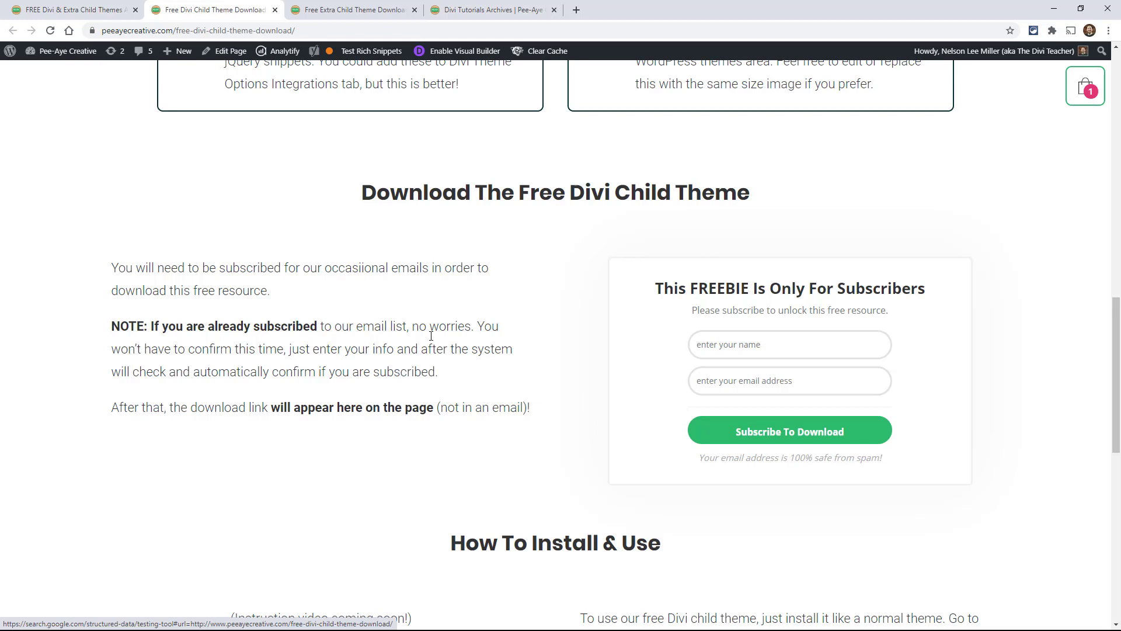
{"action": "mouse_move", "coordinate": [190, 344]}
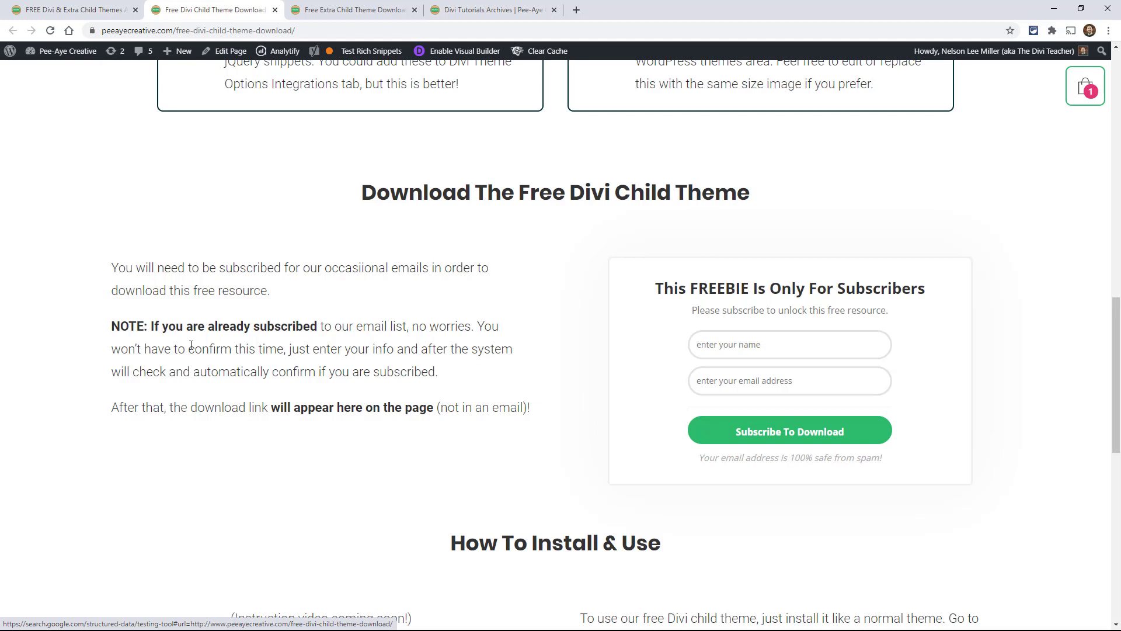
{"action": "mouse_move", "coordinate": [501, 281]}
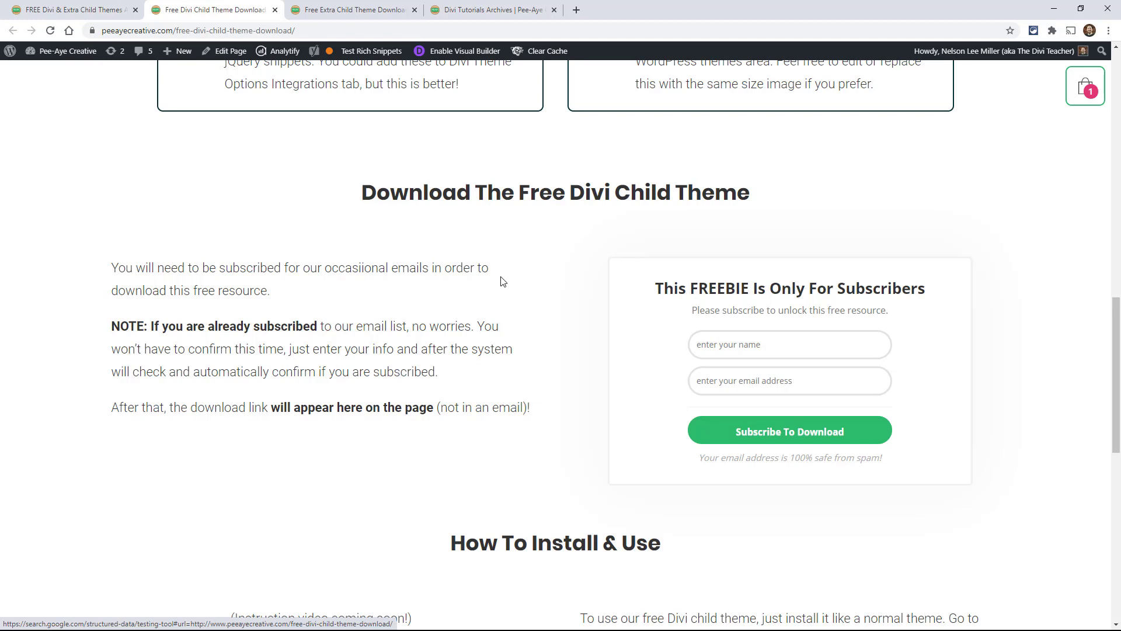
{"action": "mouse_move", "coordinate": [434, 296]}
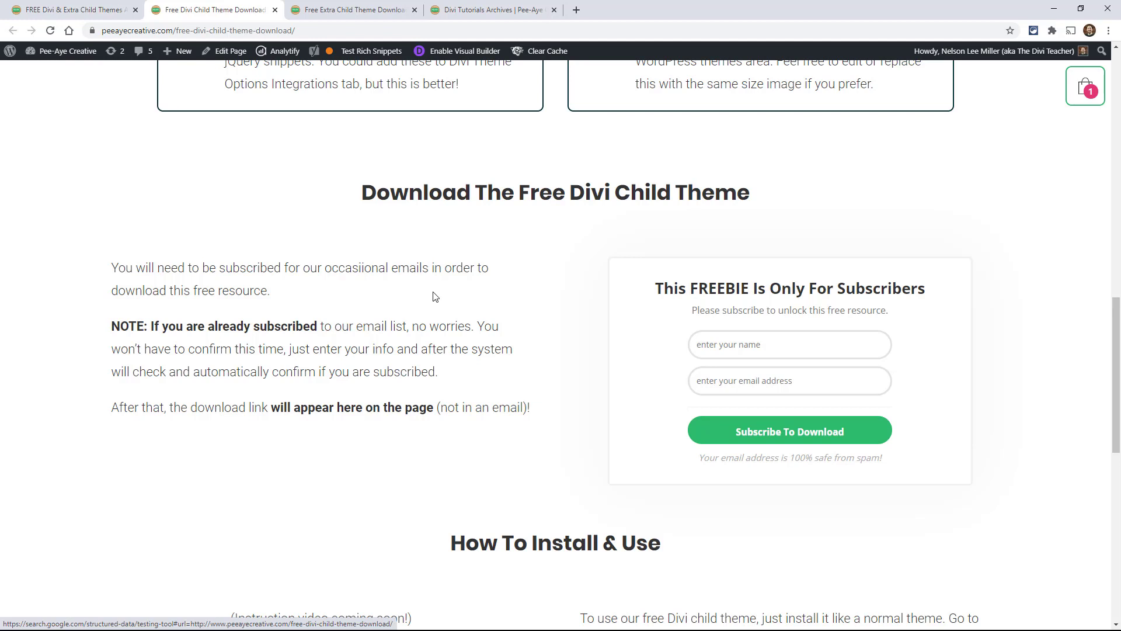
{"action": "mouse_move", "coordinate": [430, 296]}
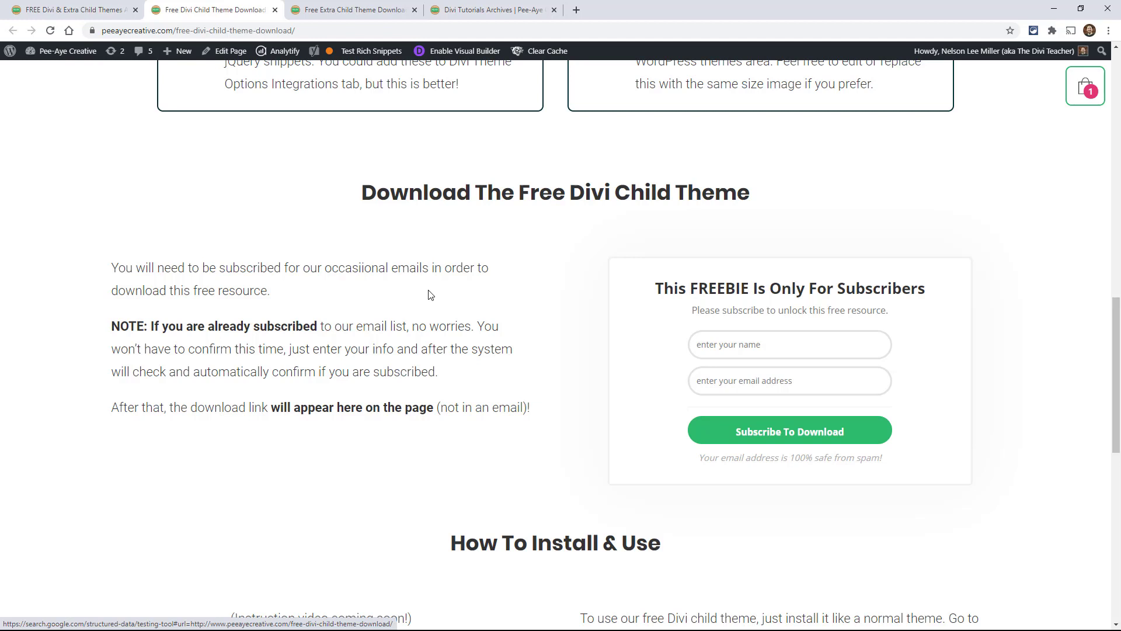
{"action": "mouse_move", "coordinate": [521, 337]}
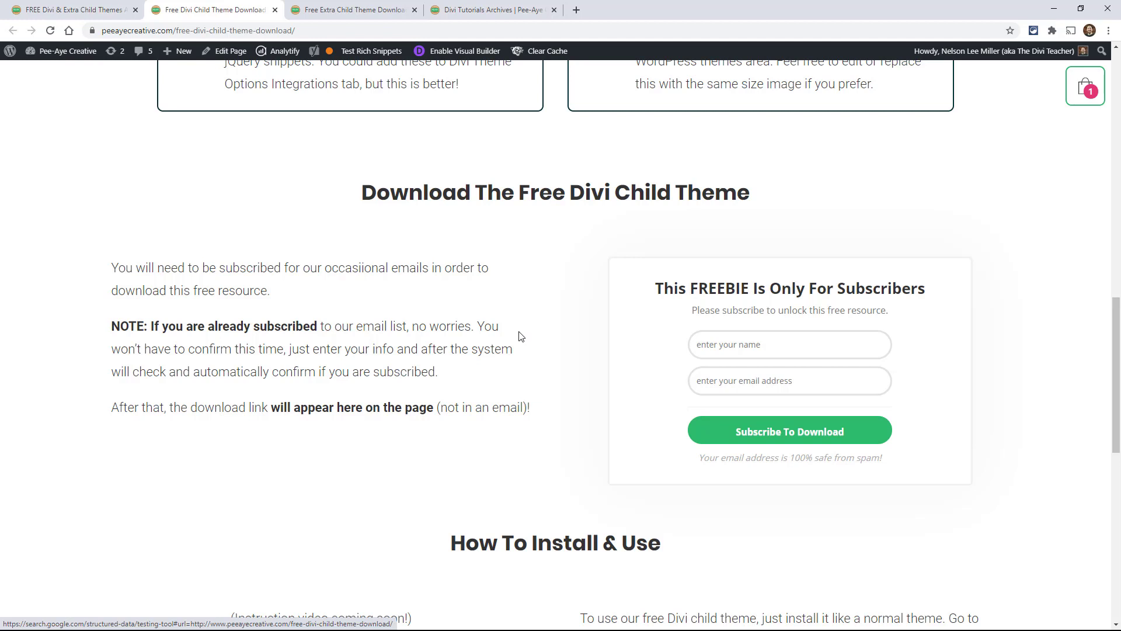
{"action": "mouse_move", "coordinate": [451, 334]}
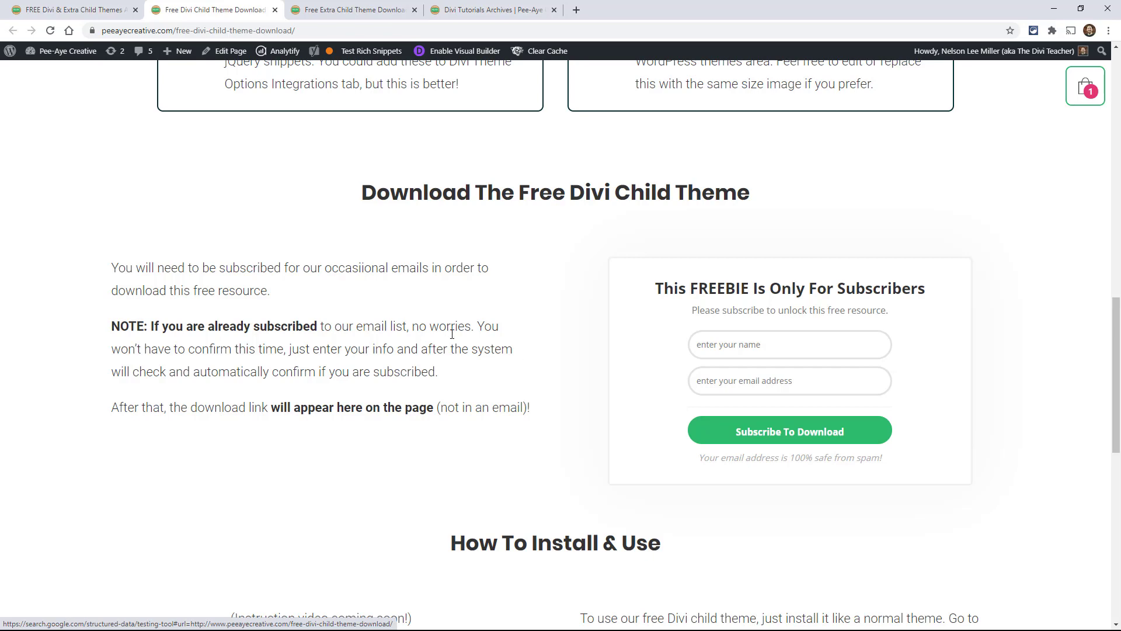
{"action": "scroll", "scroll_direction": "down", "scroll_amount": 3}
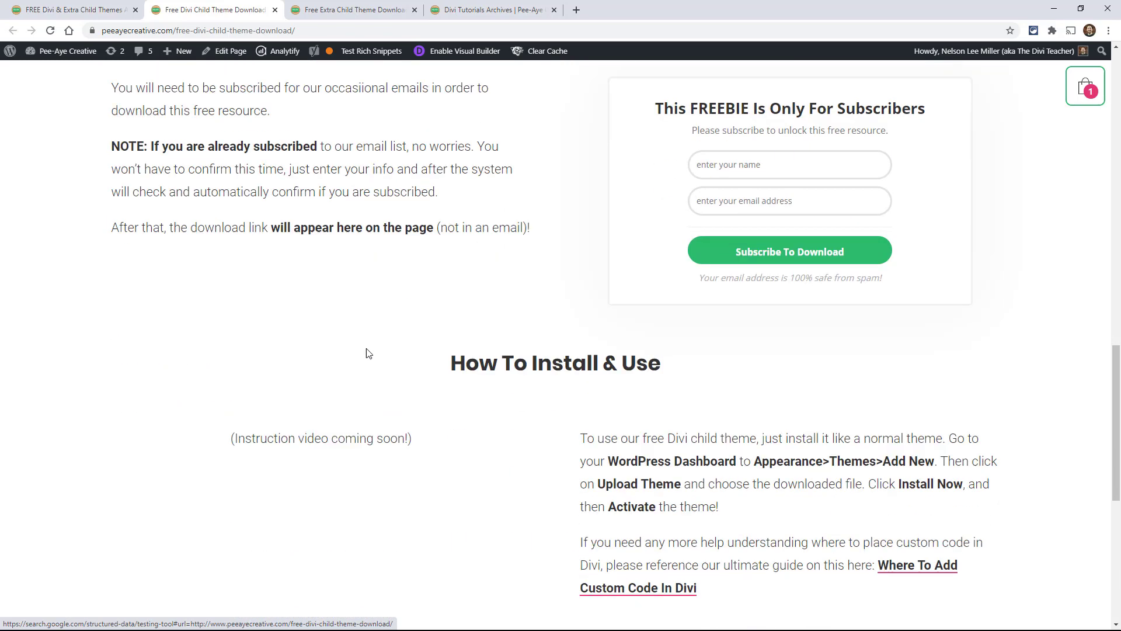
{"action": "scroll", "scroll_direction": "down", "scroll_amount": 3}
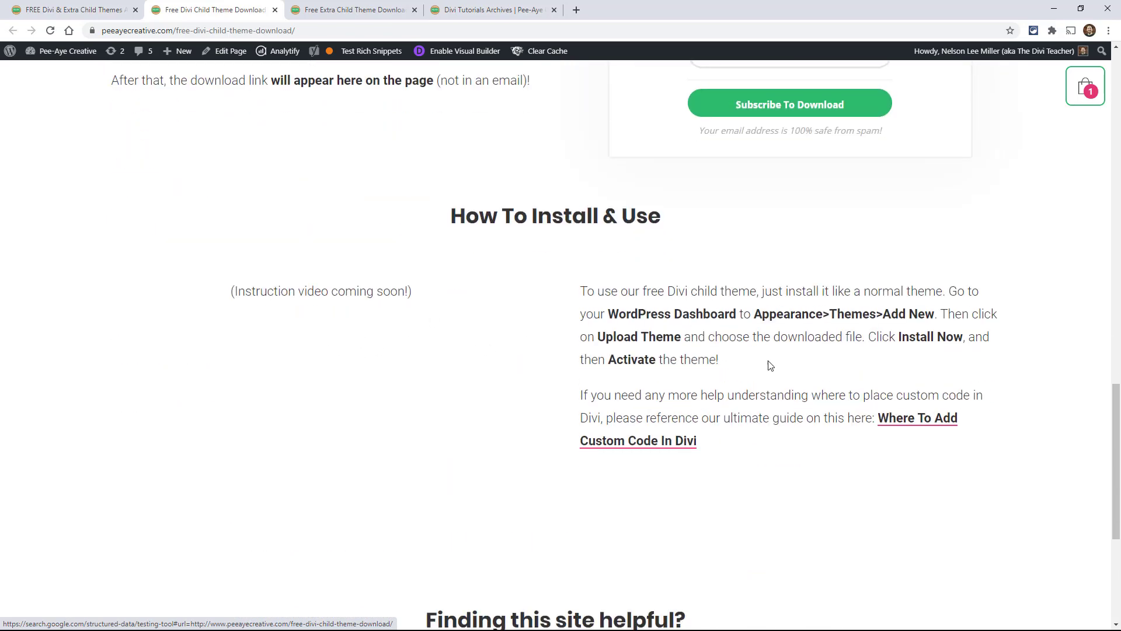
{"action": "mouse_move", "coordinate": [765, 338]}
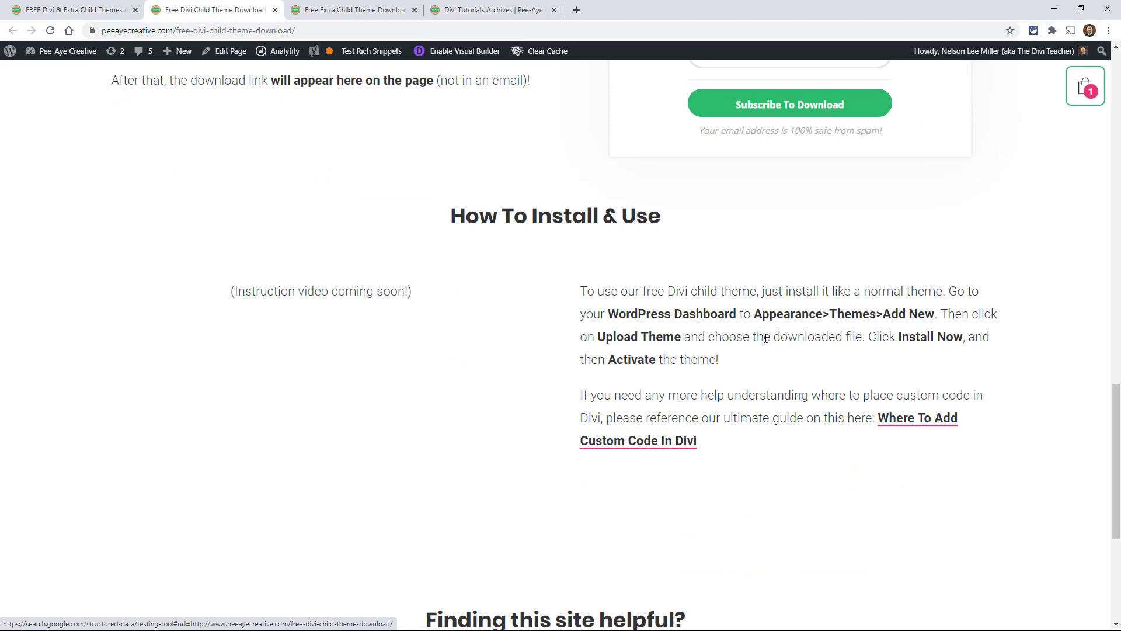
{"action": "scroll", "scroll_direction": "up", "scroll_amount": 3}
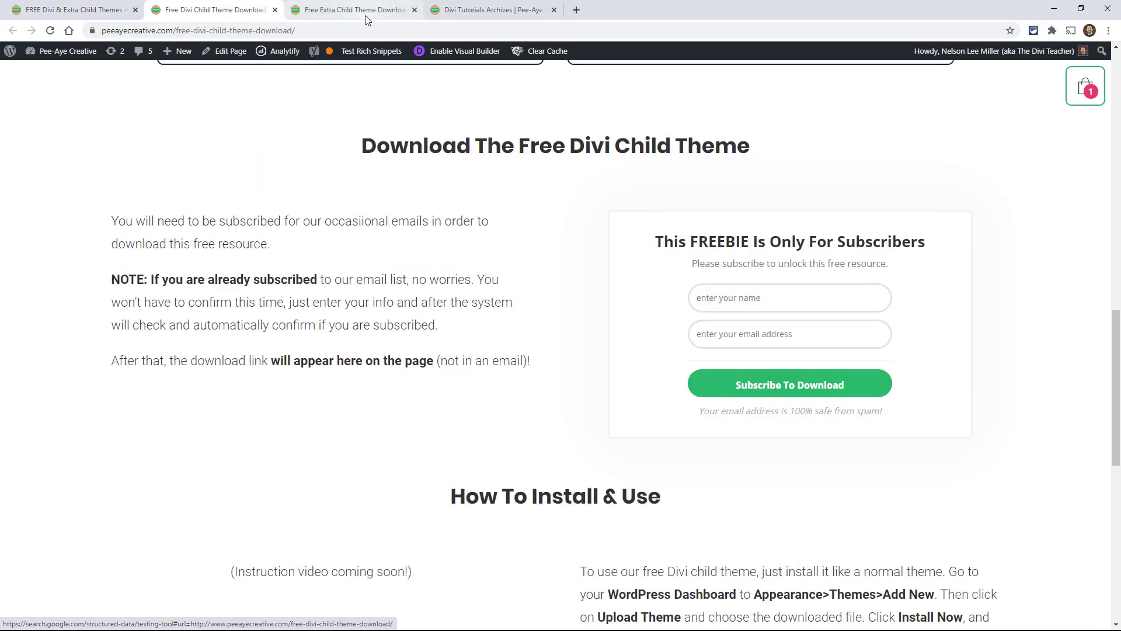
Switch to the first tab's article and scroll through its Extra theme and What's Included sections.
{"action": "left_click", "coordinate": [351, 10]}
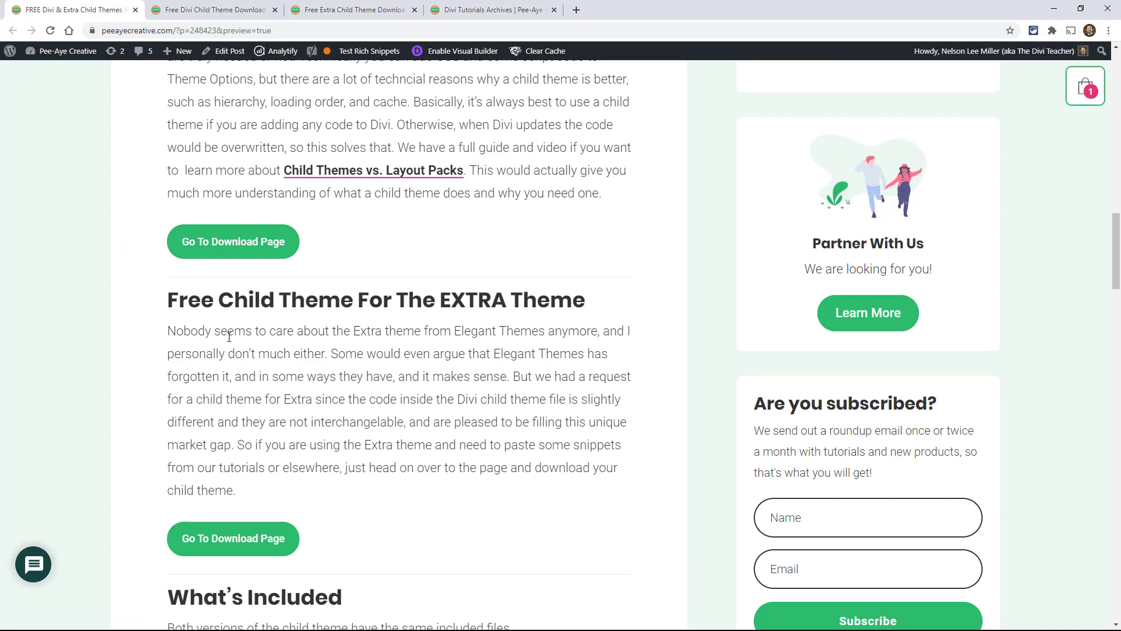
{"action": "mouse_move", "coordinate": [271, 377]}
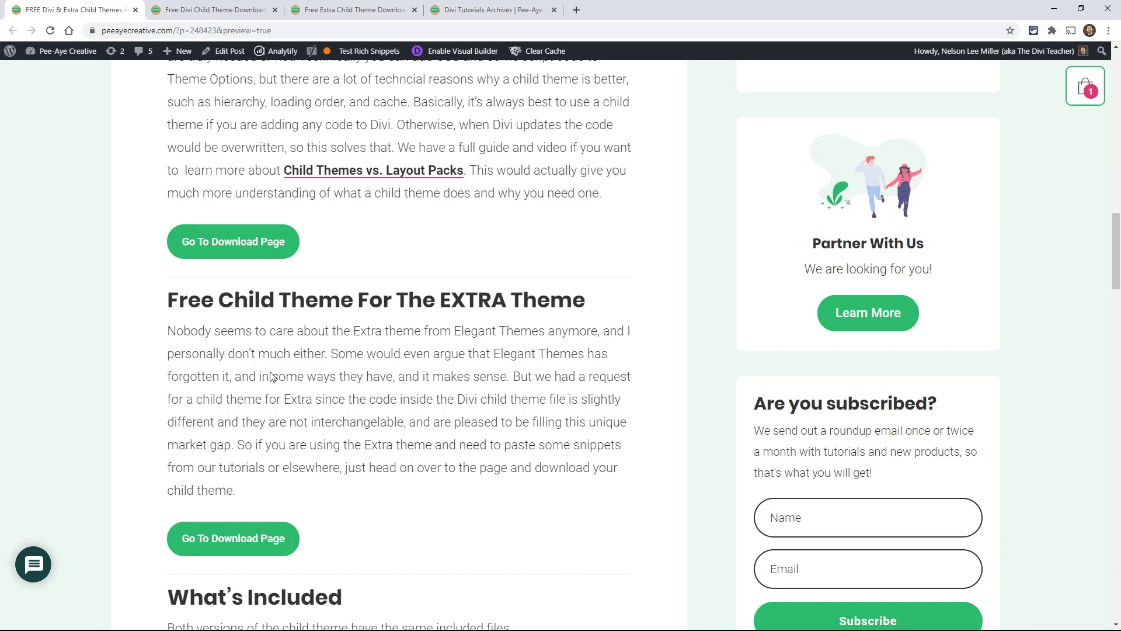
{"action": "scroll", "scroll_direction": "down", "scroll_amount": 3}
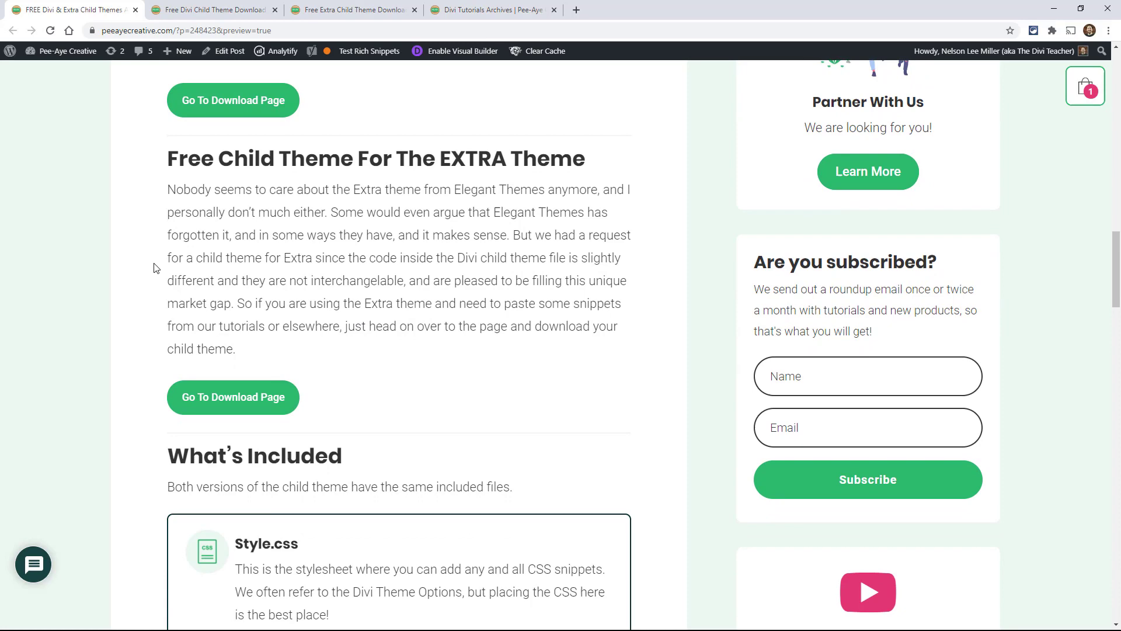
{"action": "scroll", "scroll_direction": "down", "scroll_amount": 3}
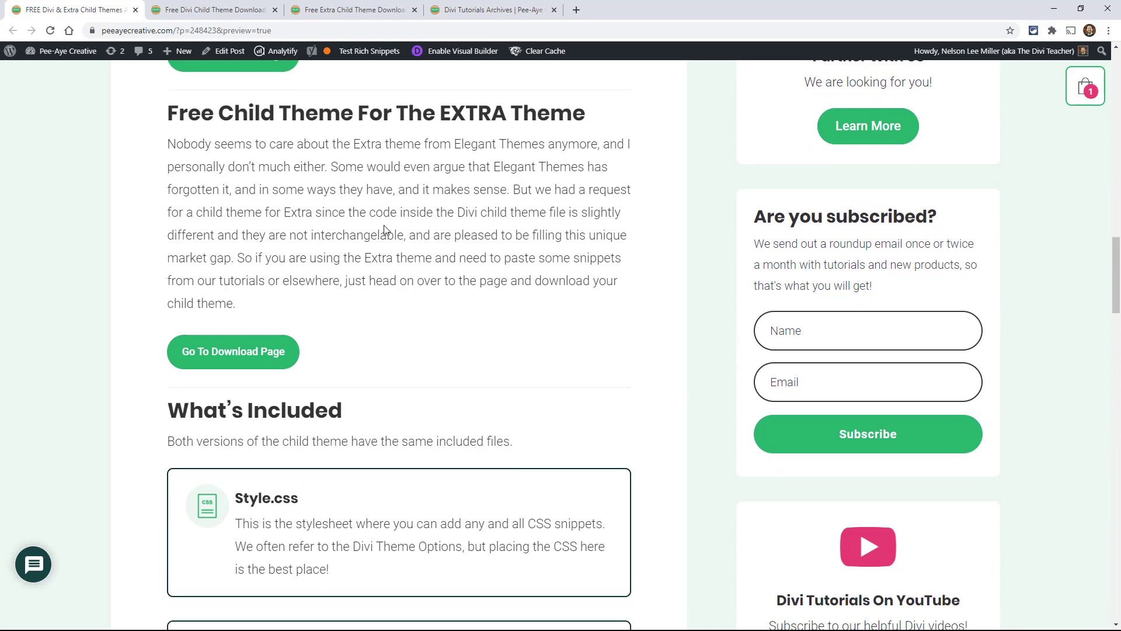
{"action": "scroll", "scroll_direction": "down", "scroll_amount": 3}
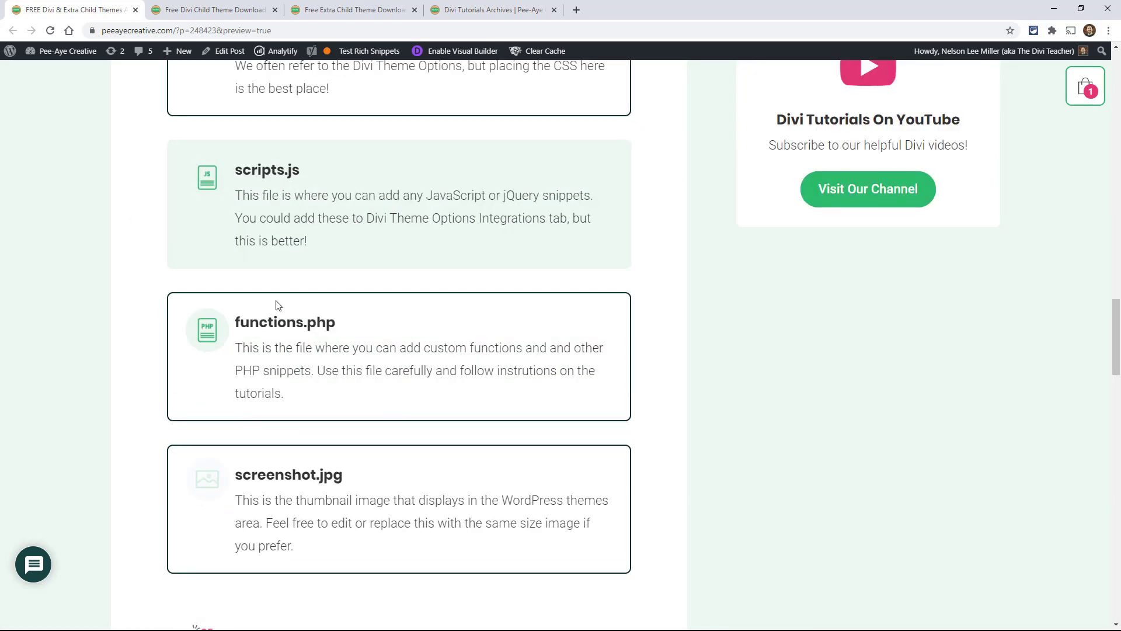
{"action": "scroll", "scroll_direction": "up", "scroll_amount": 3}
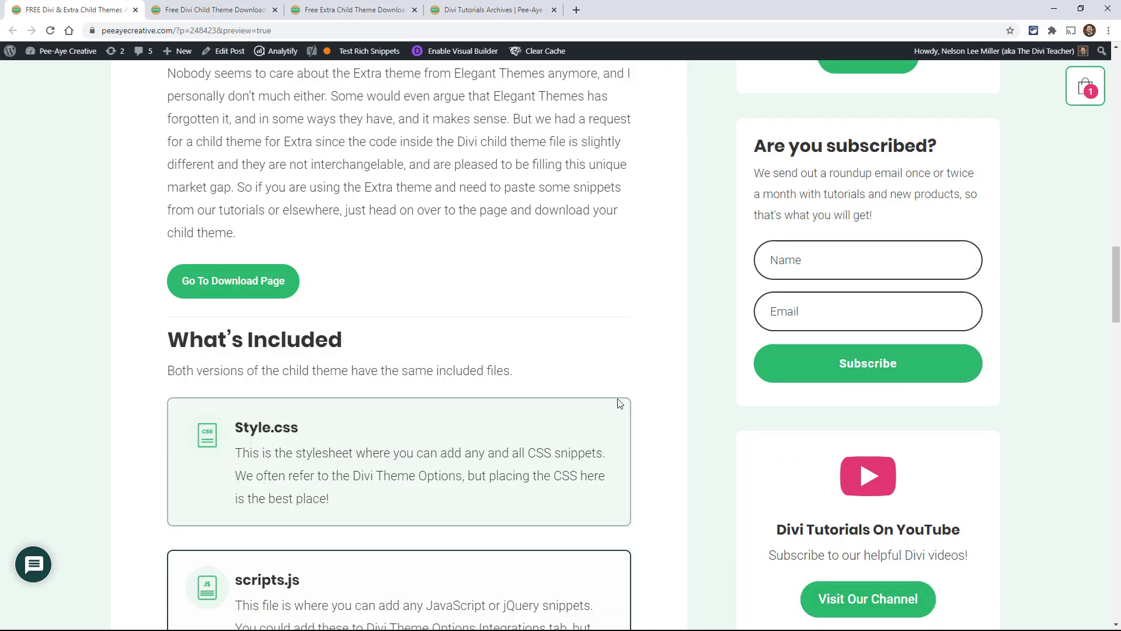
{"action": "scroll", "scroll_direction": "up", "scroll_amount": 3}
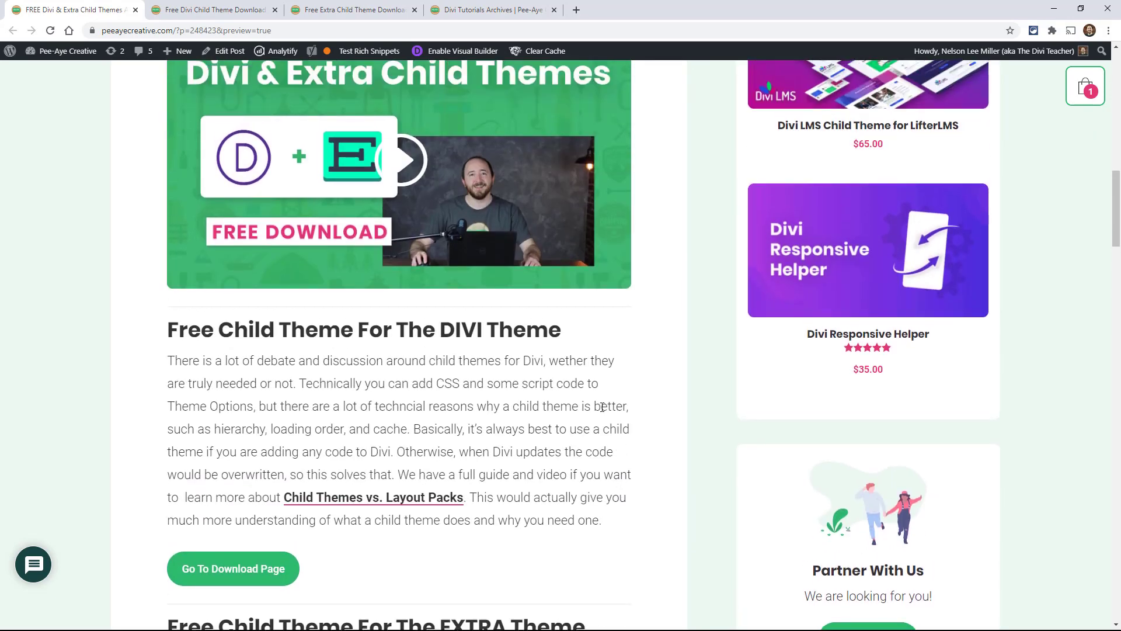
{"action": "mouse_move", "coordinate": [296, 612]}
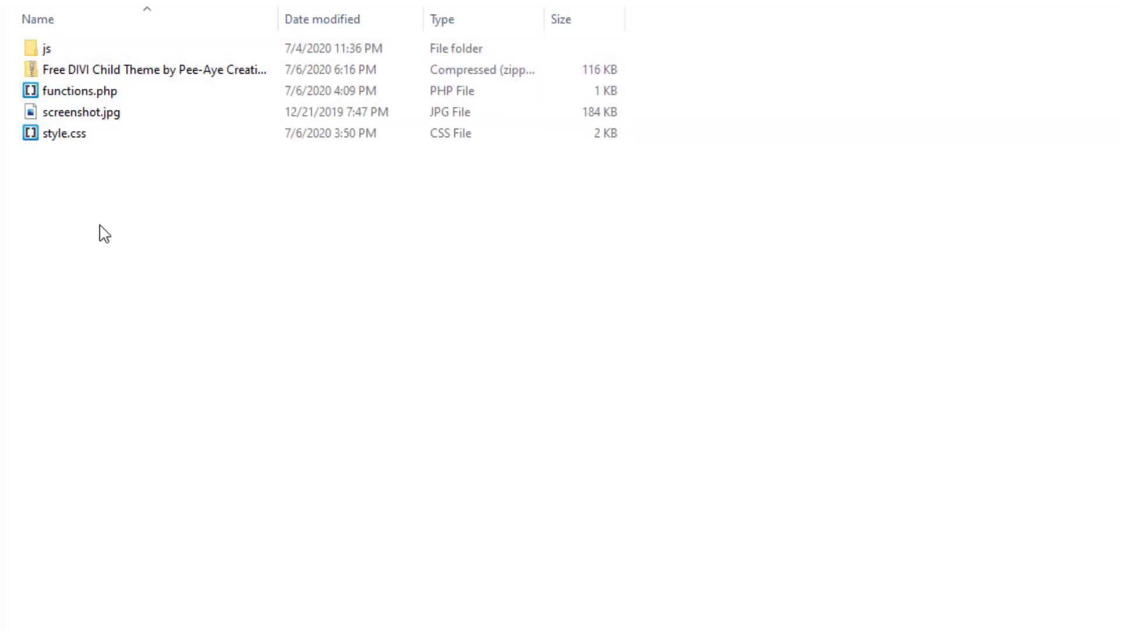
Point out functions.php, screenshot.jpg and the js folder, then open js and the EXTRA child theme folder.
{"action": "left_click", "coordinate": [79, 91]}
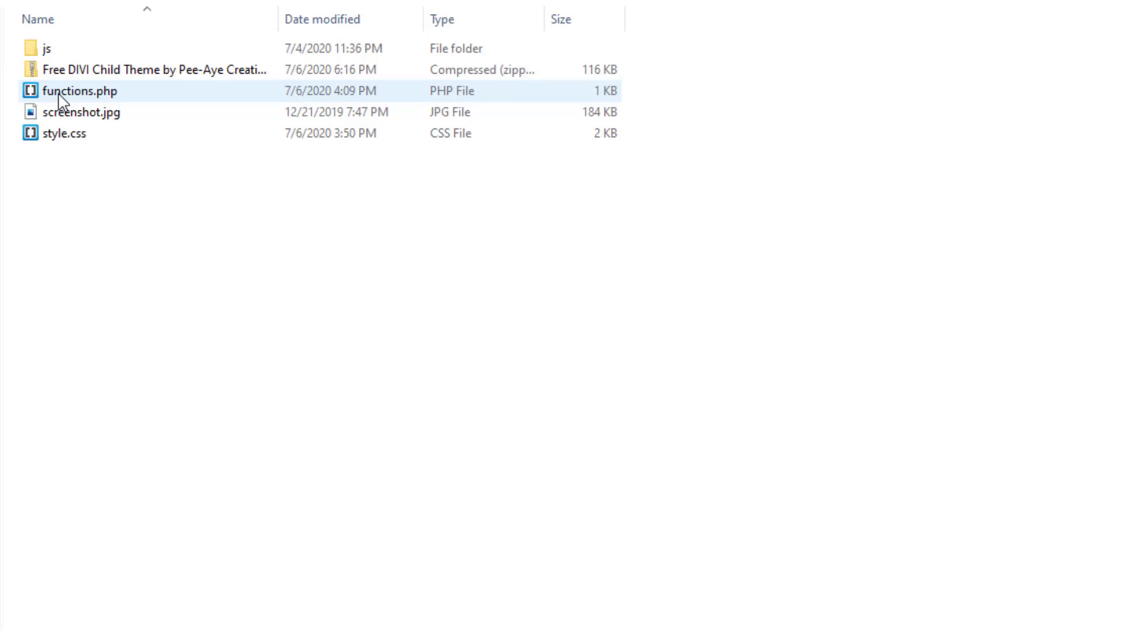
{"action": "left_click", "coordinate": [83, 111]}
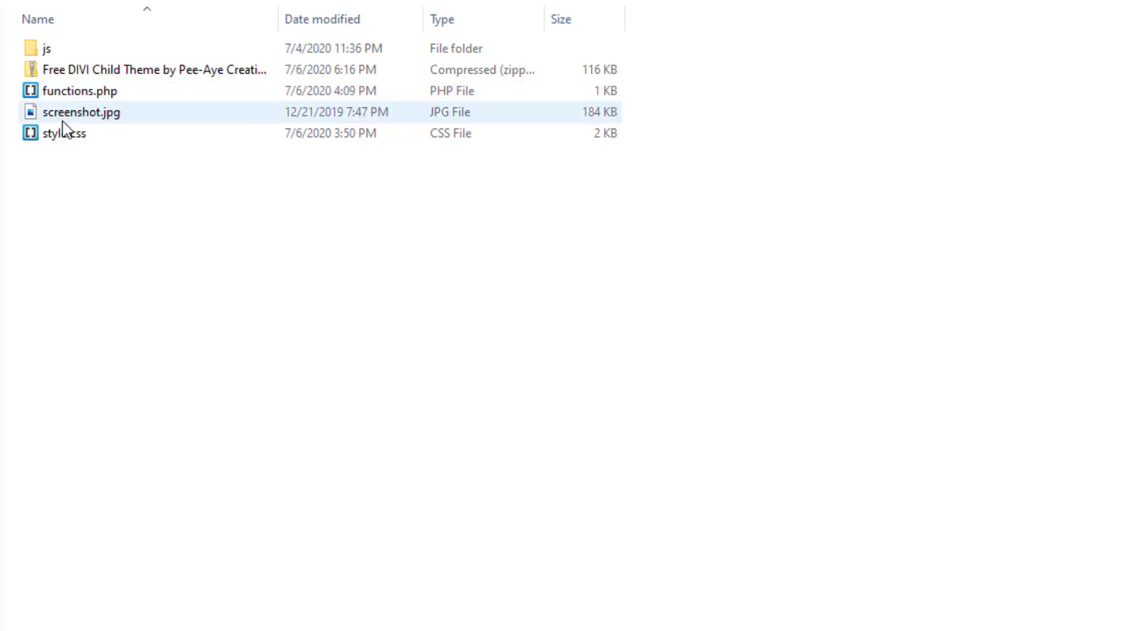
{"action": "left_click", "coordinate": [47, 48]}
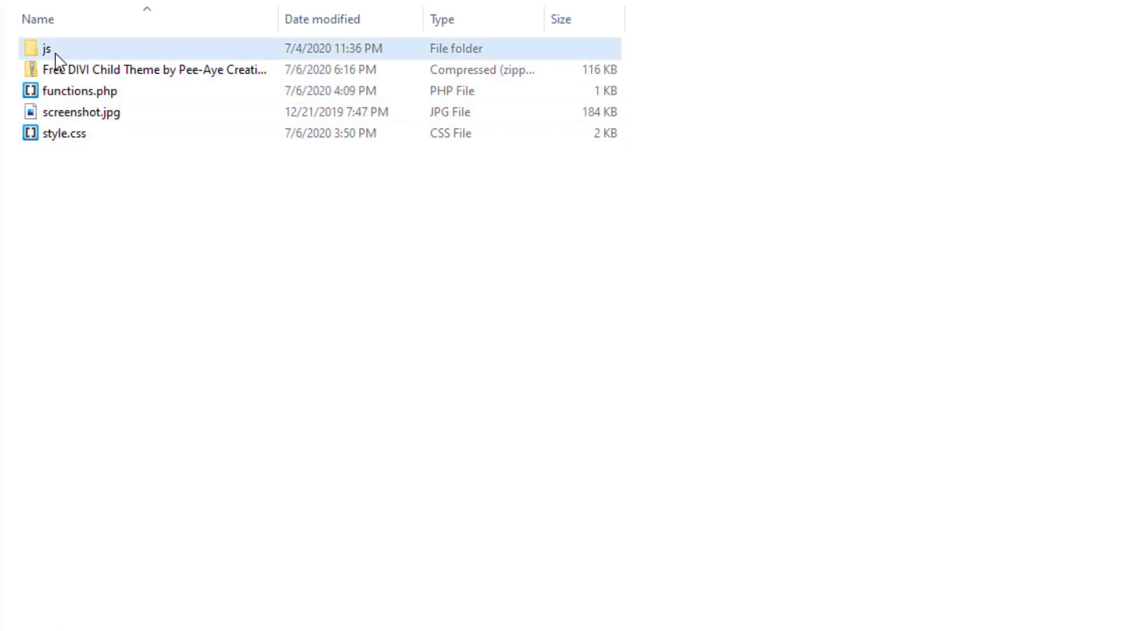
{"action": "double_click", "coordinate": [47, 48]}
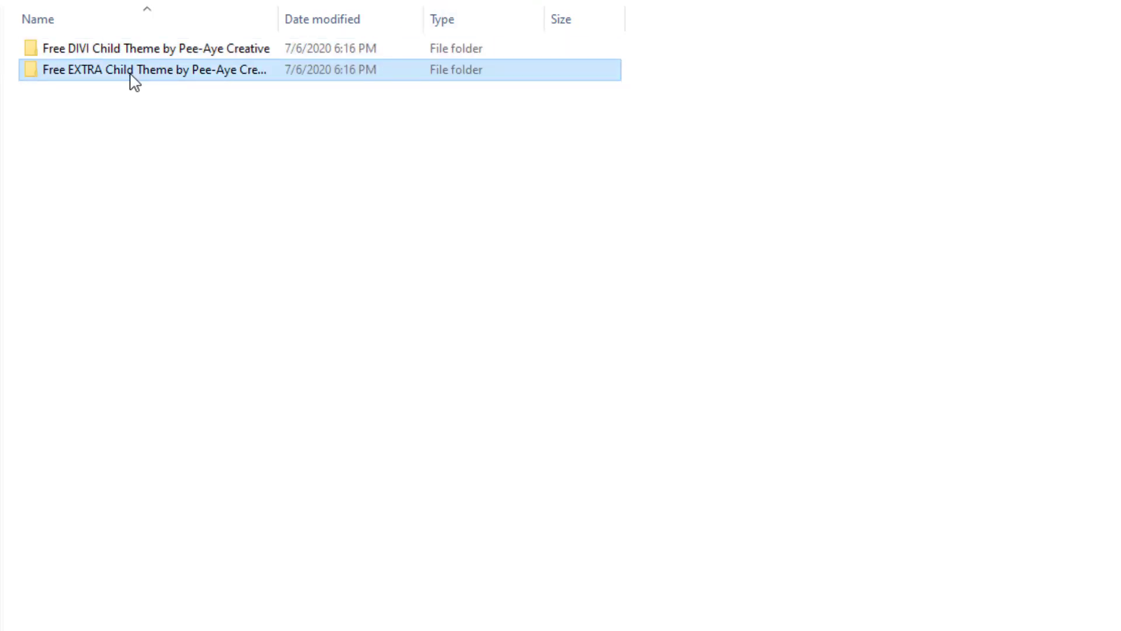
{"action": "double_click", "coordinate": [143, 48]}
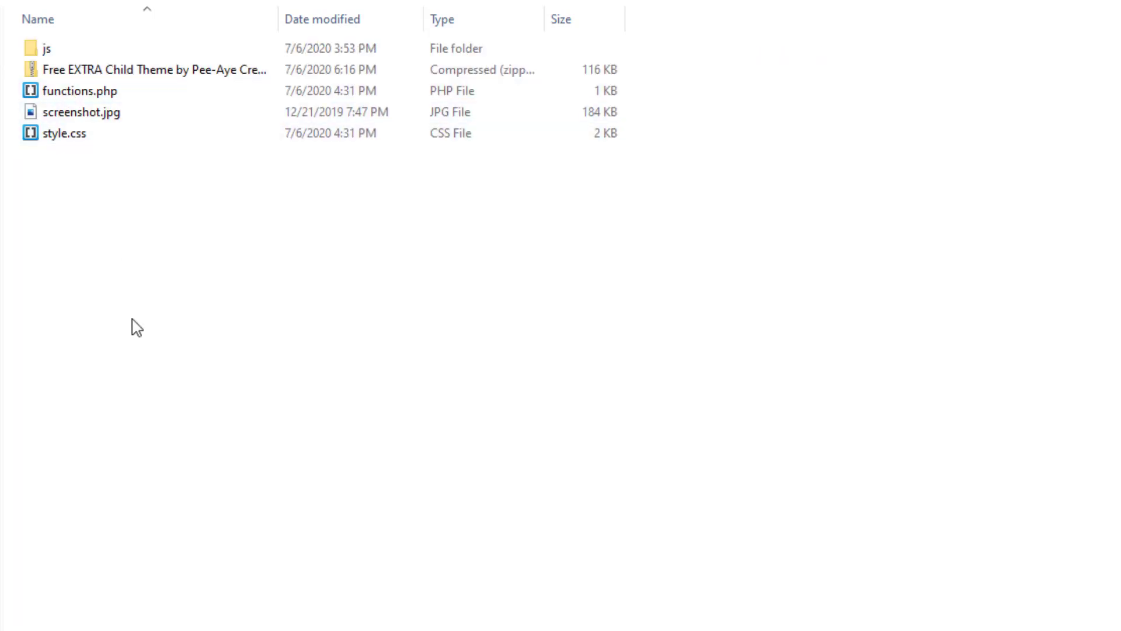
{"action": "left_click", "coordinate": [79, 91]}
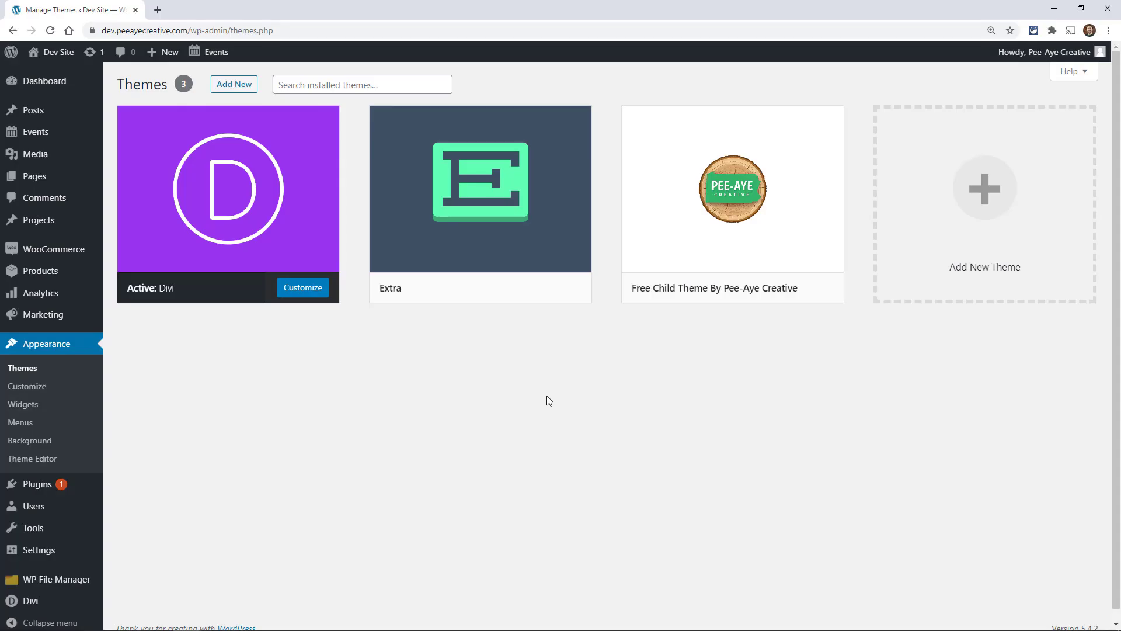
{"action": "mouse_move", "coordinate": [44, 80]}
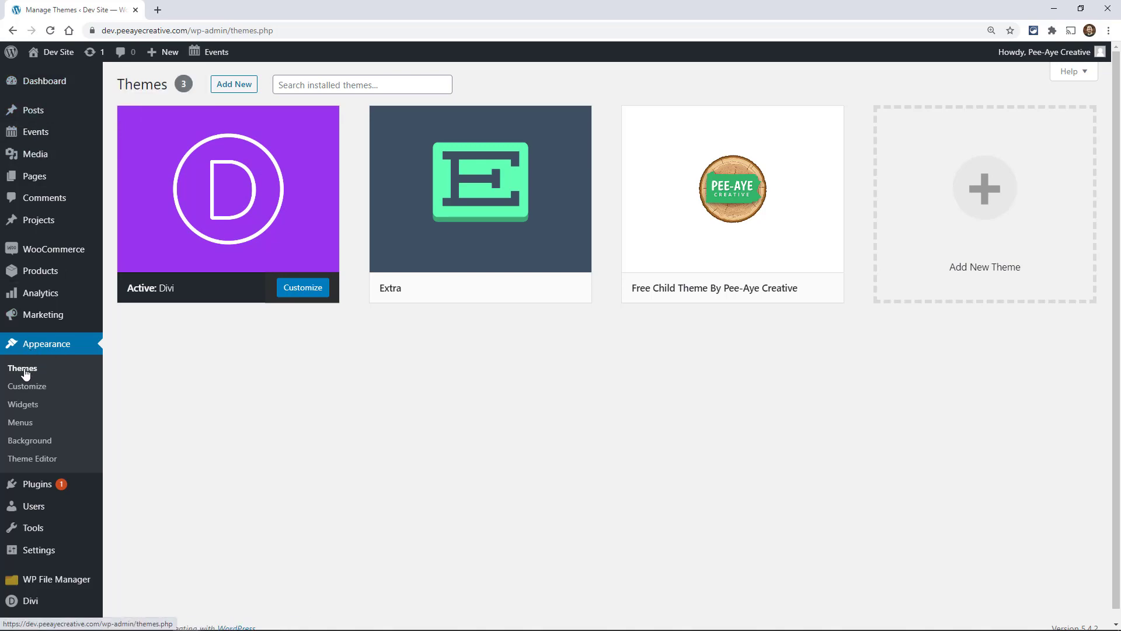
Go from Themes to Add New and reveal the Upload Theme form.
{"action": "left_click", "coordinate": [233, 84]}
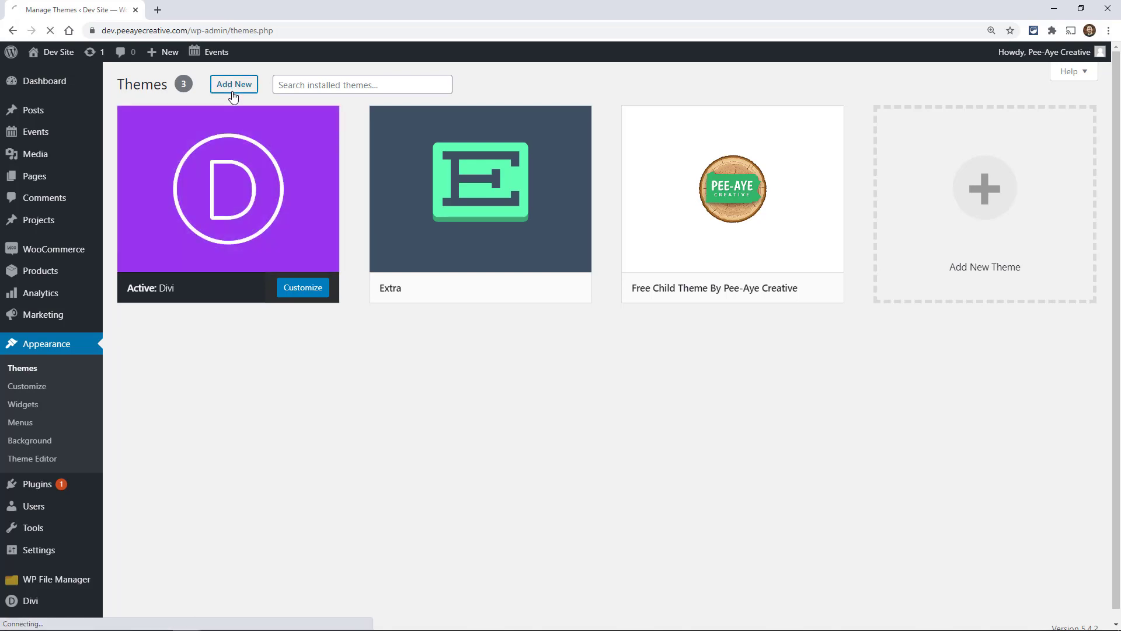
{"action": "left_click", "coordinate": [234, 84]}
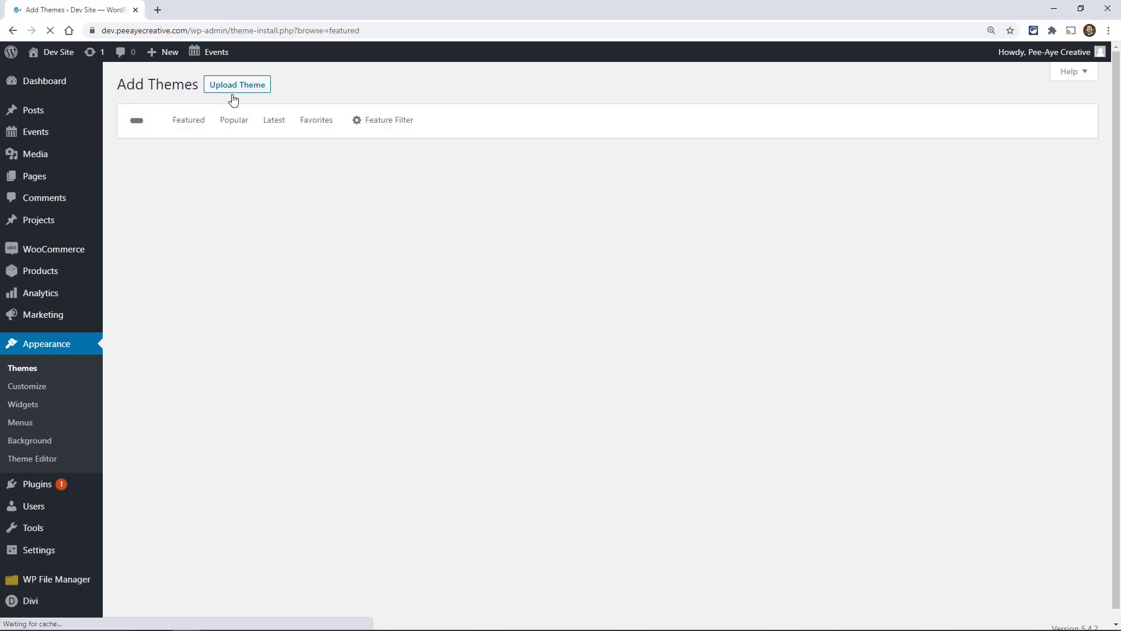
{"action": "left_click", "coordinate": [236, 84]}
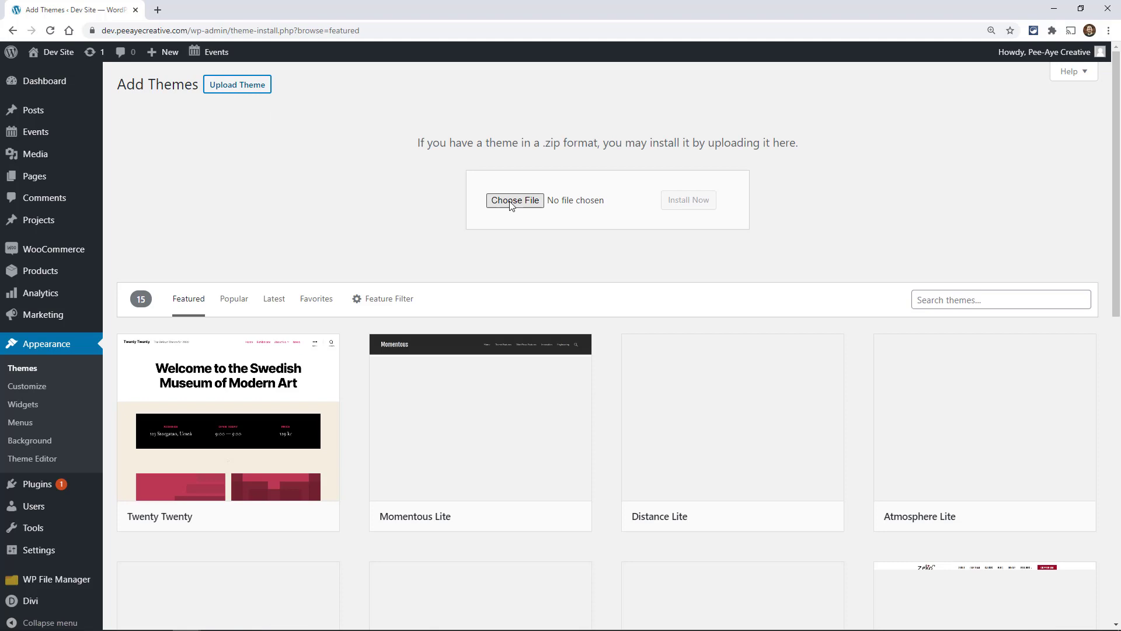
Choose the Free EXTRA Child Theme zip from its folder and install it.
{"action": "left_click", "coordinate": [515, 201]}
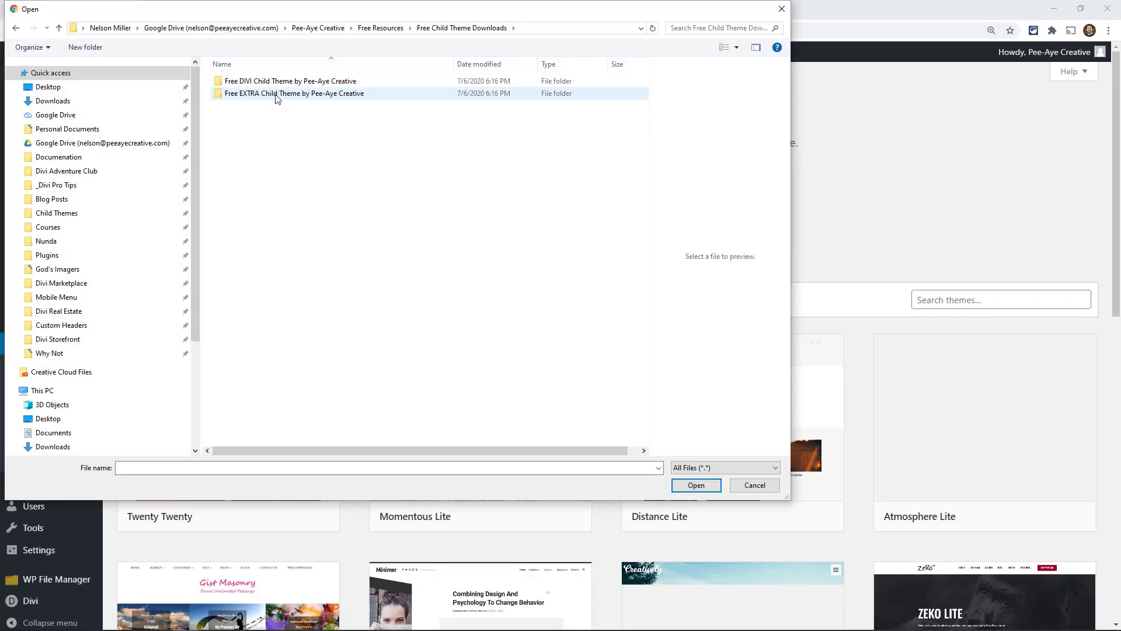
{"action": "double_click", "coordinate": [294, 93]}
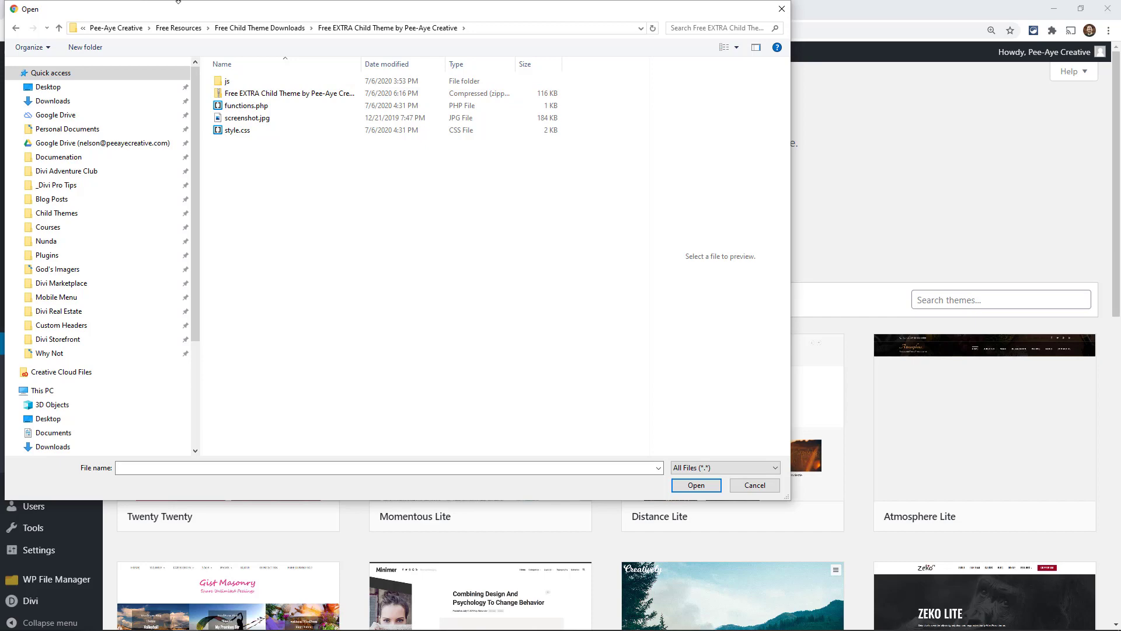
{"action": "left_click", "coordinate": [753, 488]}
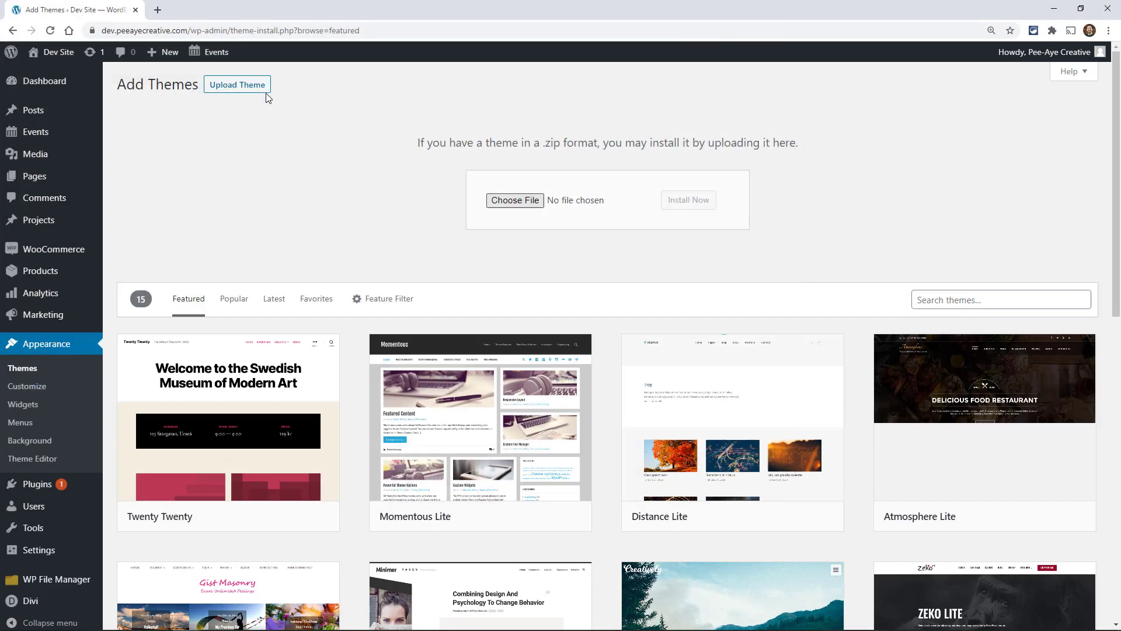
{"action": "left_click", "coordinate": [514, 199]}
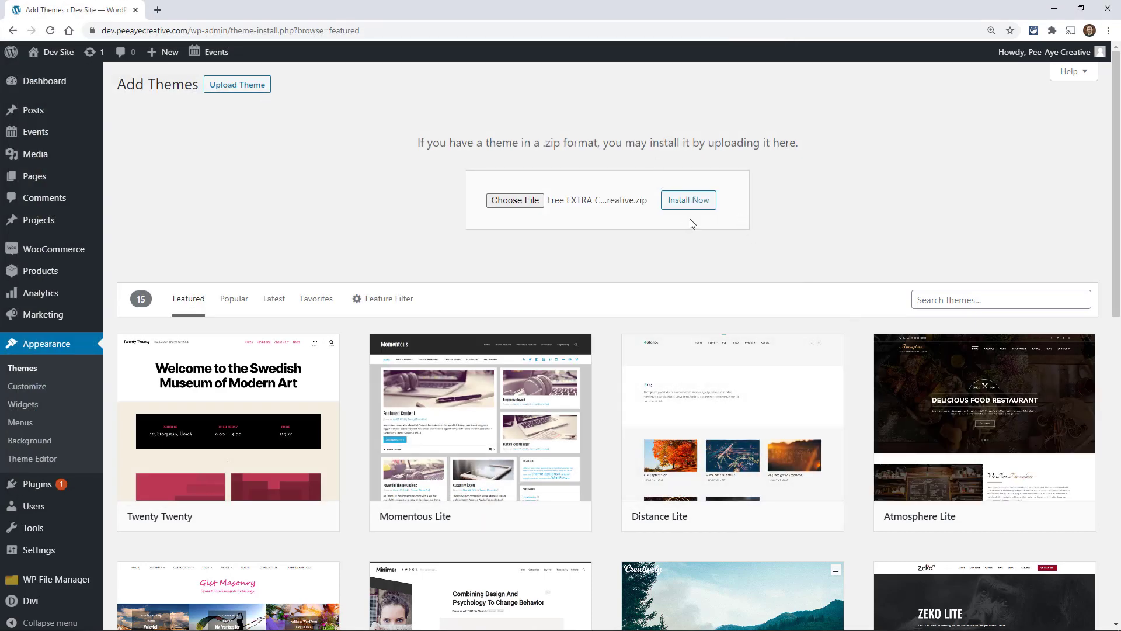
{"action": "left_click", "coordinate": [688, 199]}
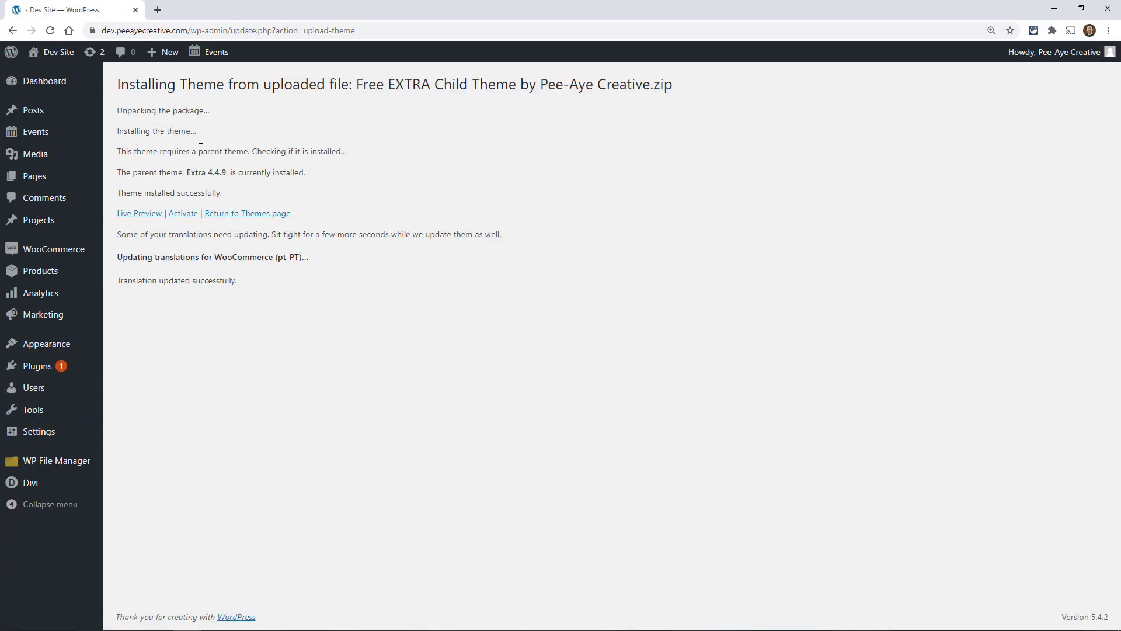
Activate the Free EXTRA Child Theme from the installation results page.
{"action": "left_click", "coordinate": [182, 213]}
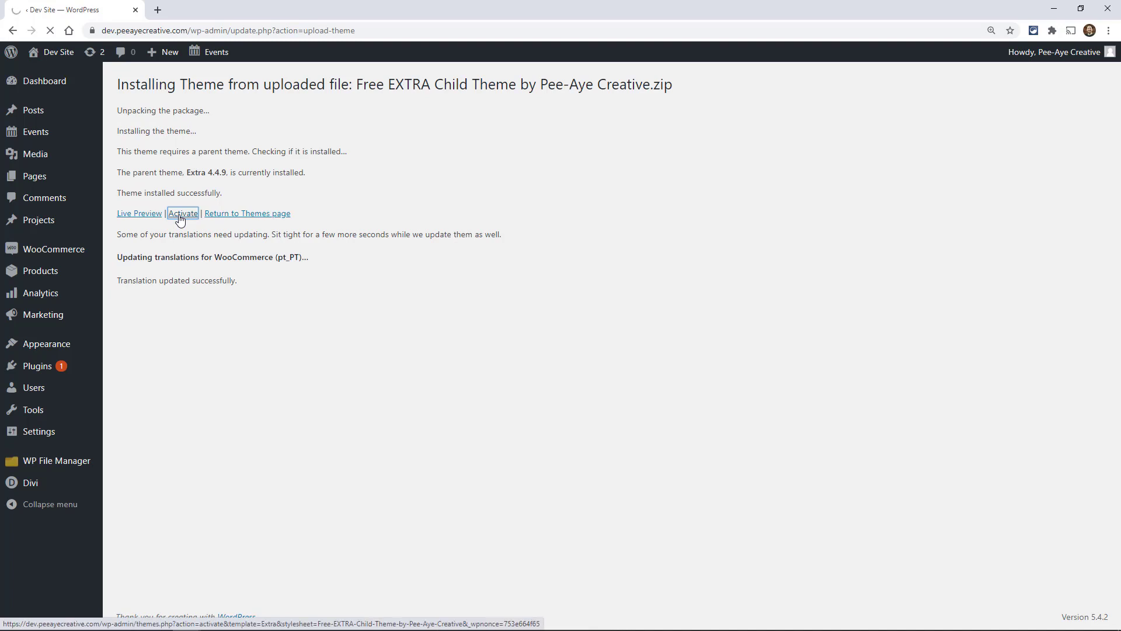
{"action": "left_click", "coordinate": [183, 214]}
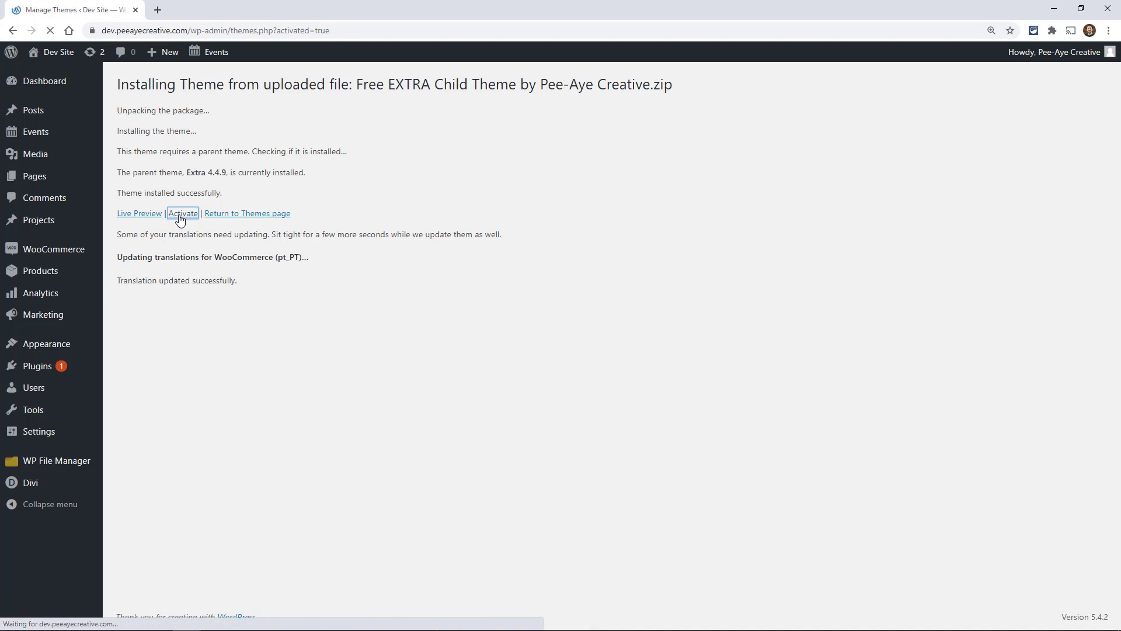
{"action": "left_click", "coordinate": [182, 213]}
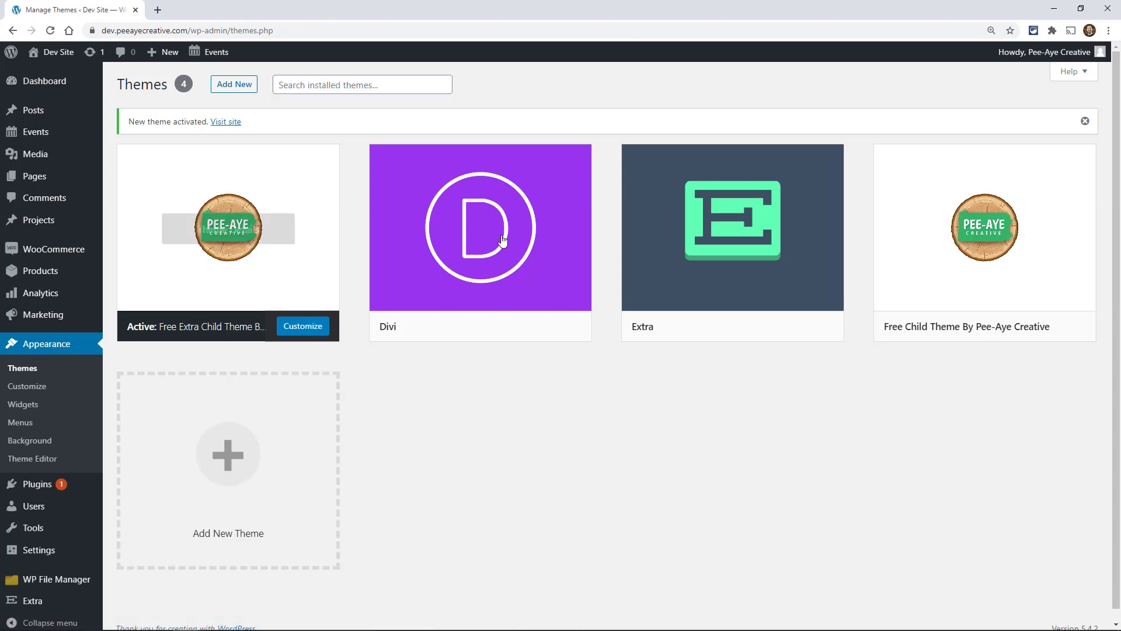
{"action": "mouse_move", "coordinate": [166, 272]}
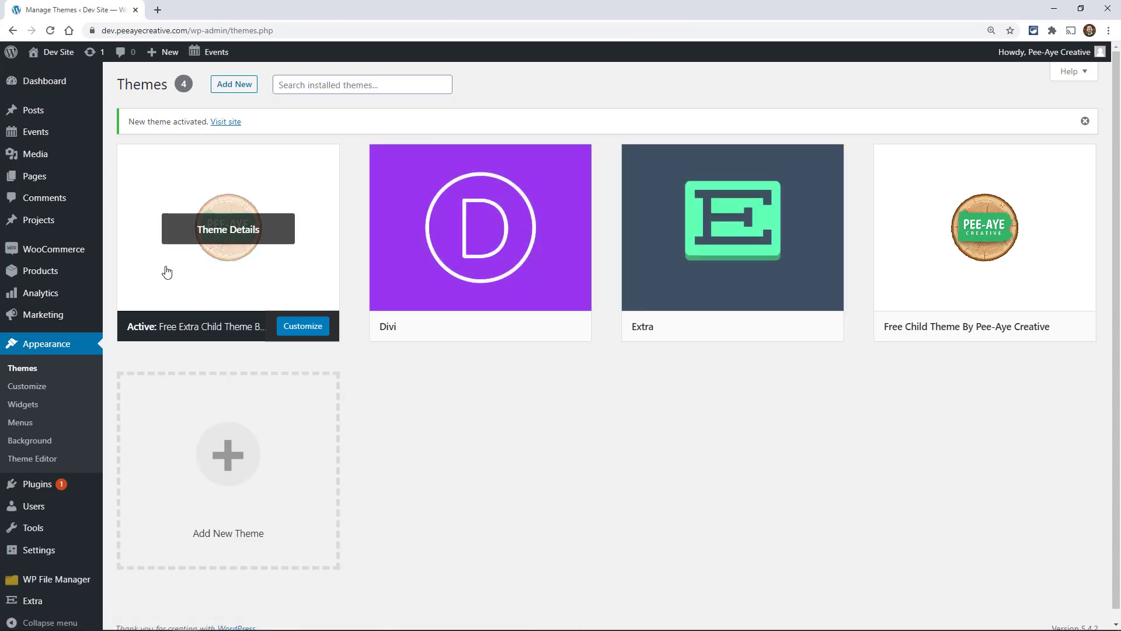
{"action": "mouse_move", "coordinate": [458, 257]}
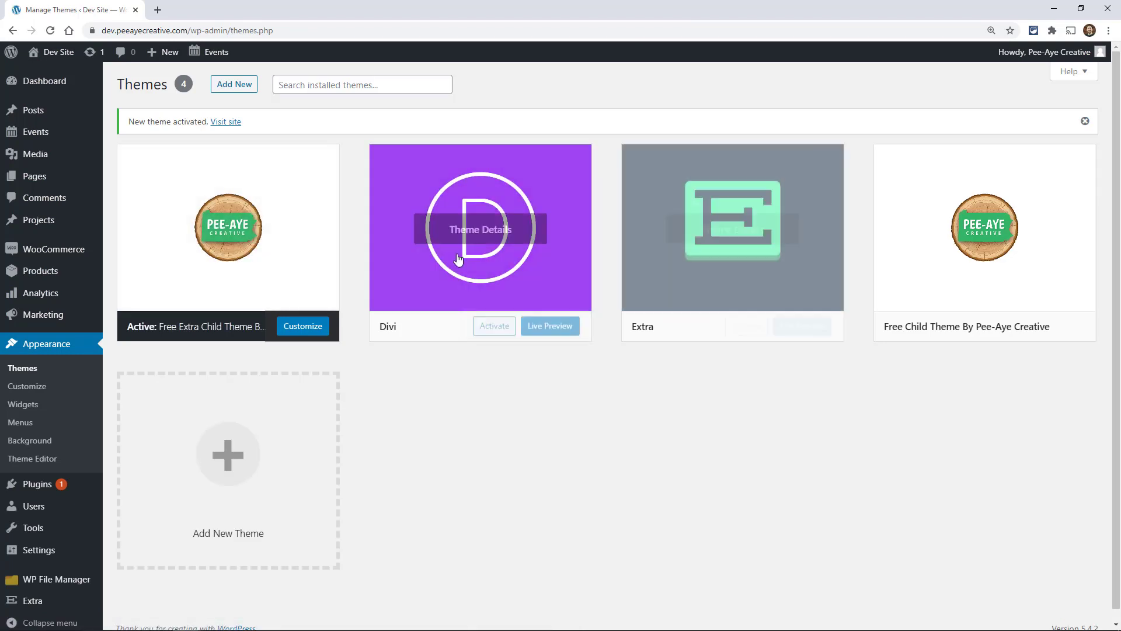
{"action": "mouse_move", "coordinate": [217, 195]}
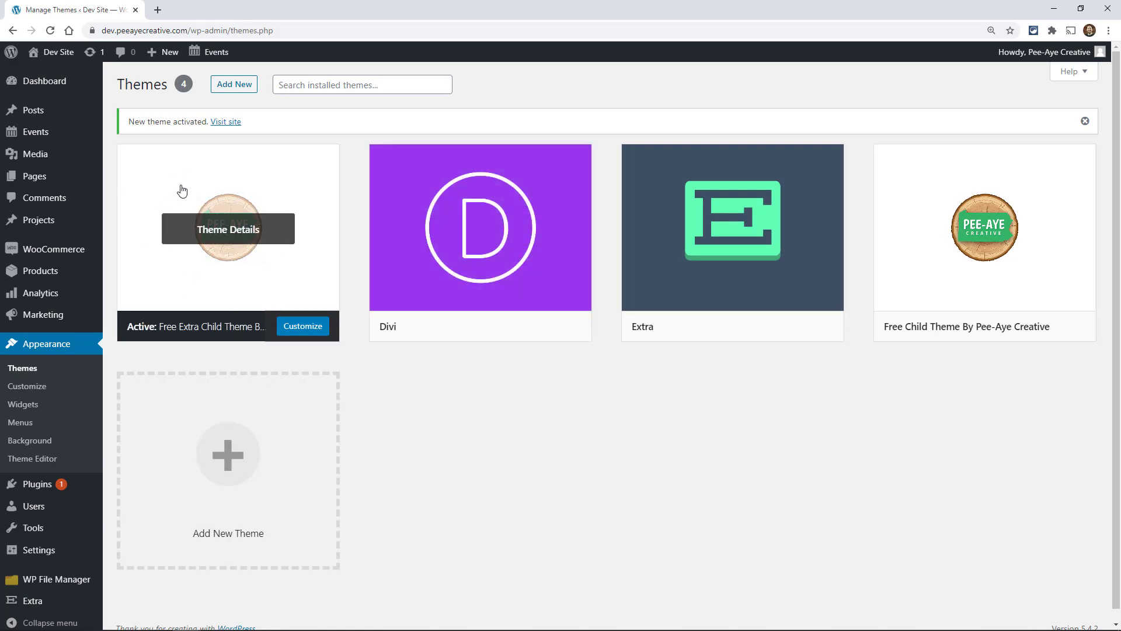
{"action": "mouse_move", "coordinate": [464, 423]}
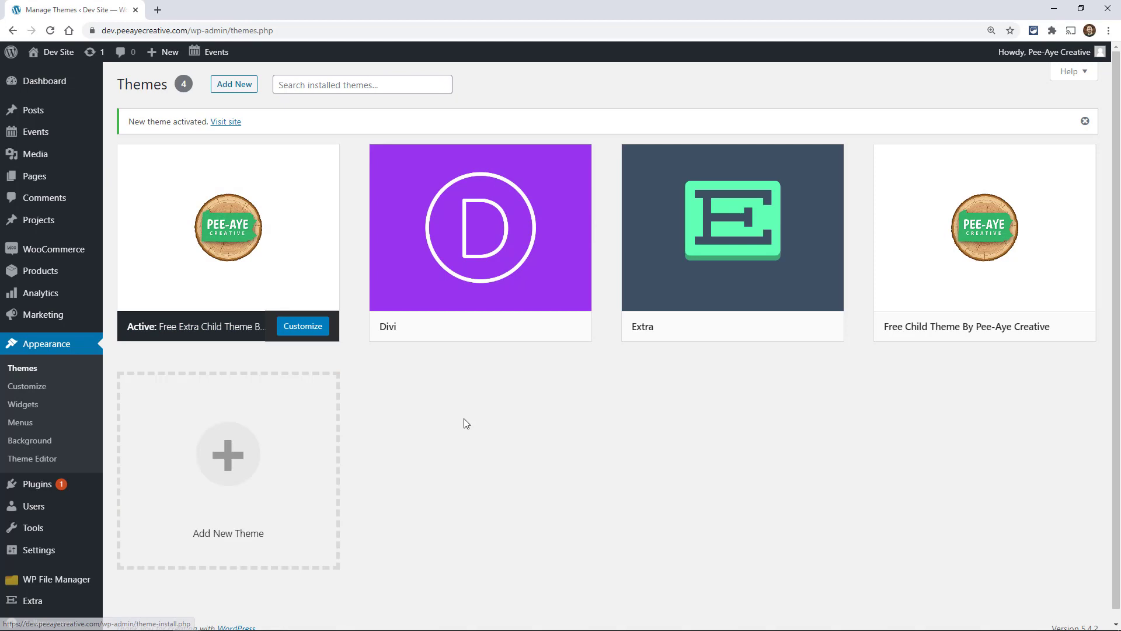
Open Theme Editor from the Appearance menu, showing Divi's style.css.
{"action": "left_click", "coordinate": [44, 80]}
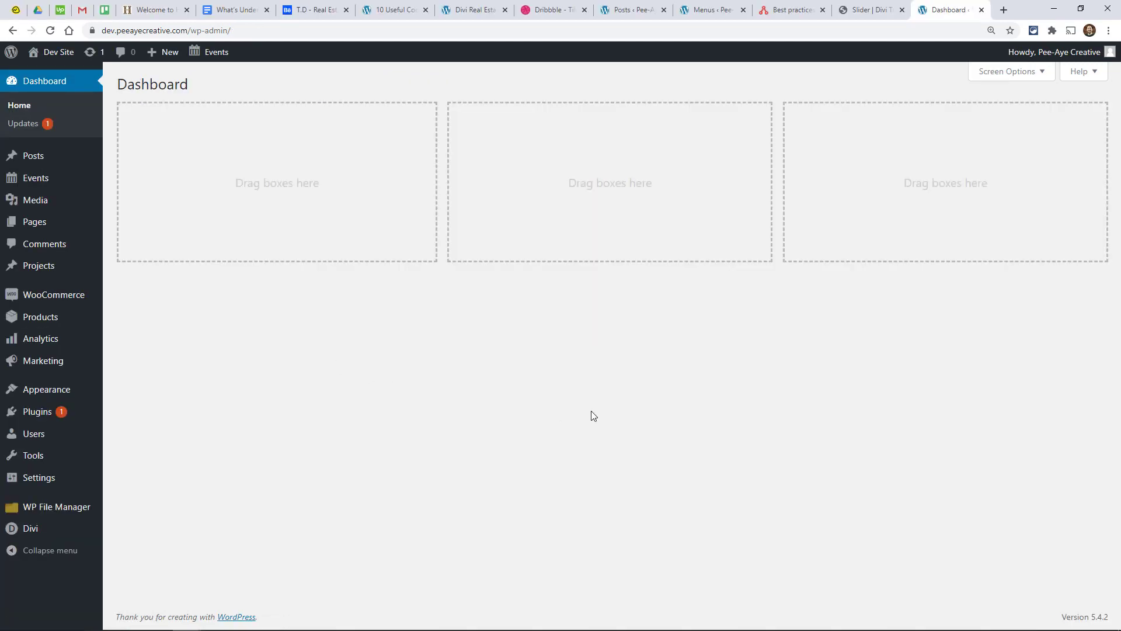
{"action": "mouse_move", "coordinate": [46, 389]}
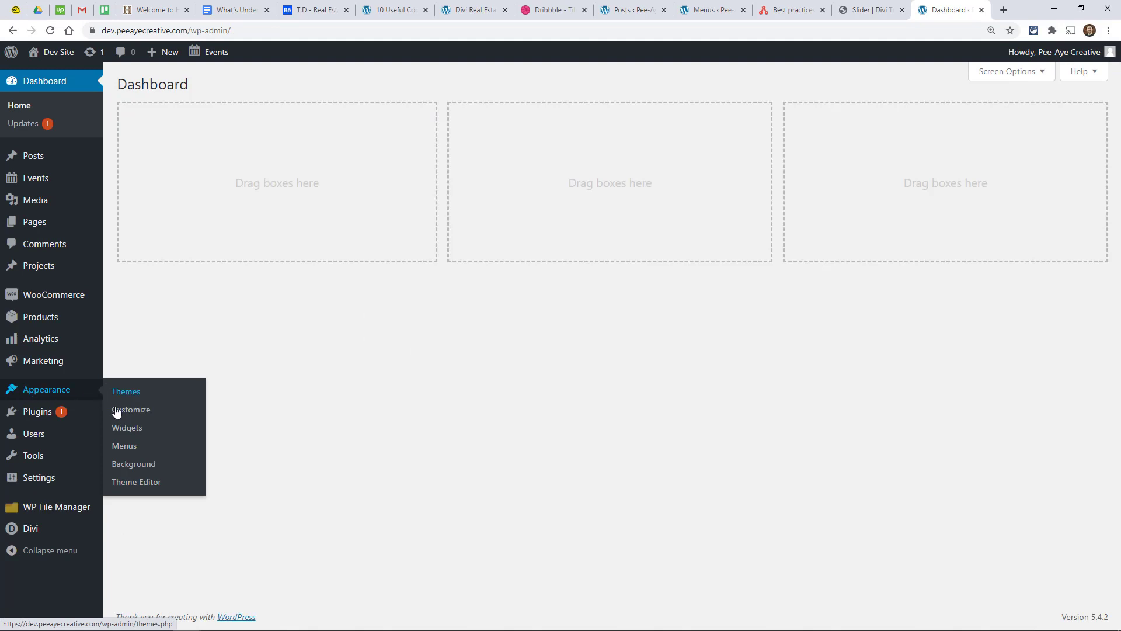
{"action": "left_click", "coordinate": [136, 481]}
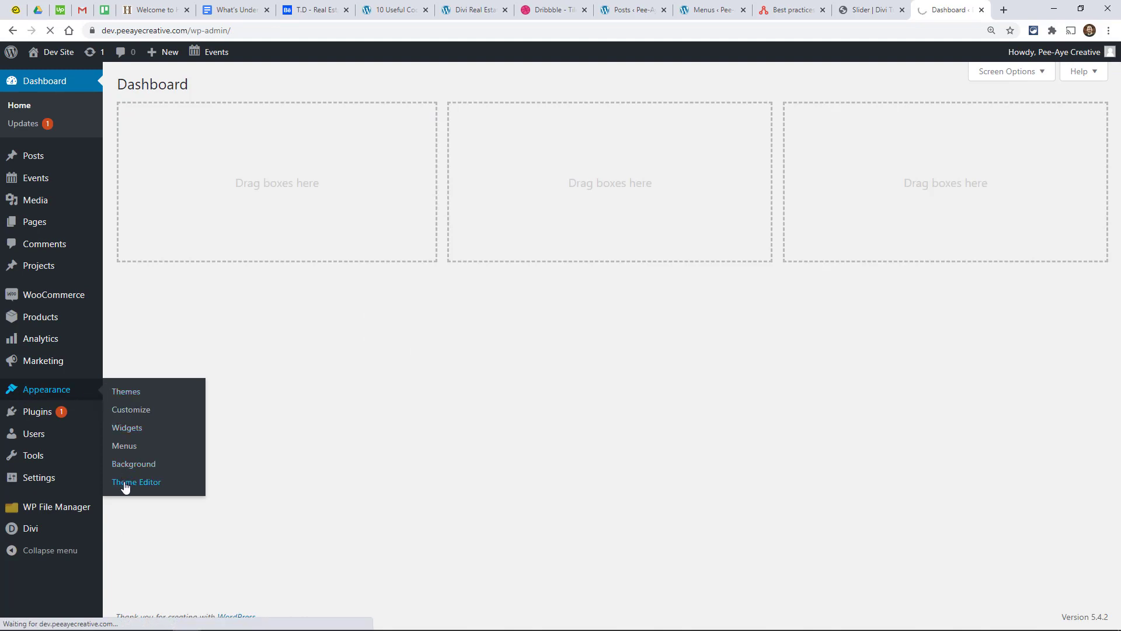
{"action": "left_click", "coordinate": [136, 481]}
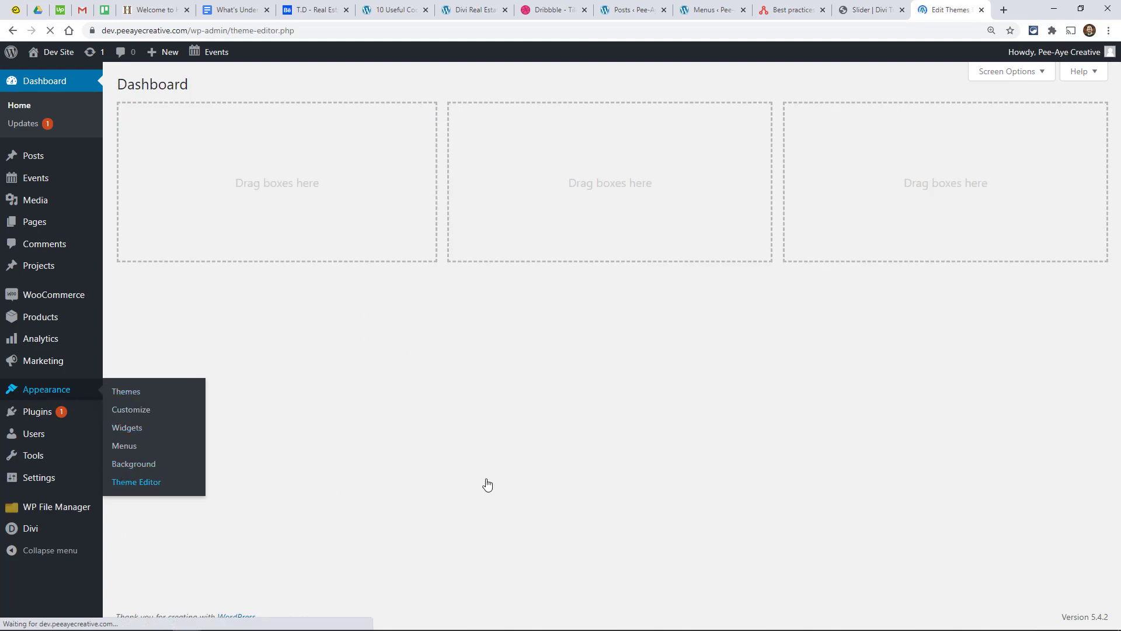
{"action": "mouse_move", "coordinate": [596, 477]}
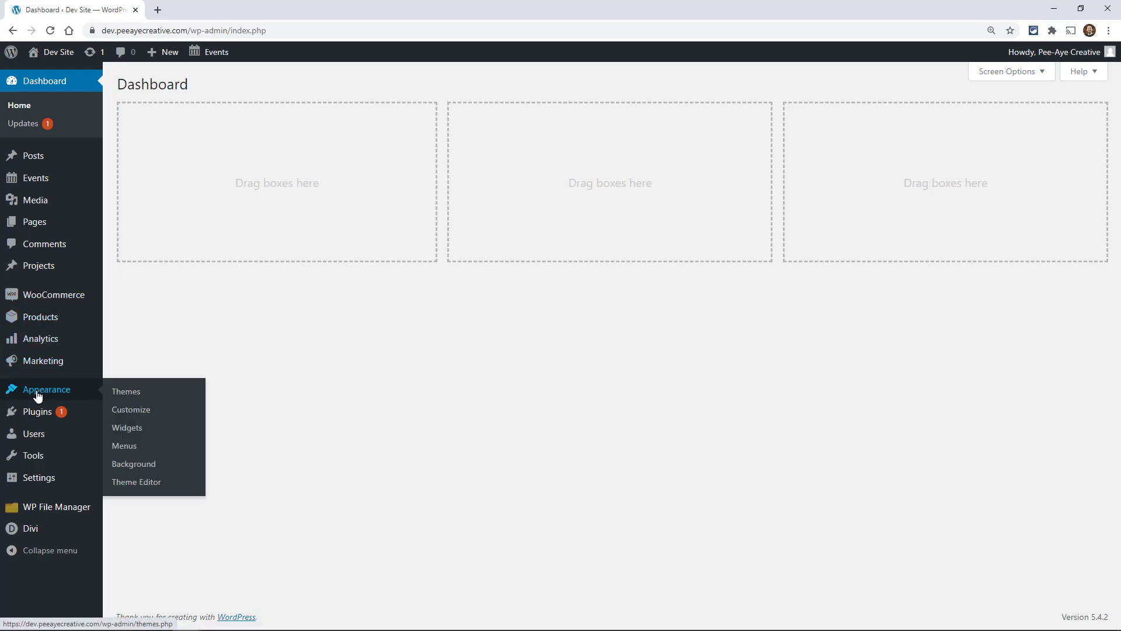
{"action": "left_click", "coordinate": [136, 481]}
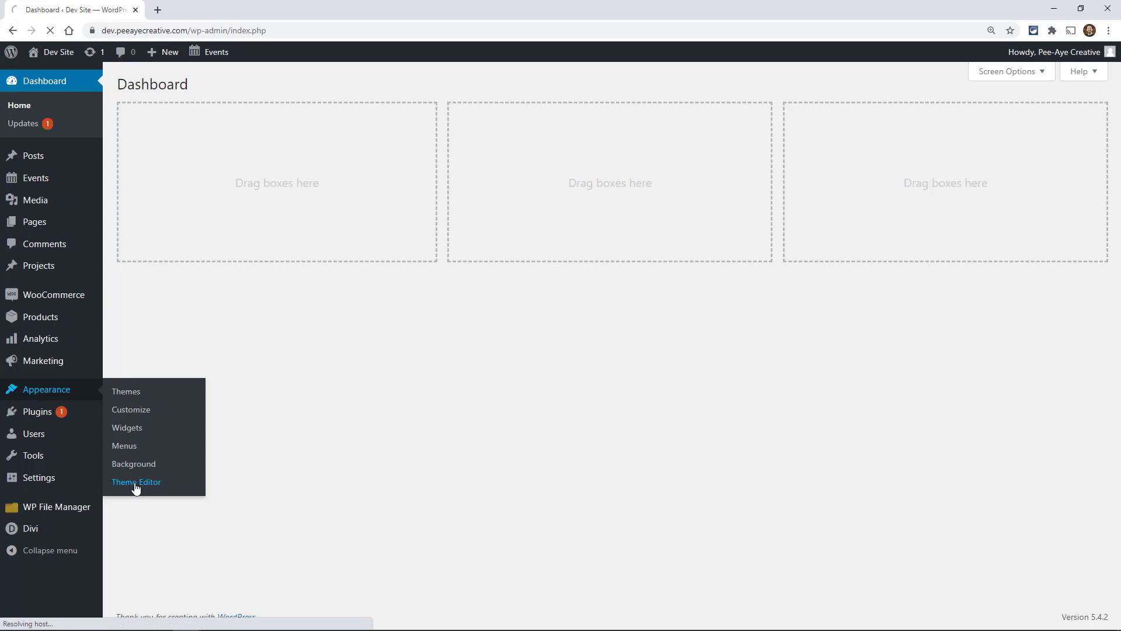
{"action": "left_click", "coordinate": [136, 481]}
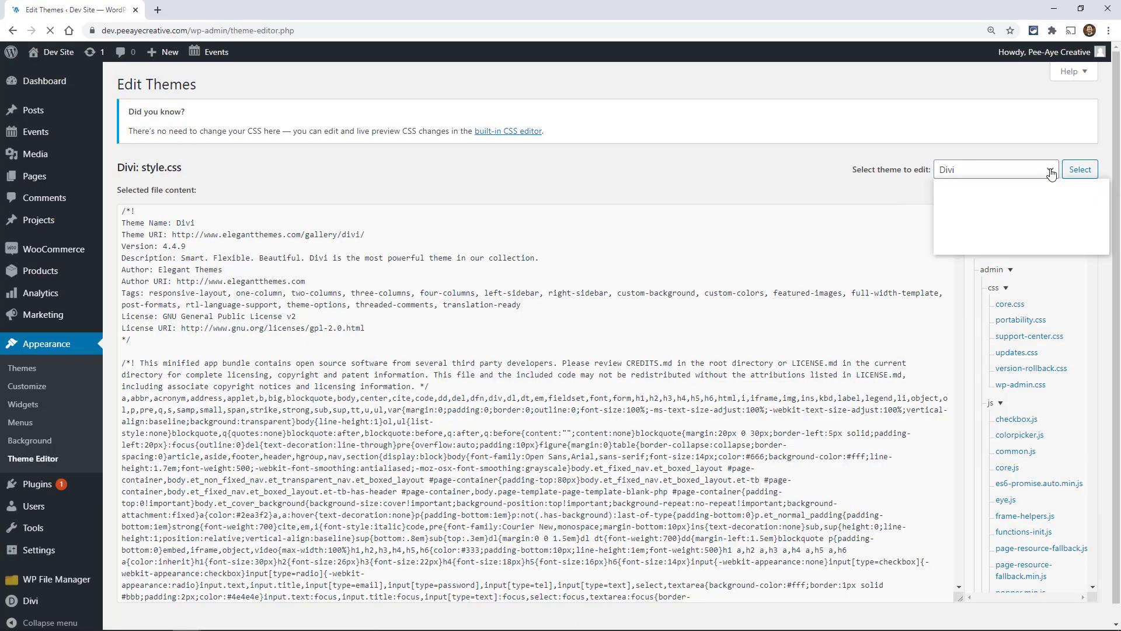
Pick 'Free Child Theme By Pee-Aye Creative' in the theme dropdown and load its style.css.
{"action": "left_click", "coordinate": [1014, 226]}
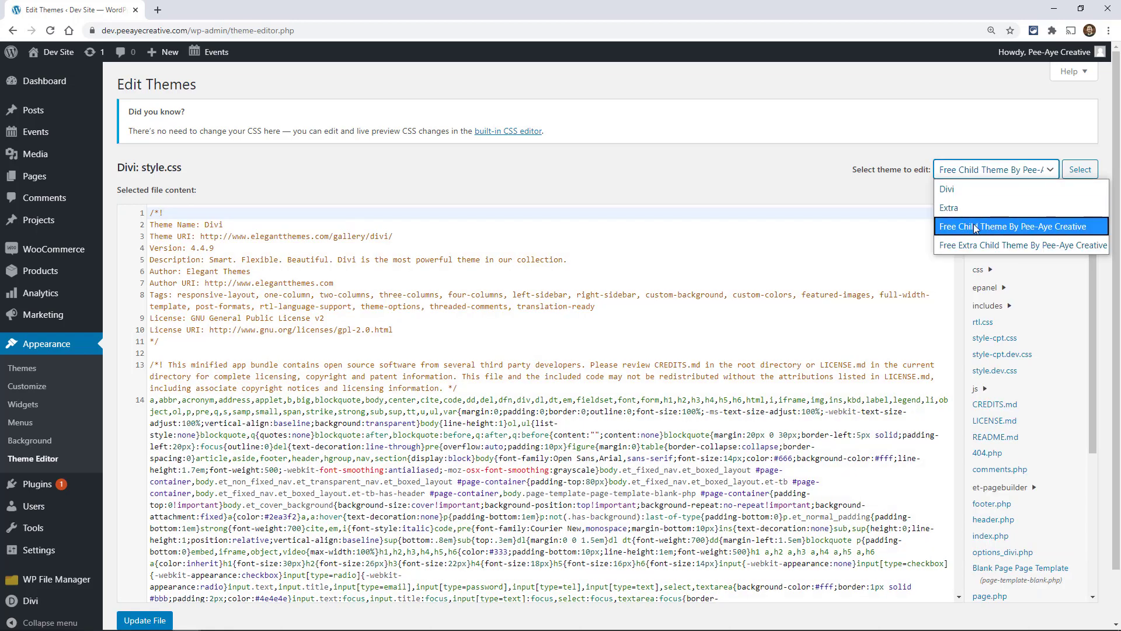
{"action": "left_click", "coordinate": [1015, 226]}
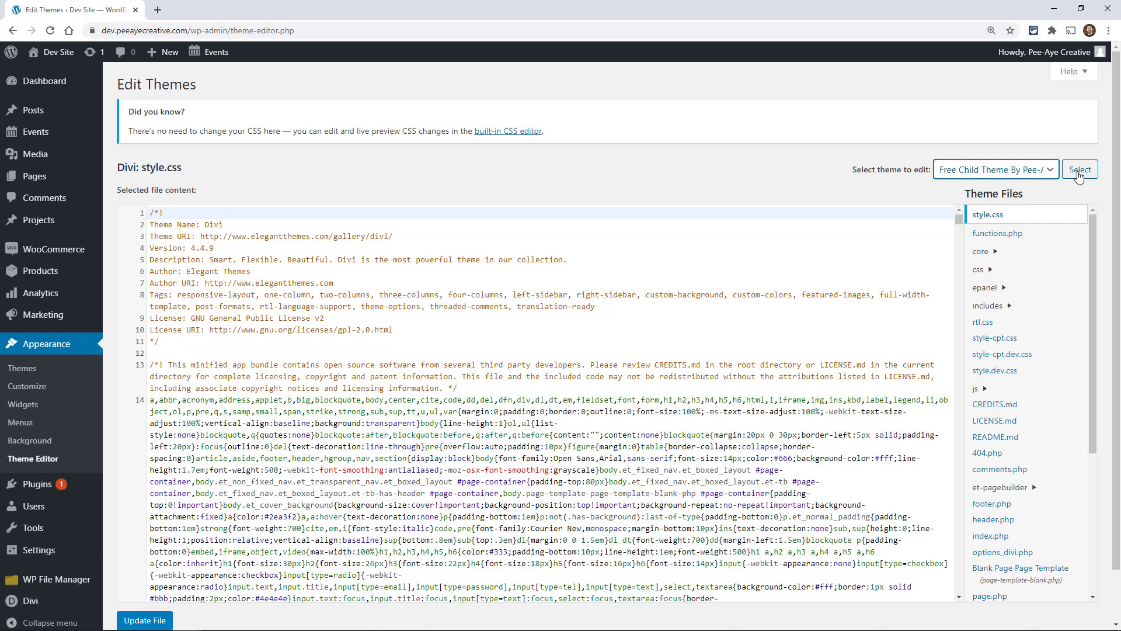
{"action": "left_click", "coordinate": [1080, 169]}
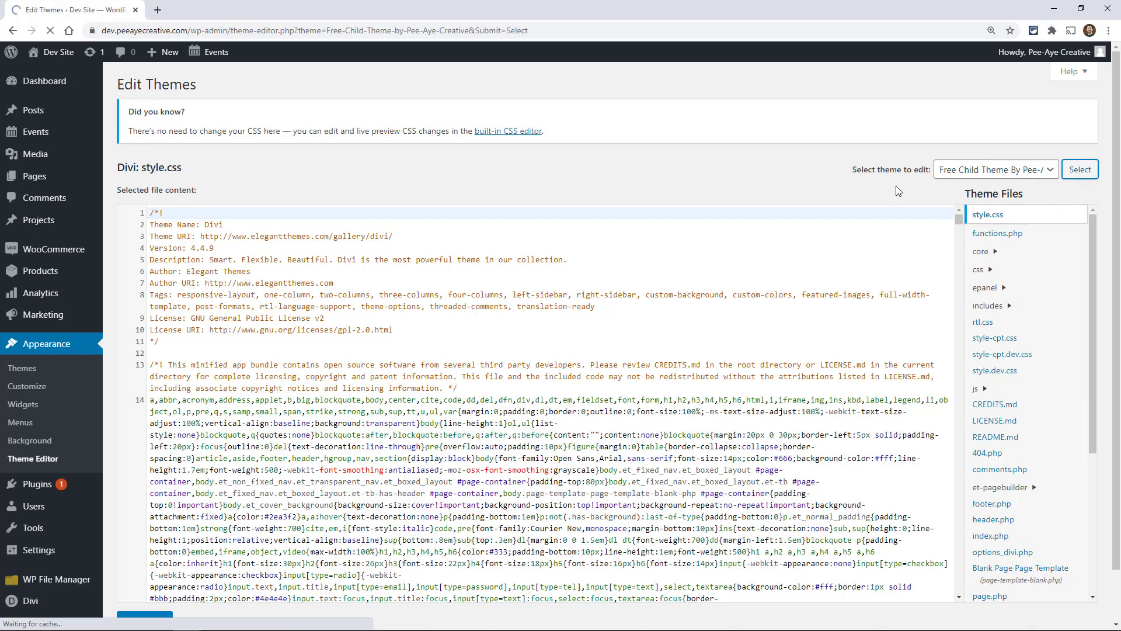
{"action": "left_click", "coordinate": [1080, 169]}
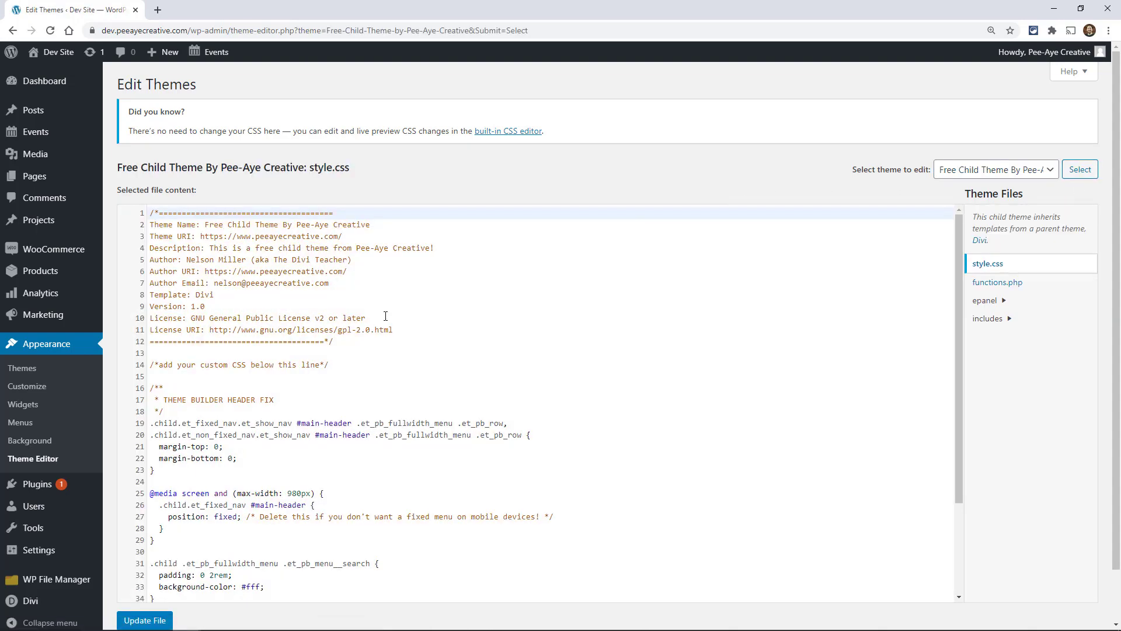
{"action": "mouse_move", "coordinate": [1013, 278]}
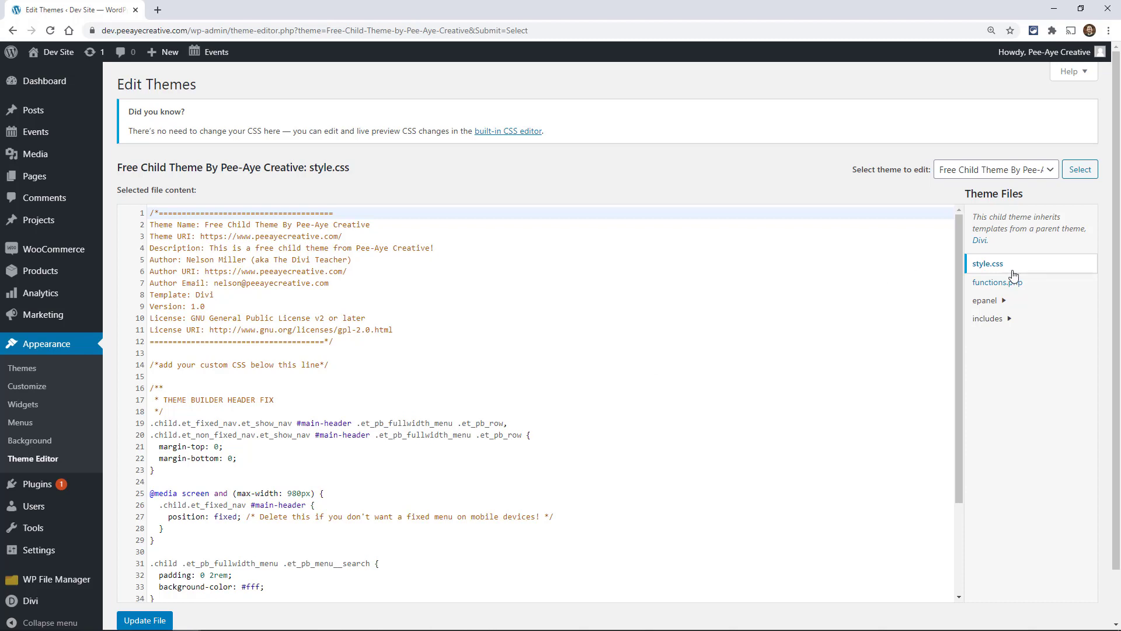
{"action": "mouse_move", "coordinate": [998, 281]}
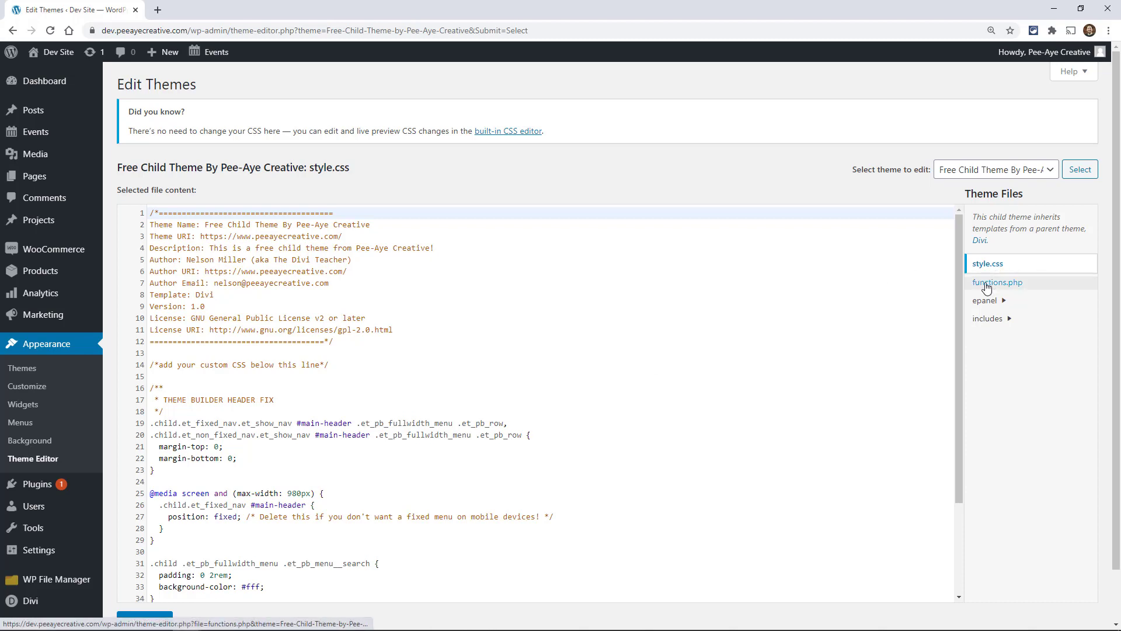
Open the child theme's functions.php and scroll through its code back to the top.
{"action": "left_click", "coordinate": [997, 281]}
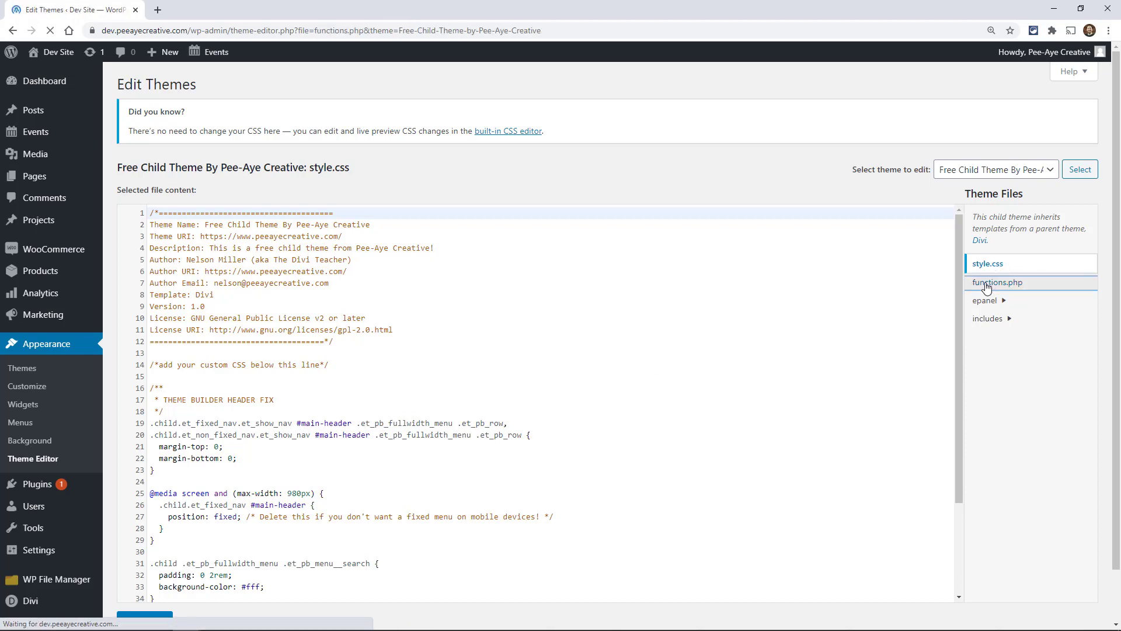
{"action": "left_click", "coordinate": [999, 282]}
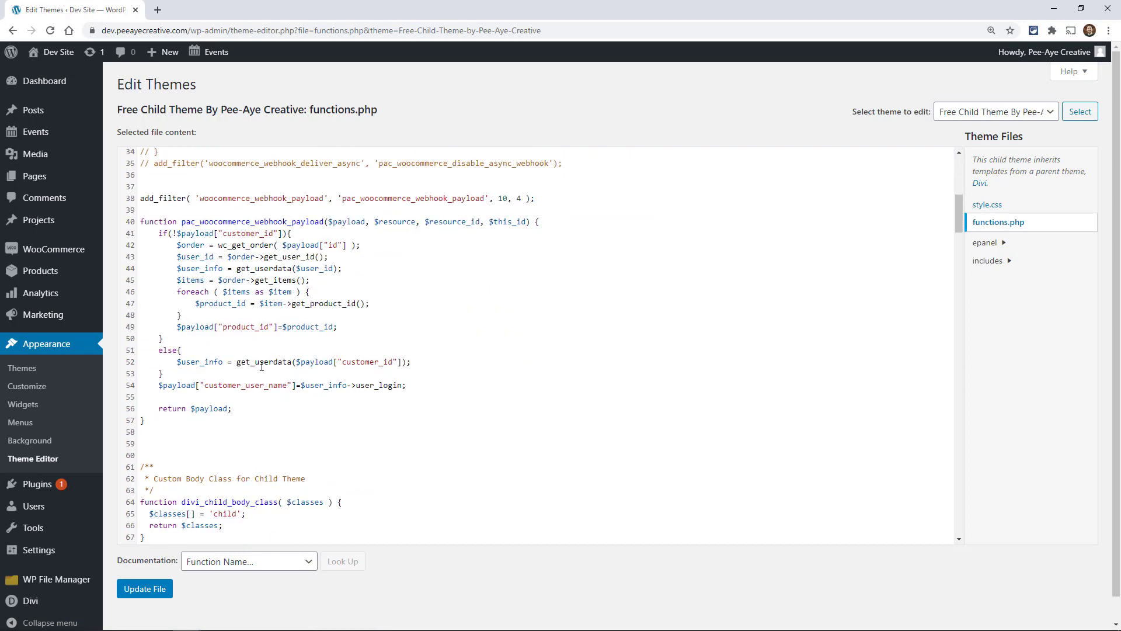
{"action": "scroll", "scroll_direction": "down", "scroll_amount": 3}
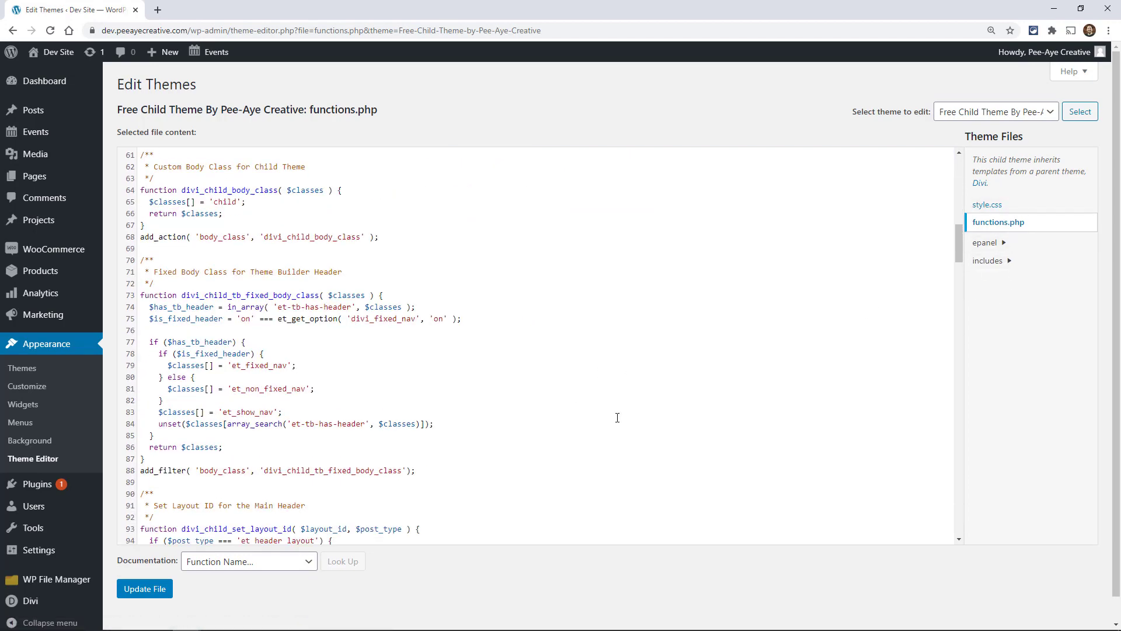
{"action": "mouse_move", "coordinate": [1049, 207]}
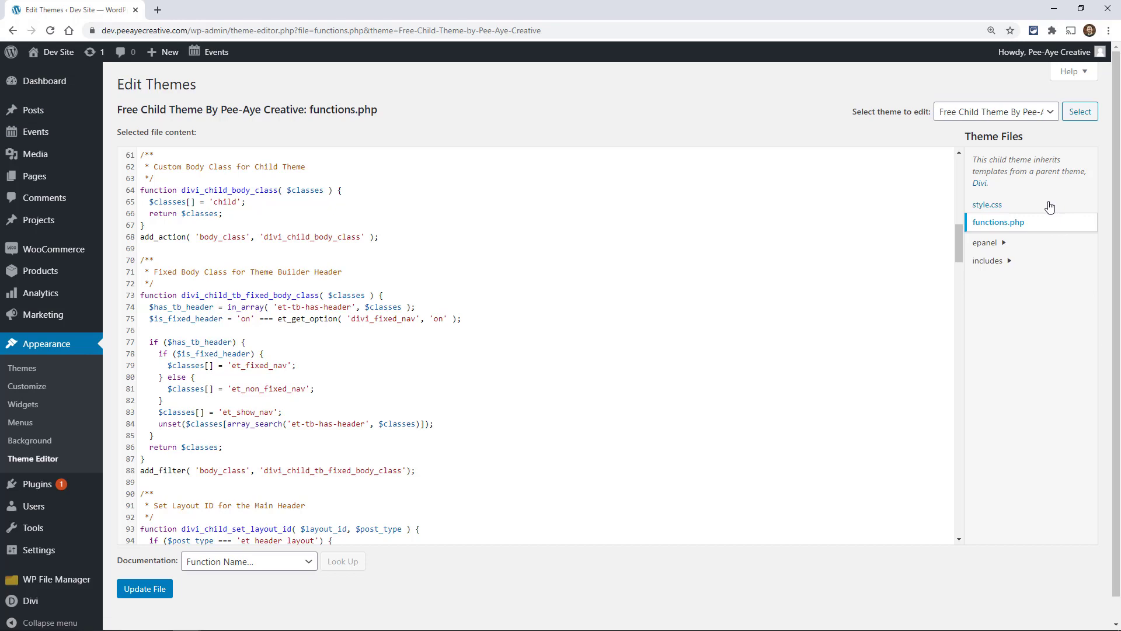
{"action": "scroll", "scroll_direction": "up", "scroll_amount": 3}
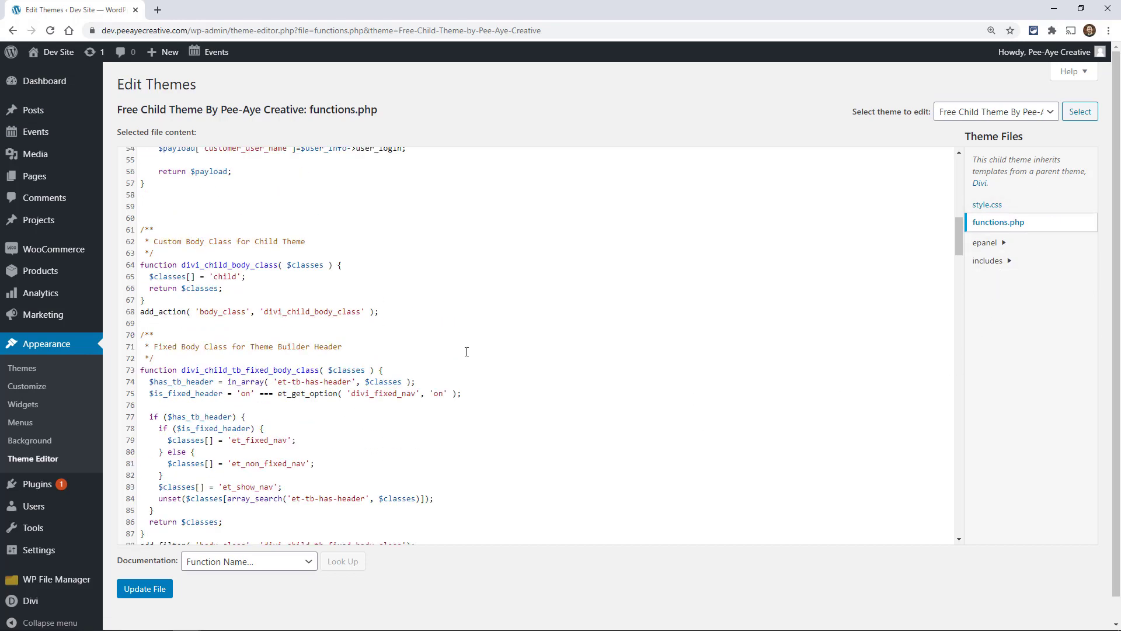
{"action": "scroll", "scroll_direction": "up", "scroll_amount": 3}
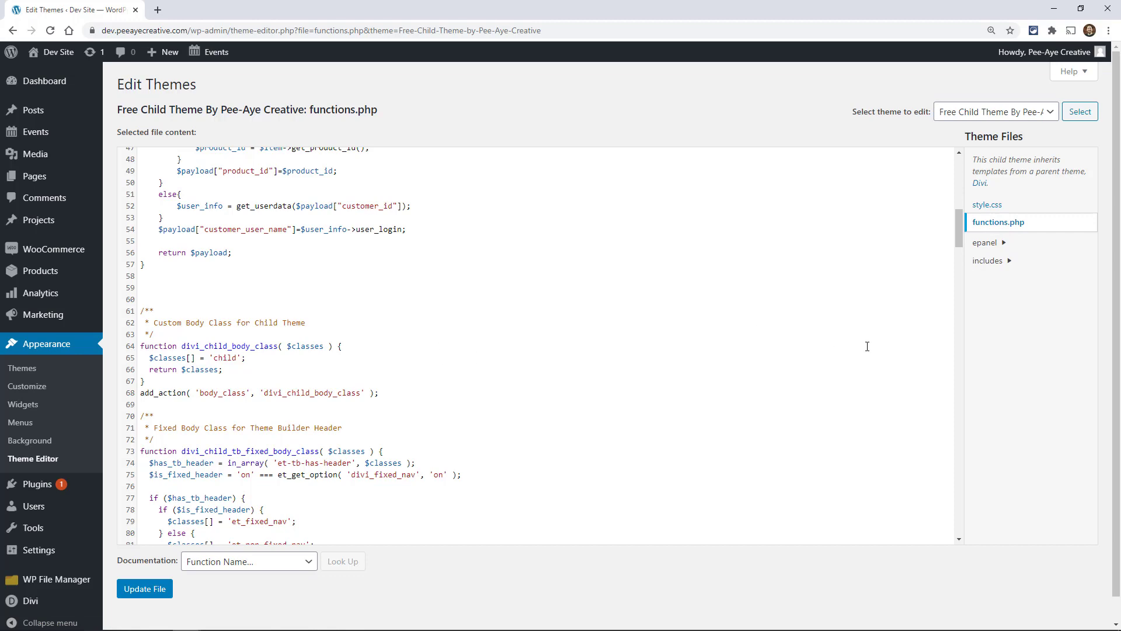
{"action": "scroll", "scroll_direction": "up", "scroll_amount": 3}
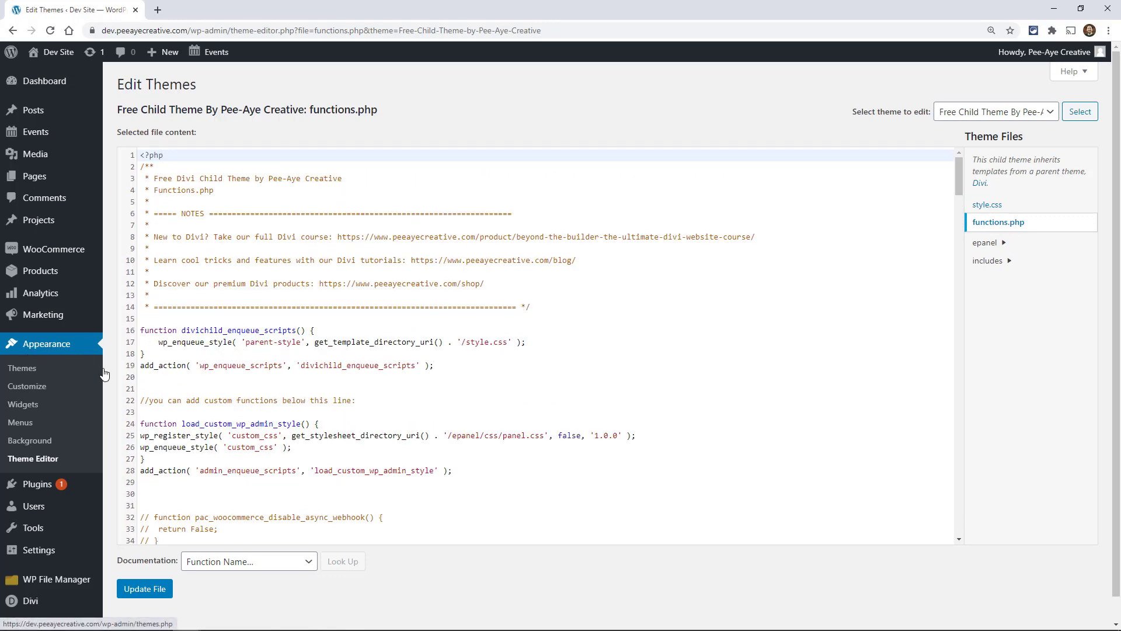
{"action": "mouse_move", "coordinate": [266, 229]}
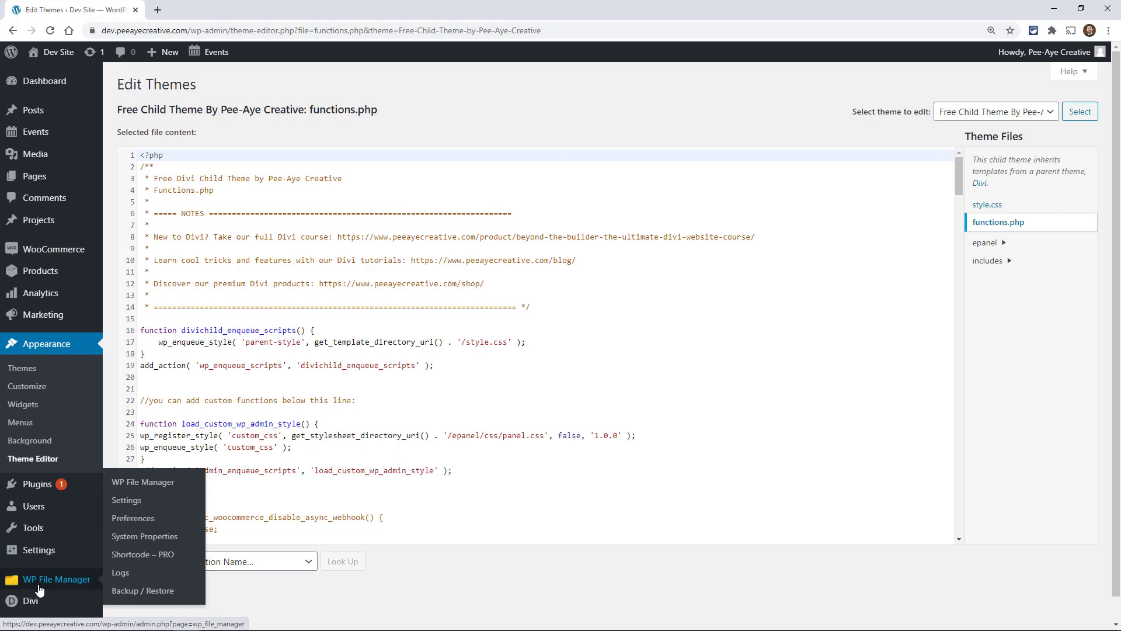
Browse WP File Manager through wp-content/themes to the Free-EXTRA-Child-Theme-by-Pee-Aye-Creative folder.
{"action": "left_click", "coordinate": [57, 579]}
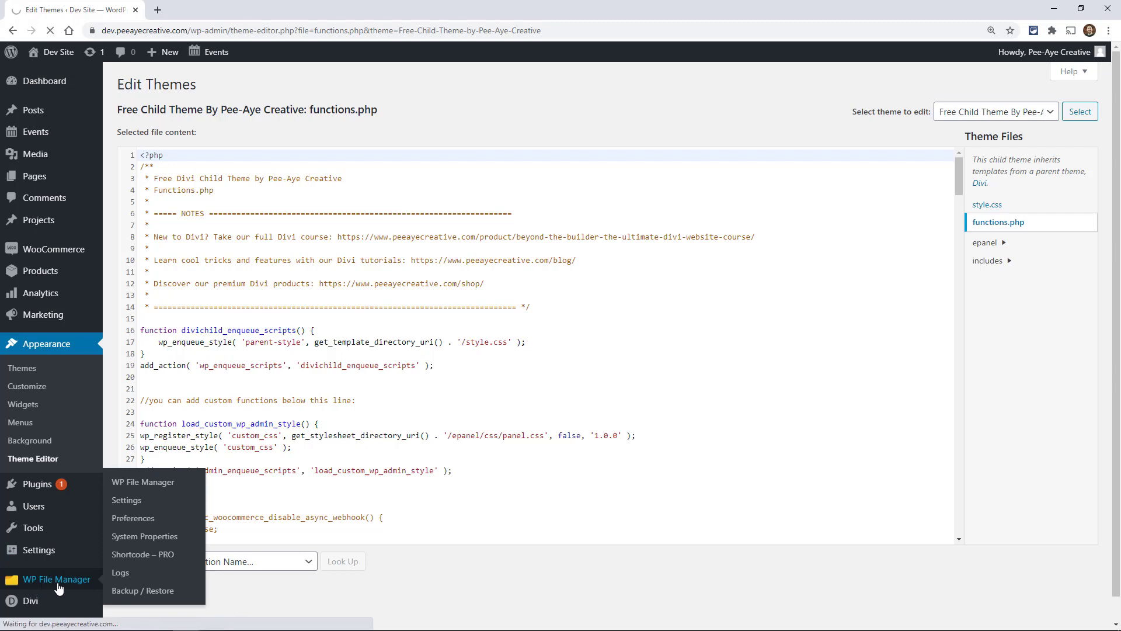
{"action": "left_click", "coordinate": [142, 481]}
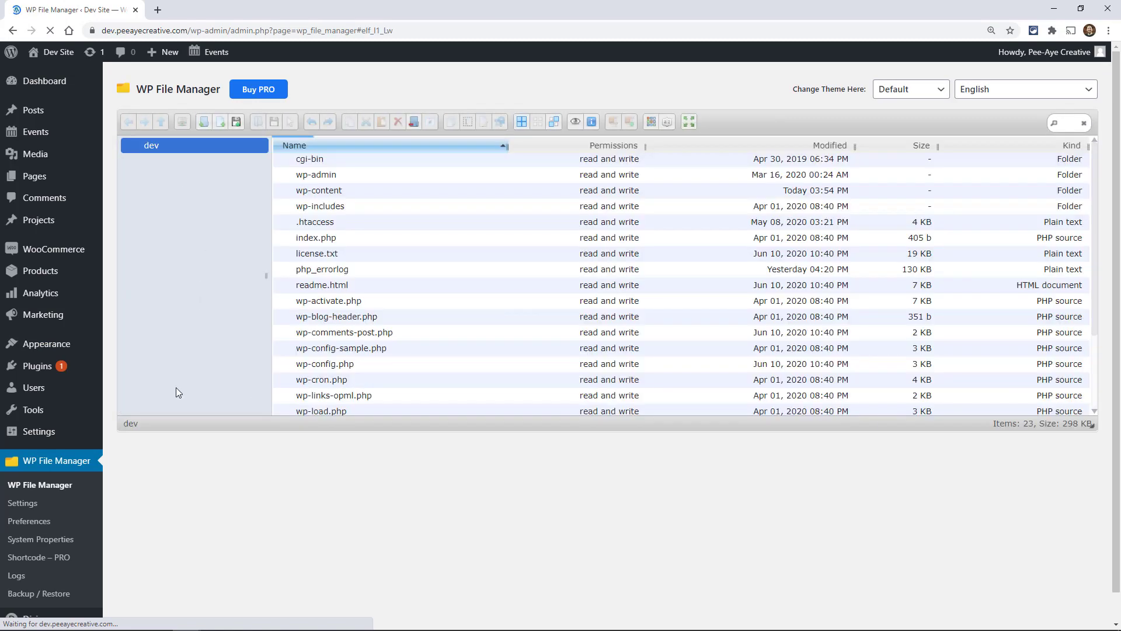
{"action": "left_click", "coordinate": [175, 192]}
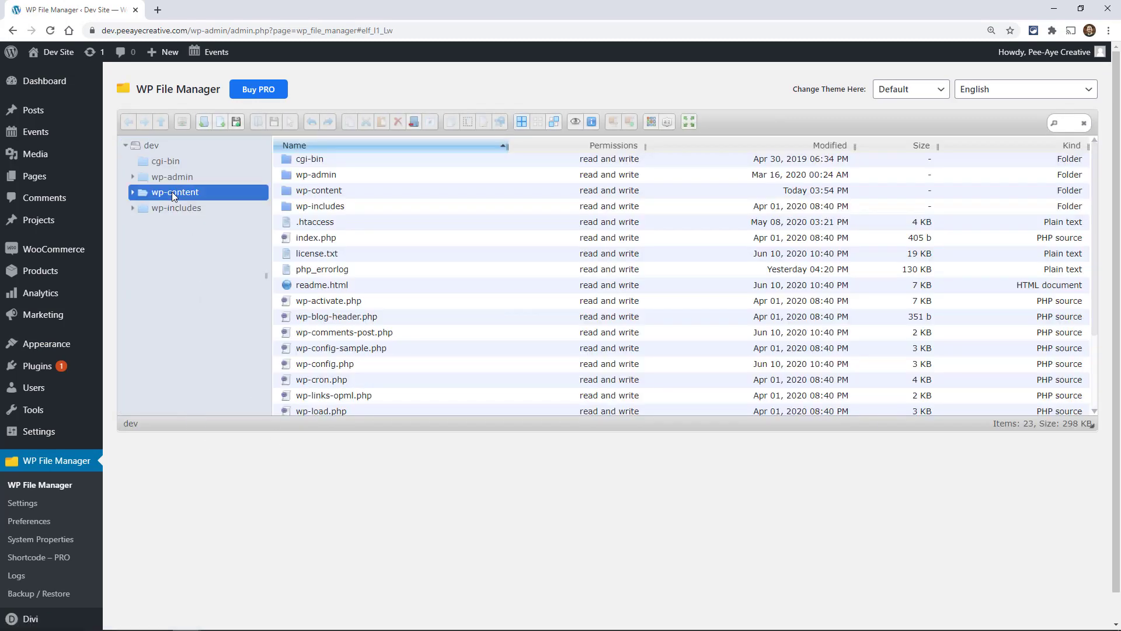
{"action": "double_click", "coordinate": [175, 192]}
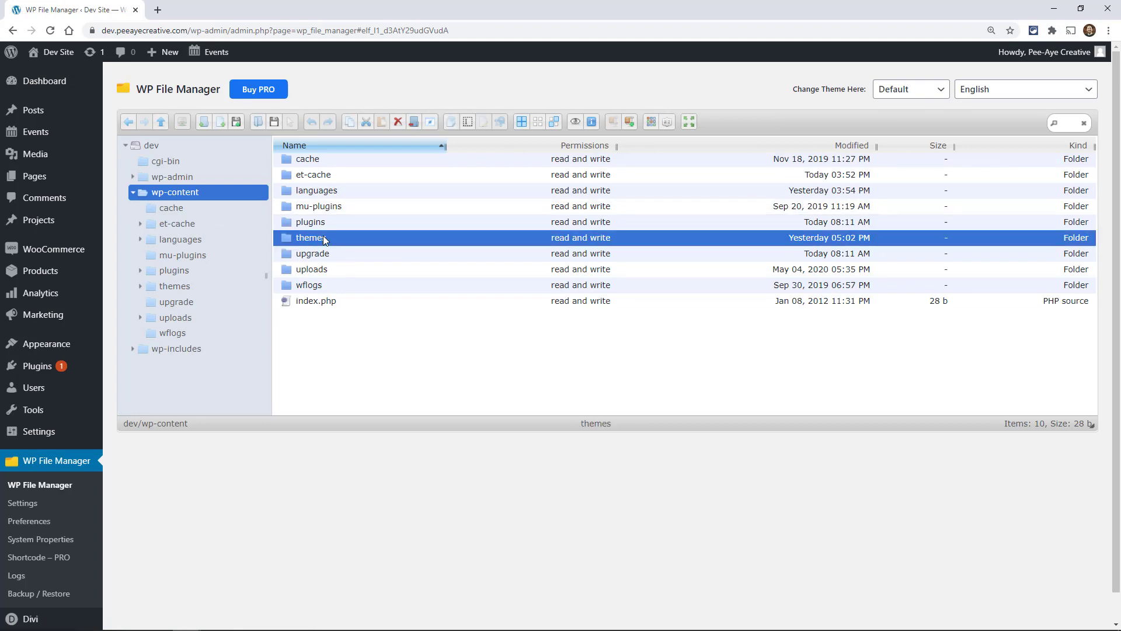
{"action": "double_click", "coordinate": [311, 238]}
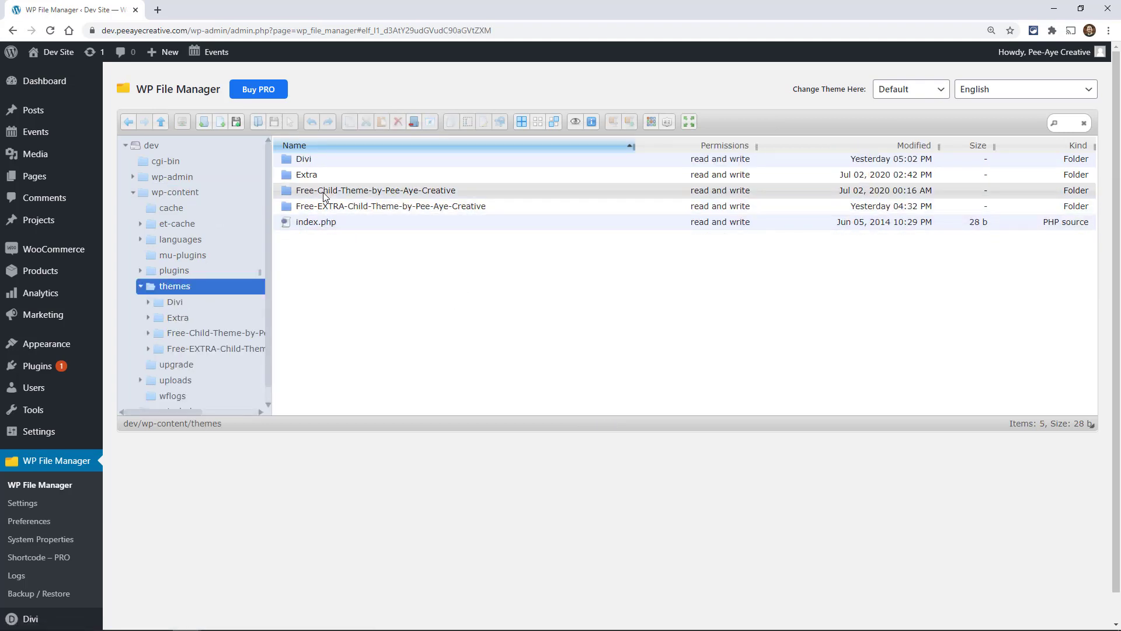
{"action": "double_click", "coordinate": [375, 189]}
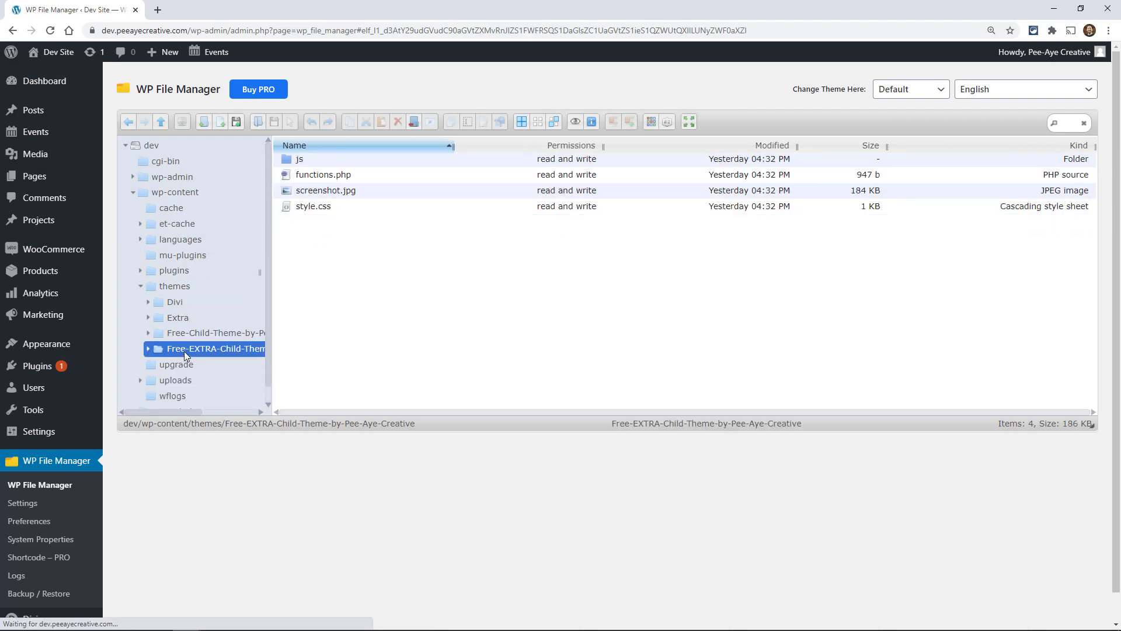
{"action": "left_click", "coordinate": [146, 348]}
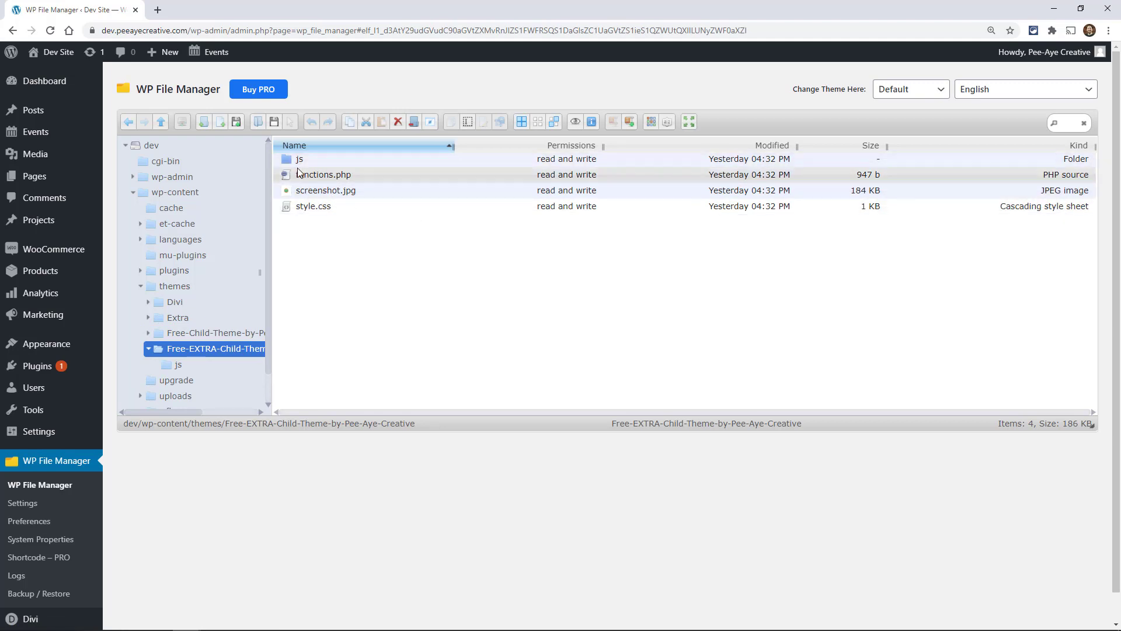
{"action": "mouse_move", "coordinate": [323, 175]}
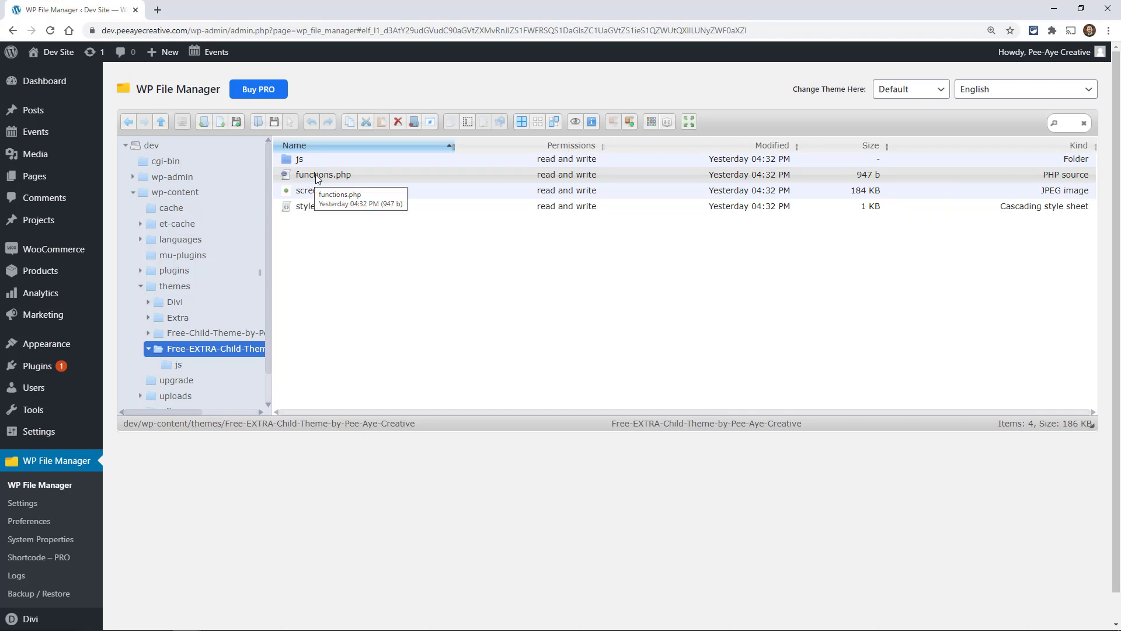
Open the Extra child theme's functions.php in the code editor, review it, and save and close.
{"action": "right_click", "coordinate": [323, 174]}
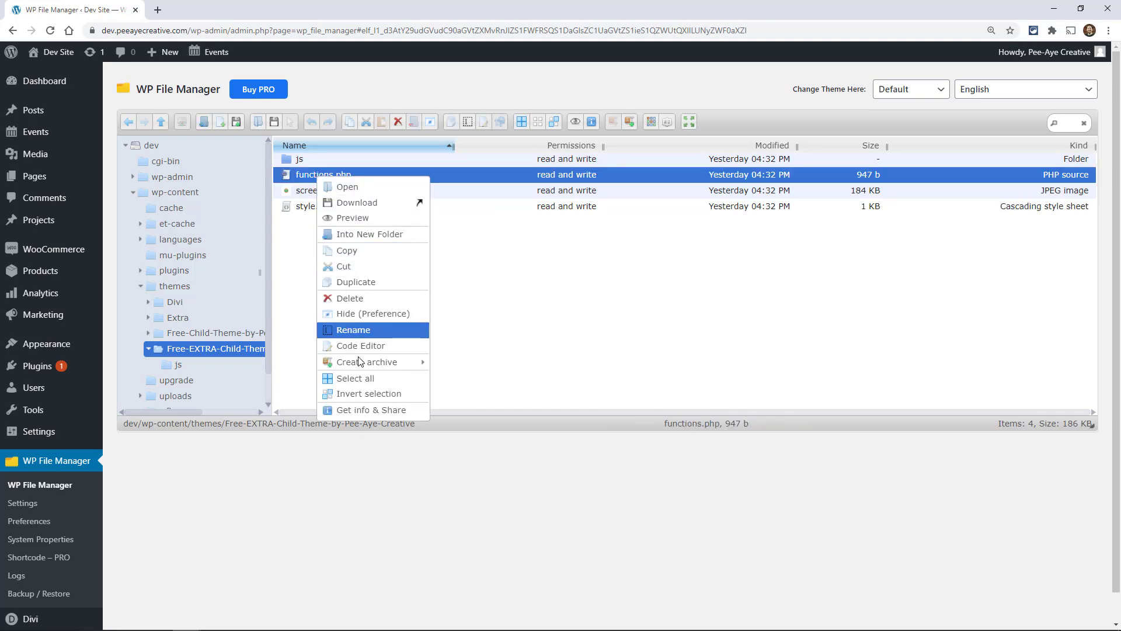
{"action": "mouse_move", "coordinate": [354, 217]}
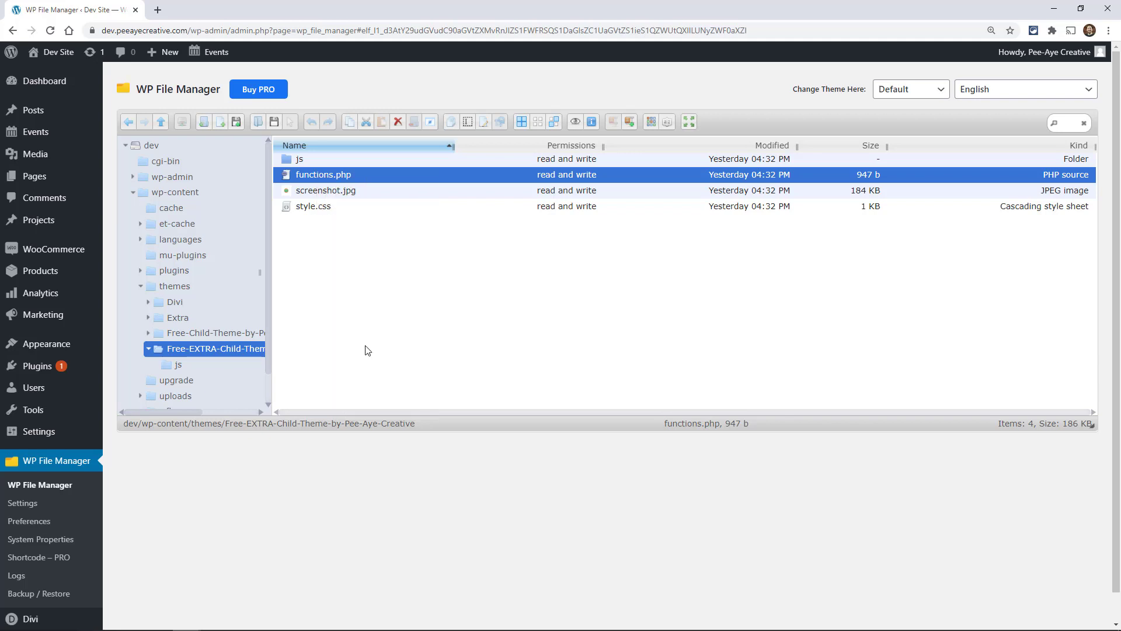
{"action": "double_click", "coordinate": [323, 174]}
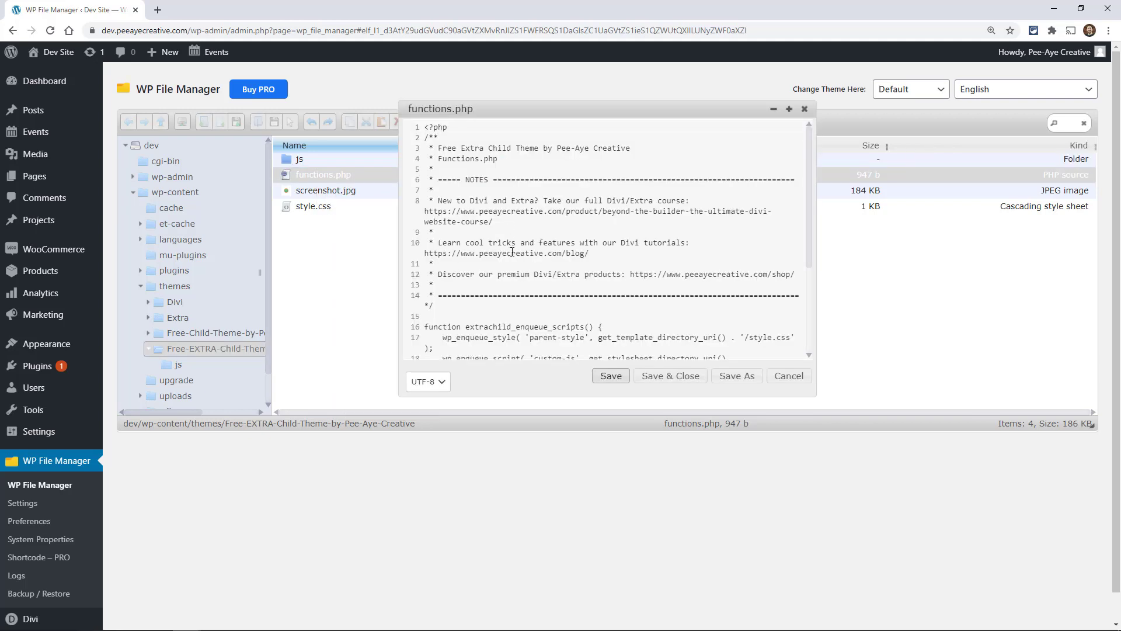
{"action": "scroll", "scroll_direction": "down", "scroll_amount": 3}
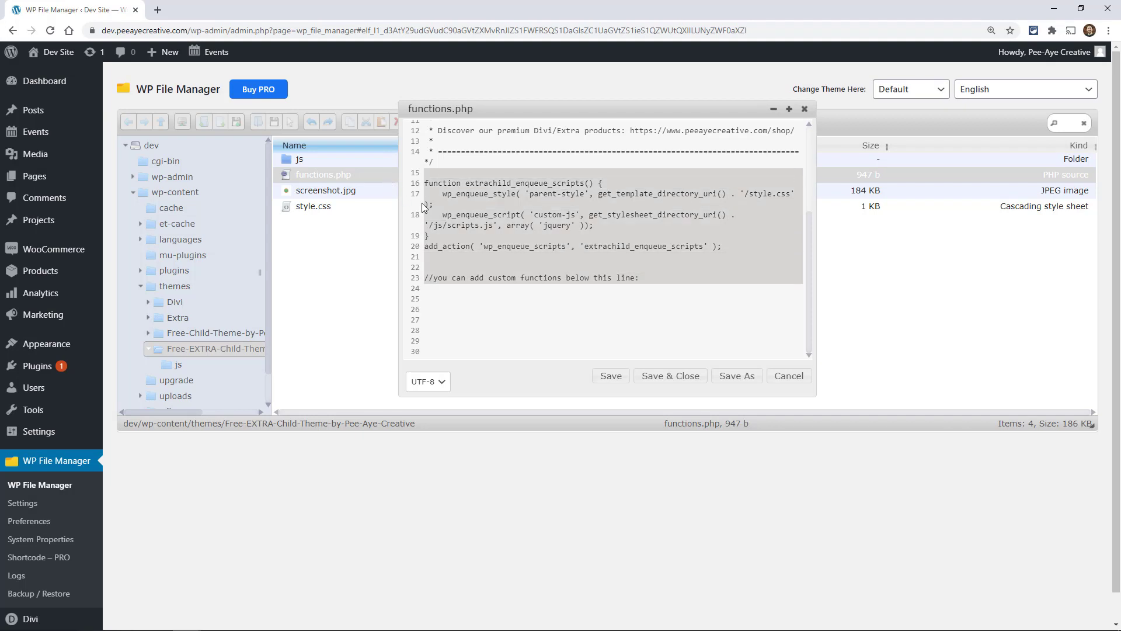
{"action": "mouse_move", "coordinate": [670, 376]}
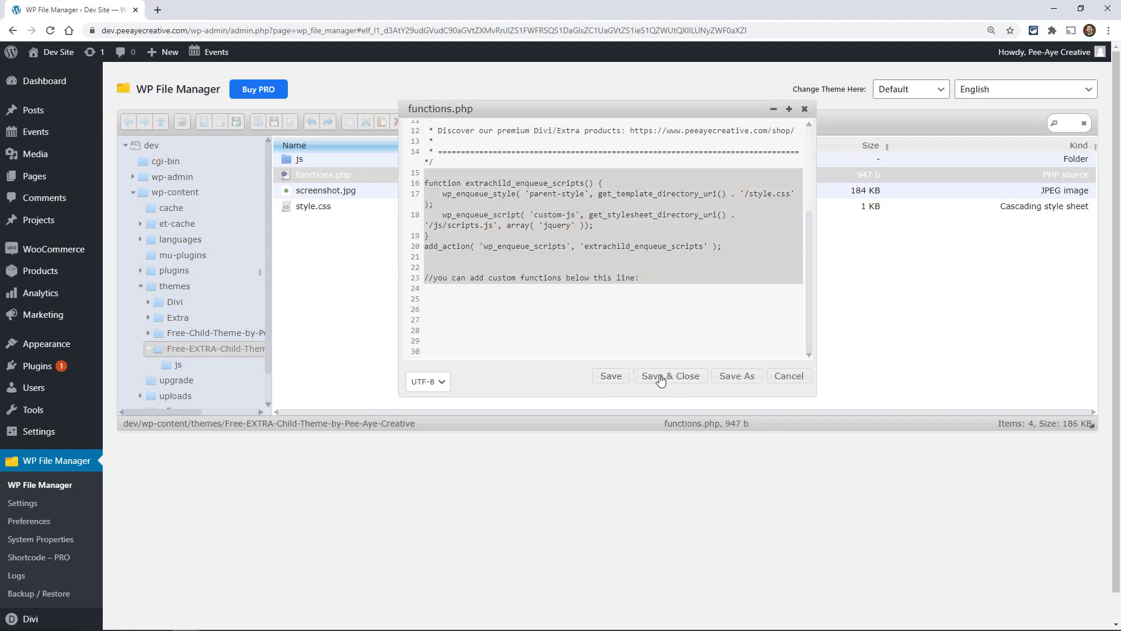
{"action": "left_click", "coordinate": [670, 375]}
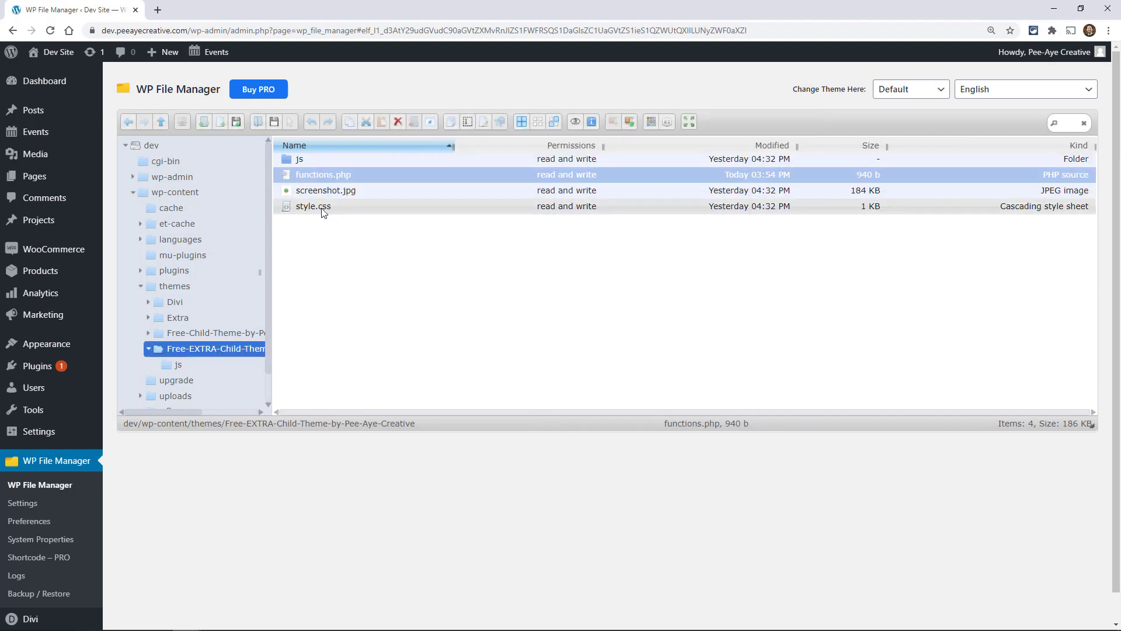
{"action": "right_click", "coordinate": [312, 206]}
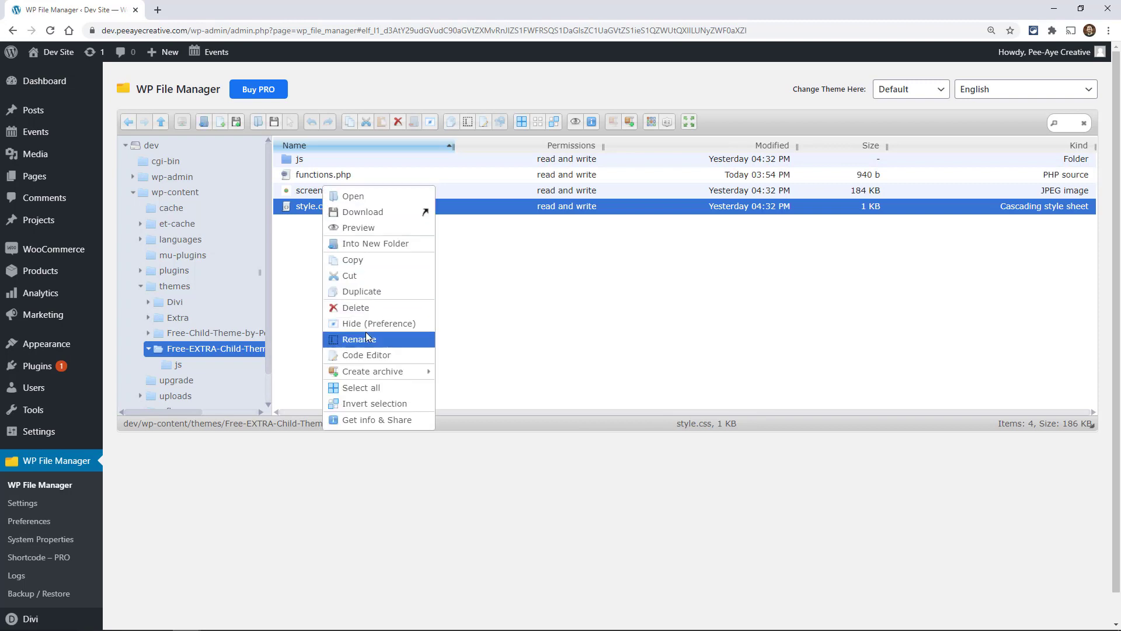
{"action": "left_click", "coordinate": [366, 355]}
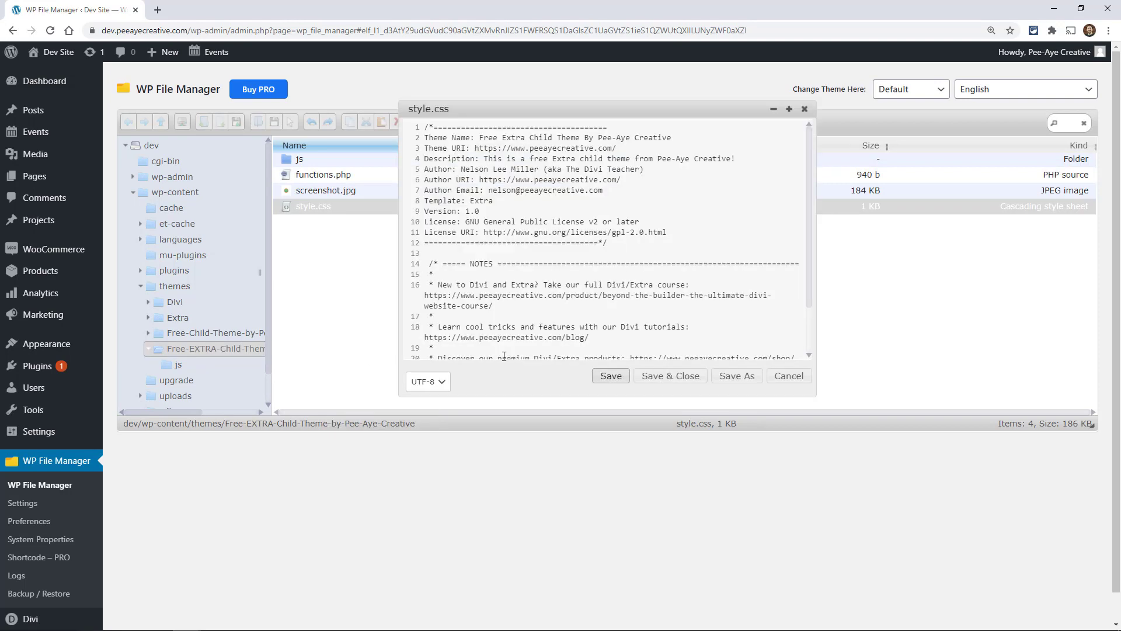
{"action": "scroll", "scroll_direction": "down", "scroll_amount": 3}
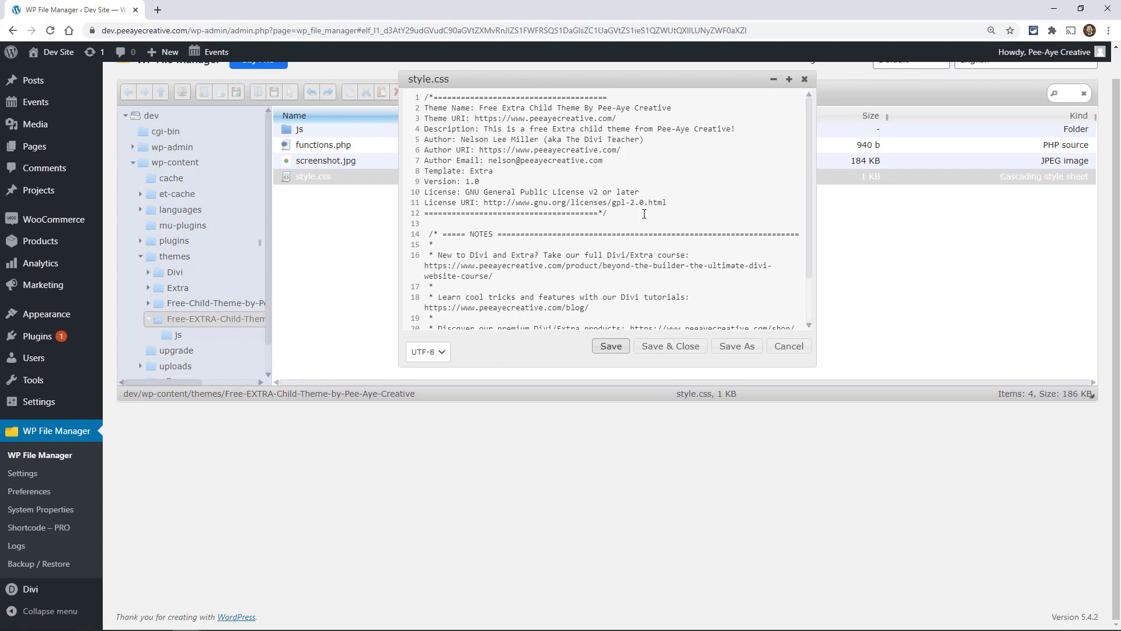
{"action": "left_click", "coordinate": [787, 345]}
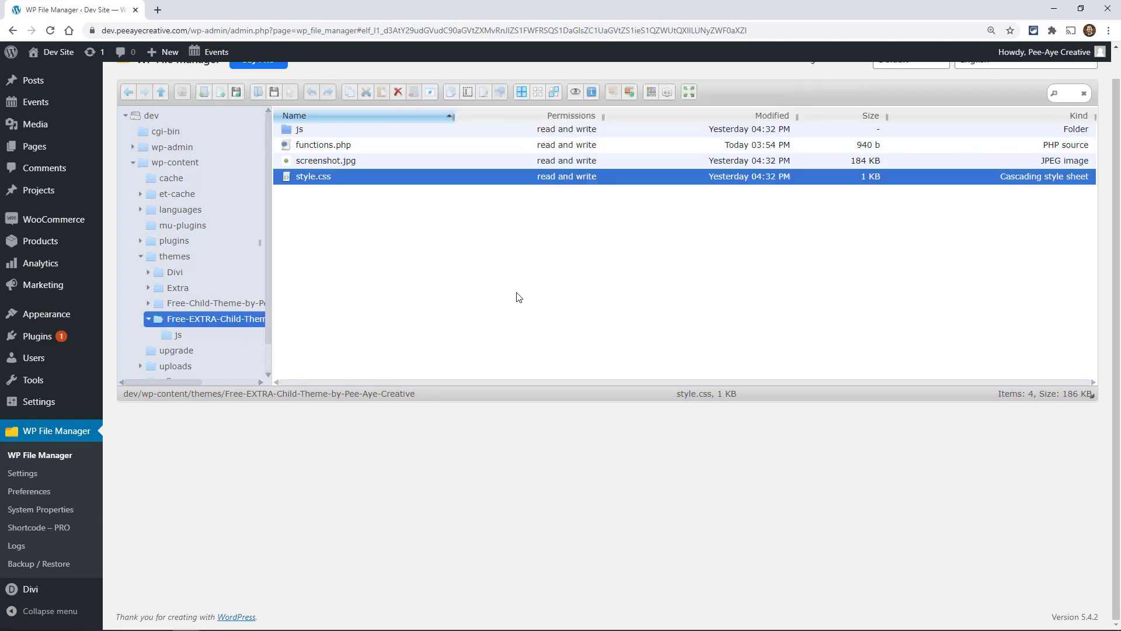
{"action": "scroll", "scroll_direction": "up", "scroll_amount": 3}
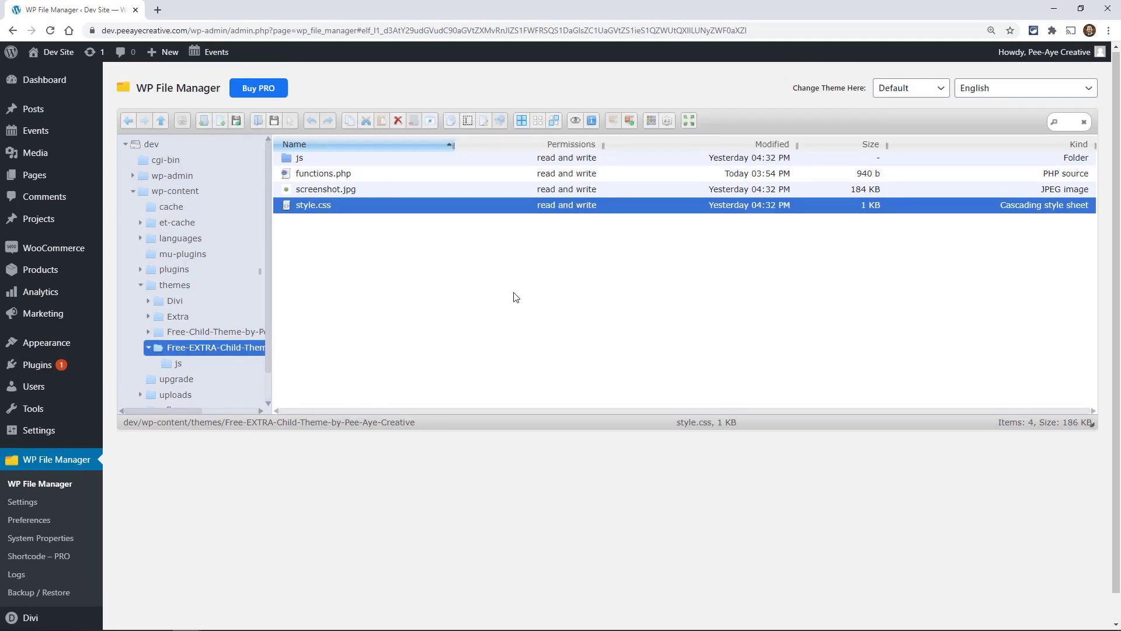